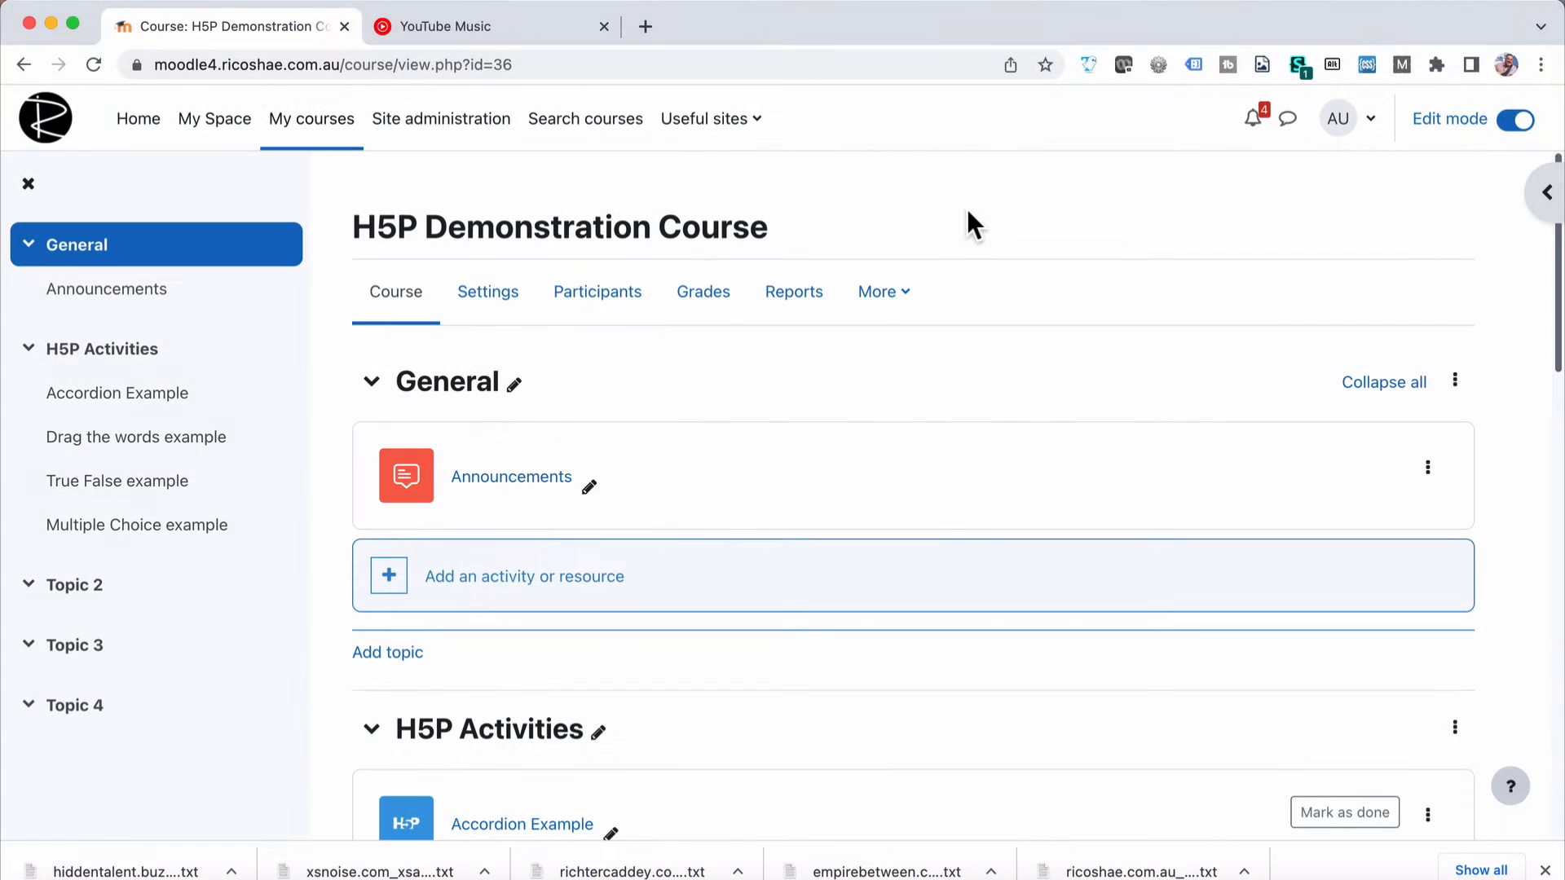
- Locate and enter the Accordion Example activity in the course
{"action": "scroll", "scroll_direction": "down", "scroll_amount": 3}
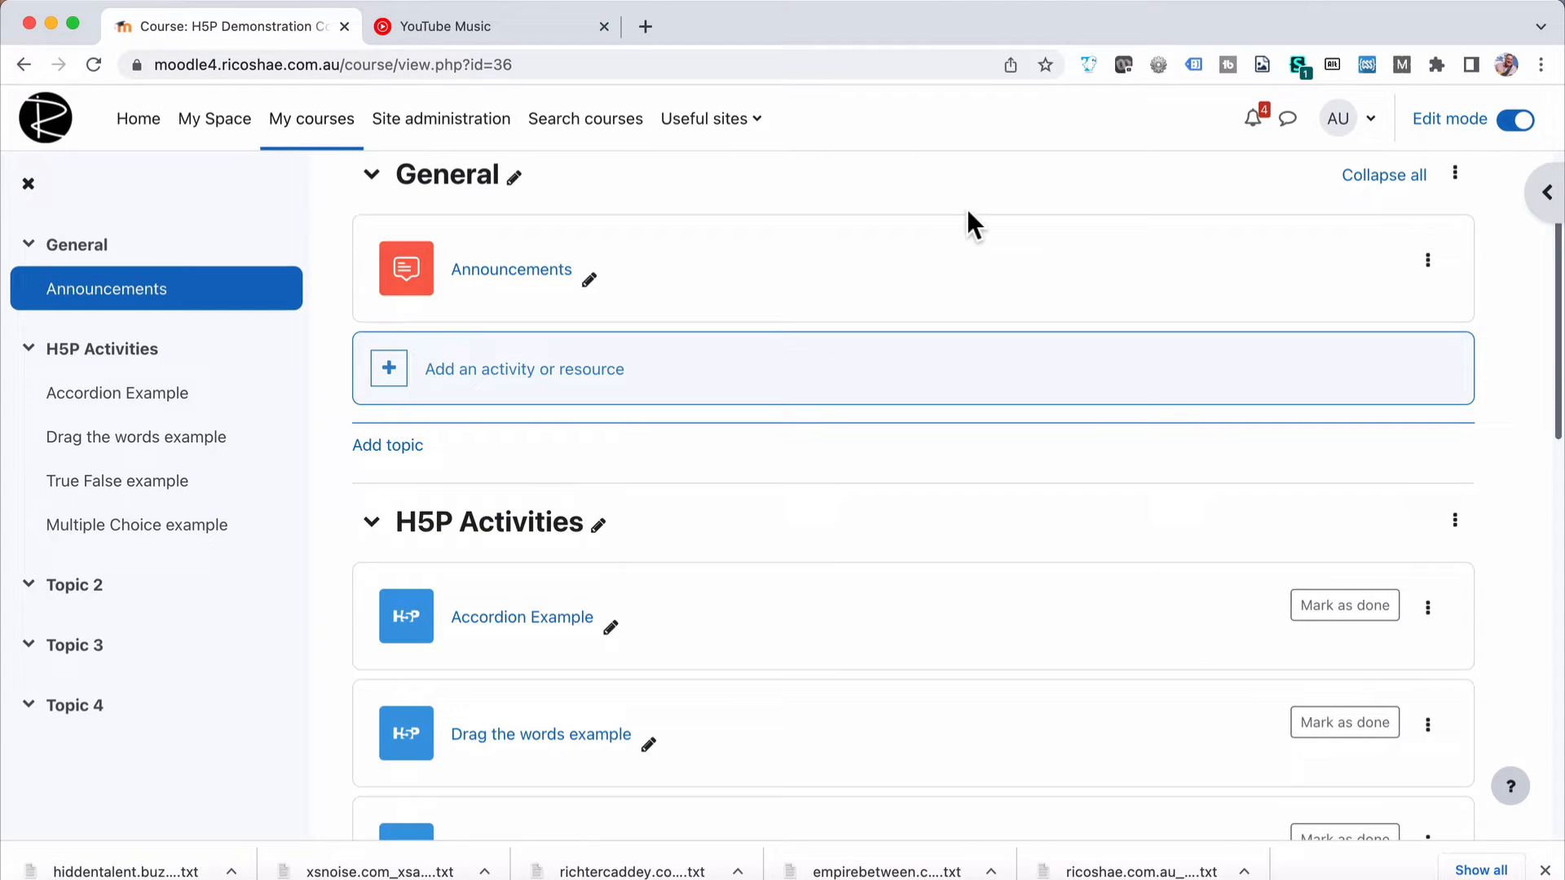
{"action": "scroll", "scroll_direction": "down", "scroll_amount": 3}
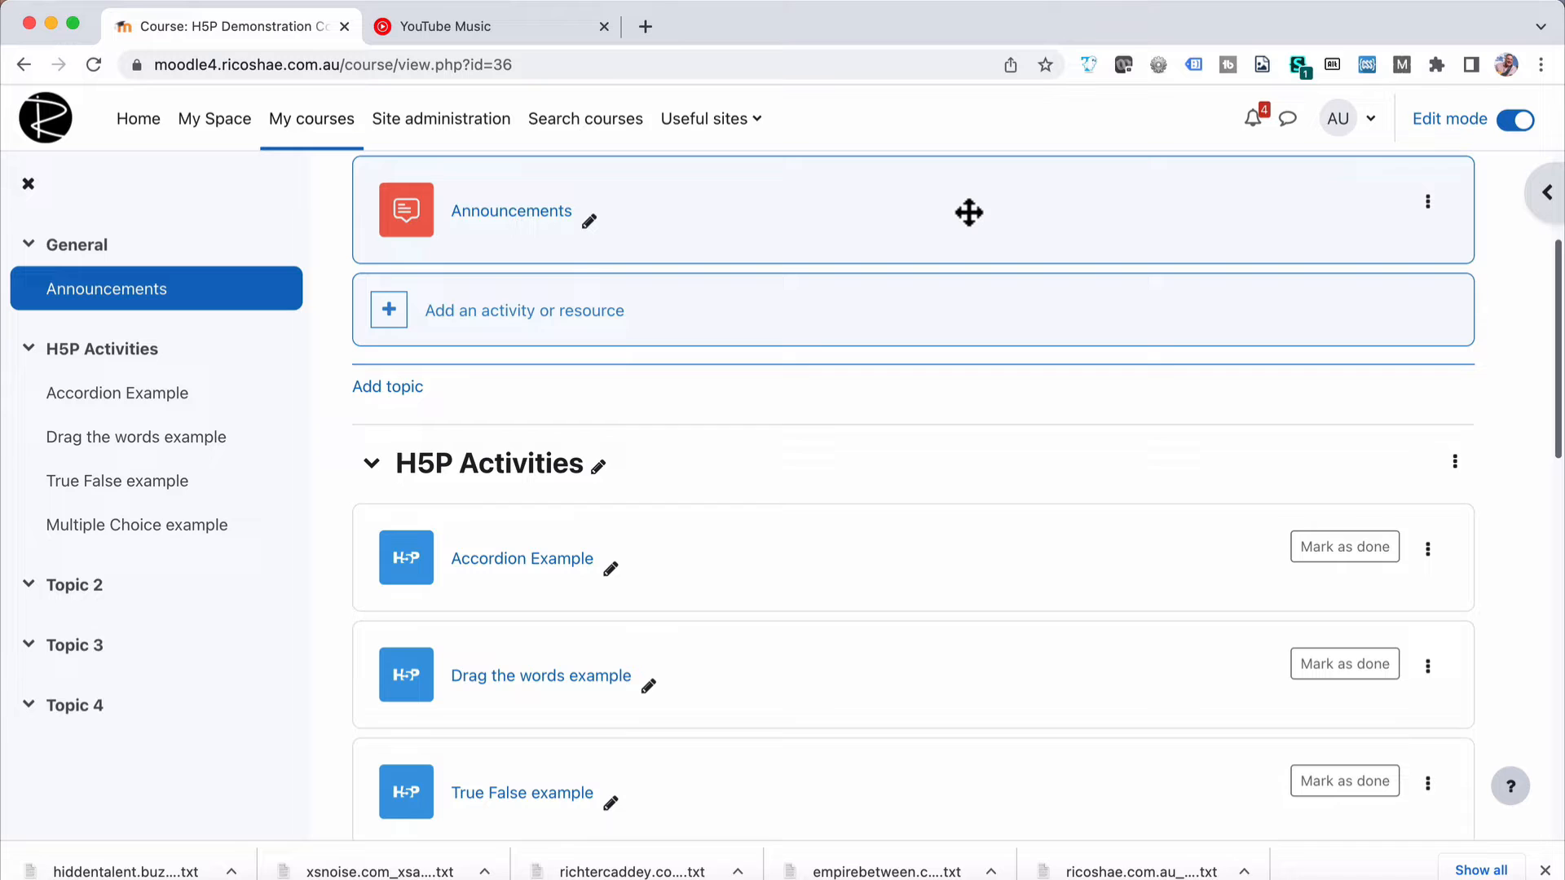
{"action": "mouse_move", "coordinate": [752, 462]}
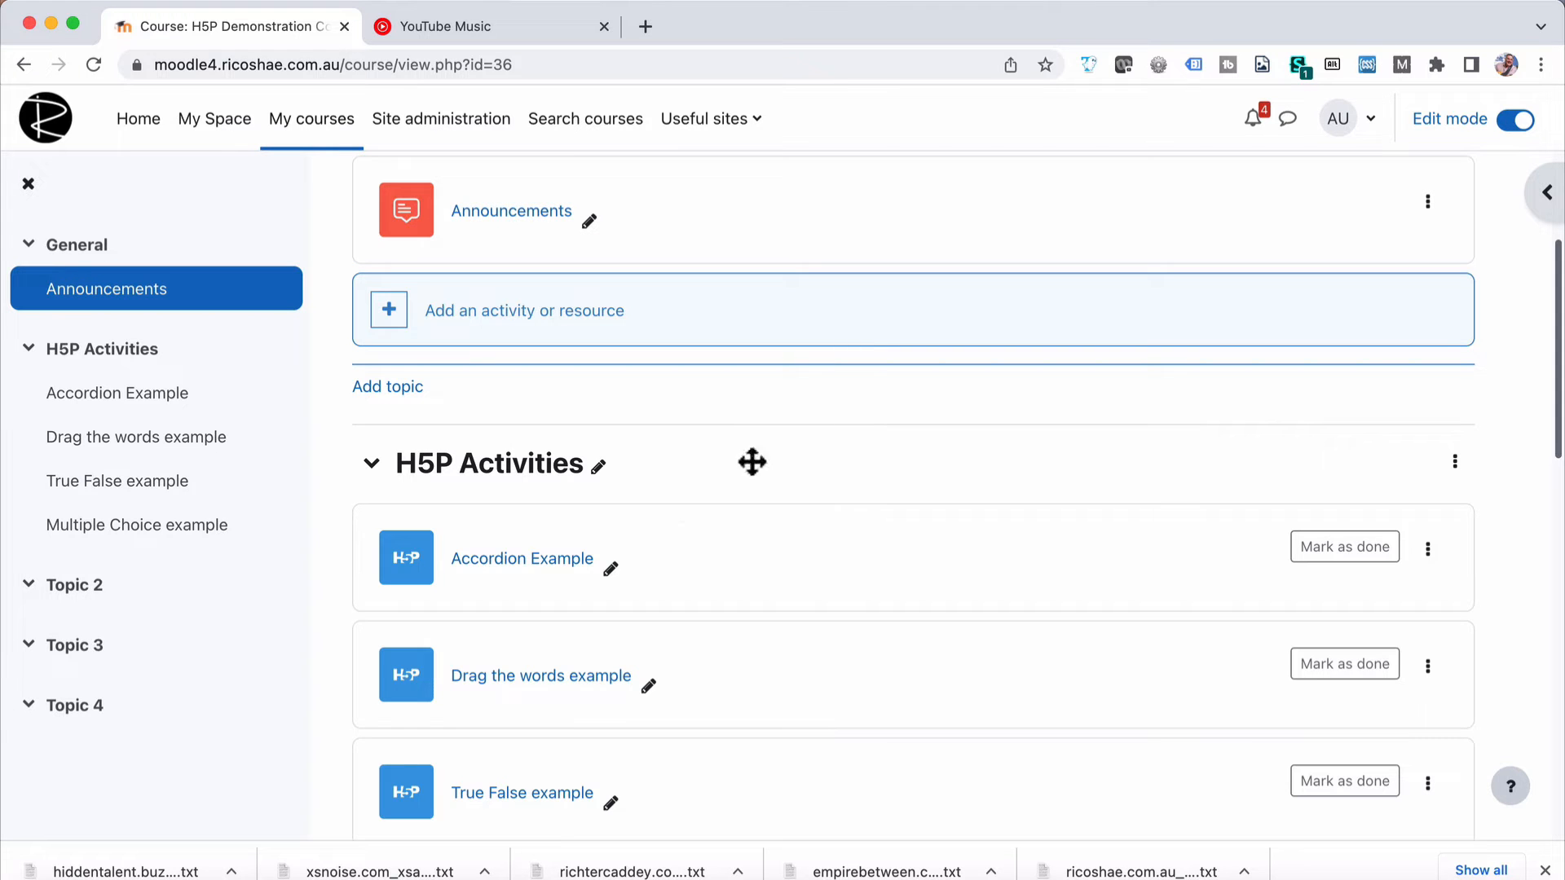
{"action": "left_click", "coordinate": [521, 557]}
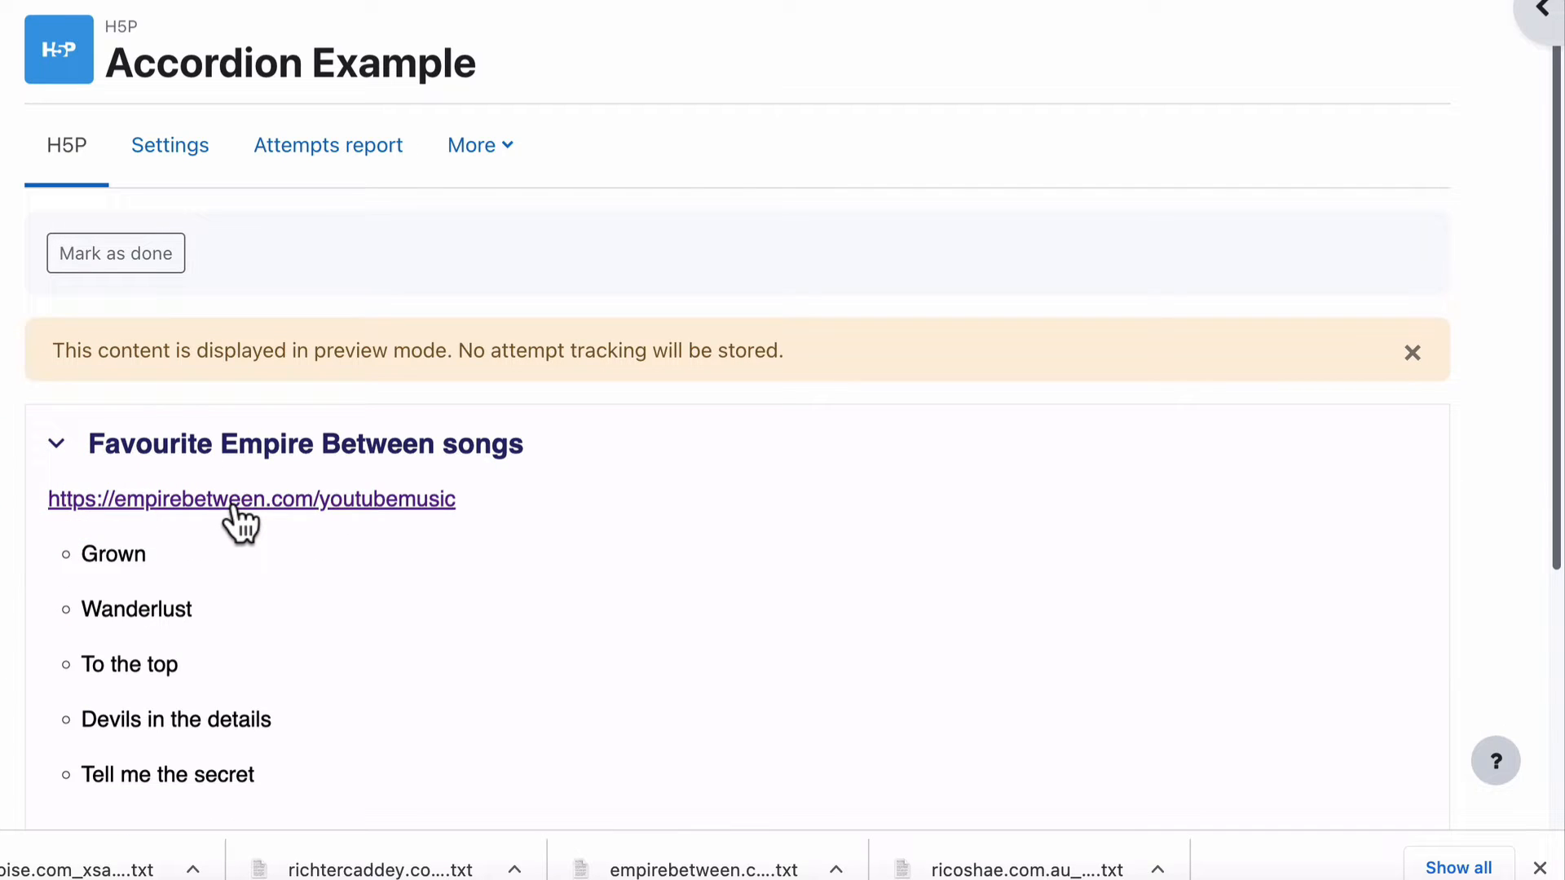
{"action": "mouse_move", "coordinate": [913, 503]}
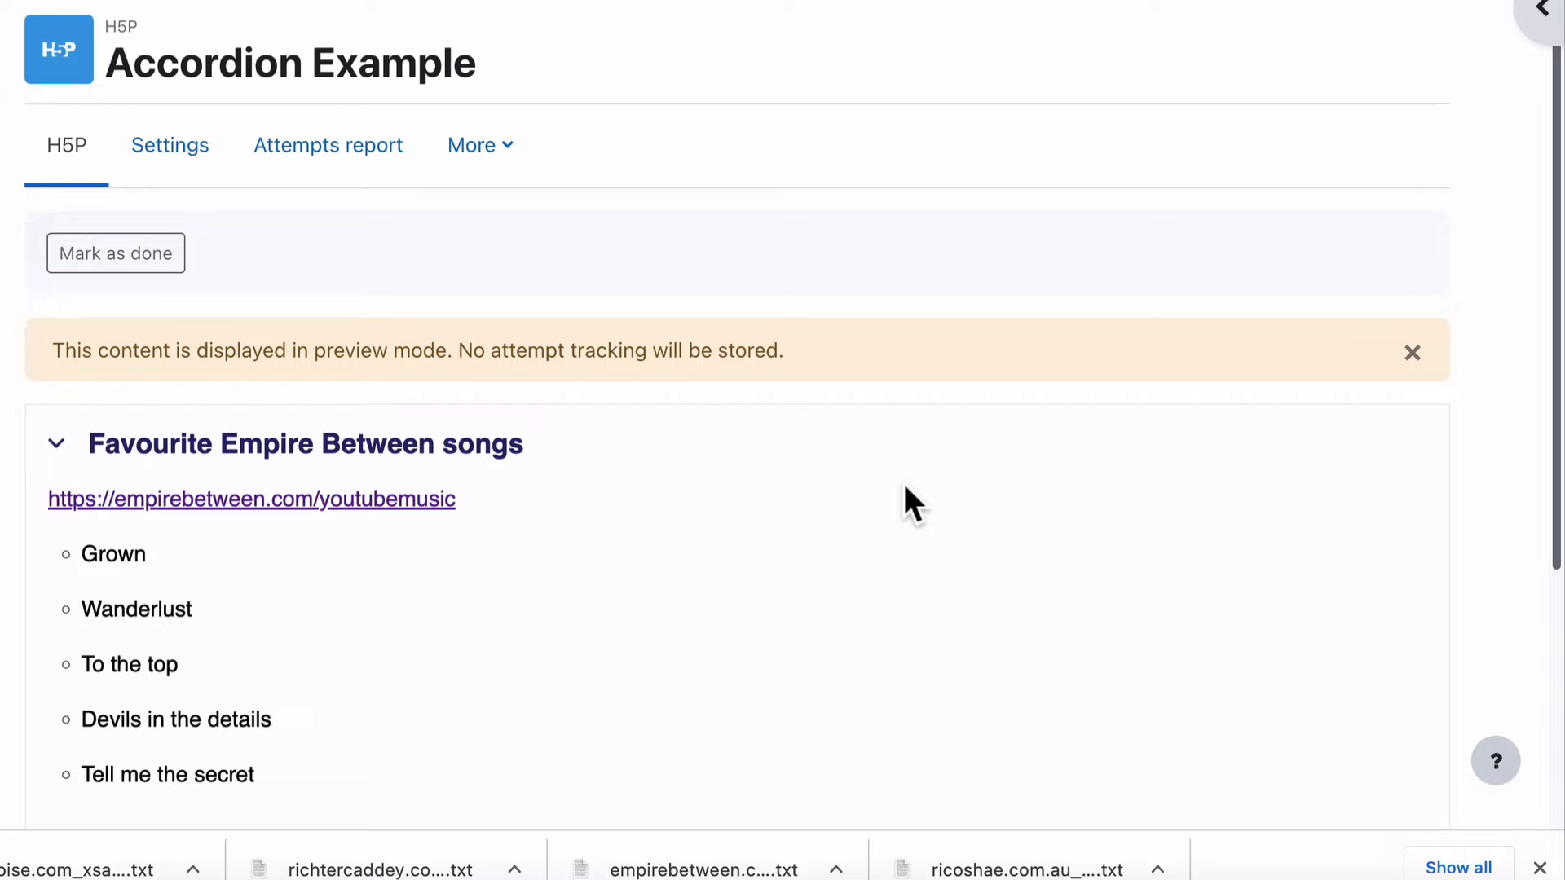
- Try the accordion panels, expanding Favourite youtube videos, and follow the Empire Between songs link
{"action": "scroll", "scroll_direction": "down", "scroll_amount": 3}
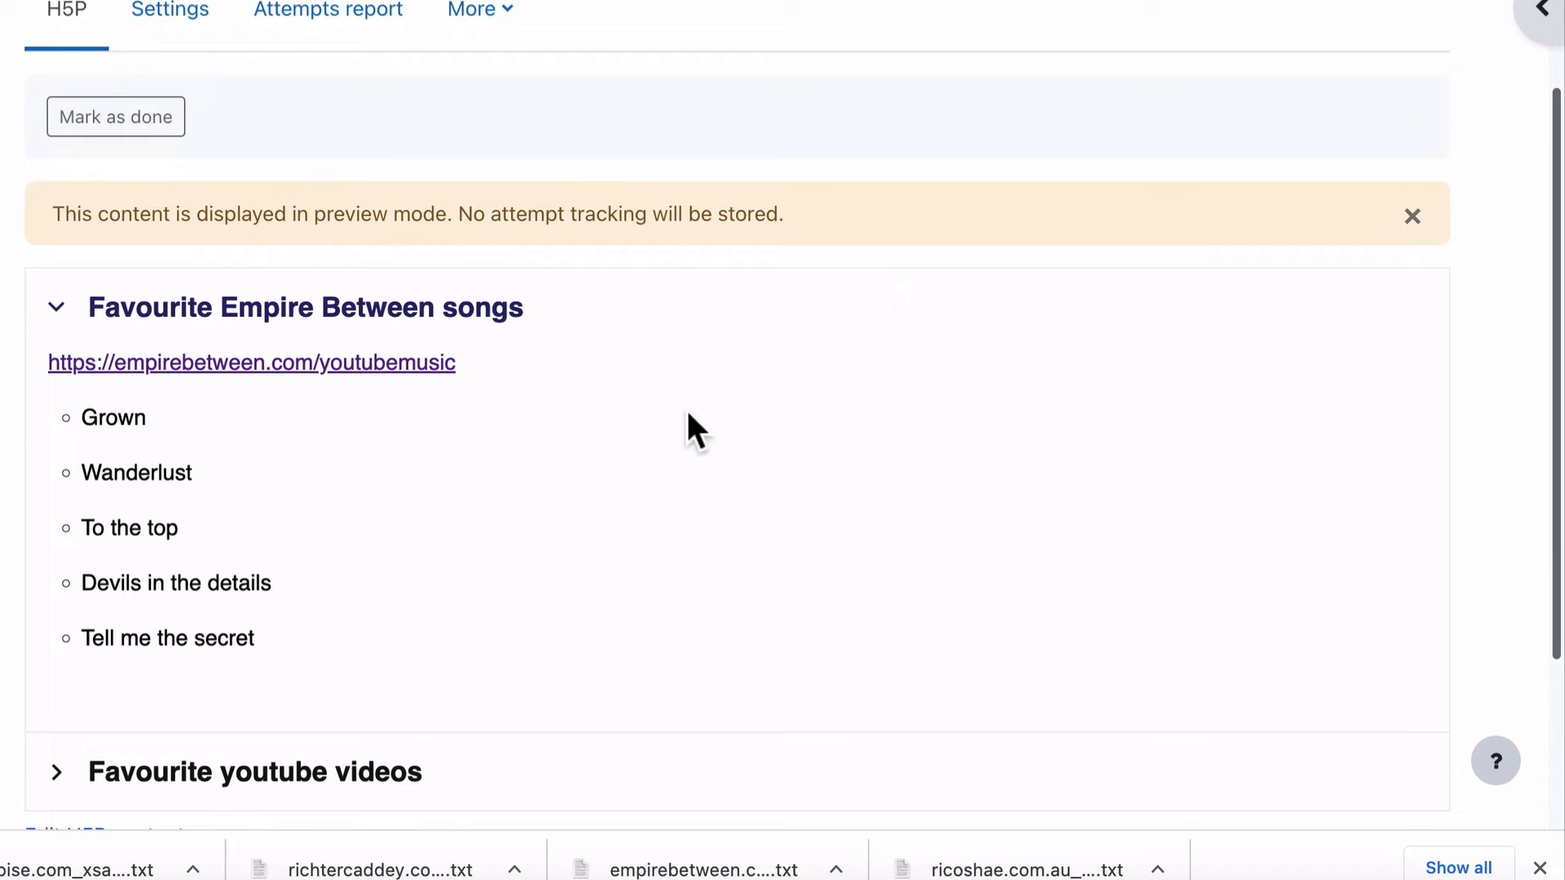
{"action": "mouse_move", "coordinate": [361, 431]}
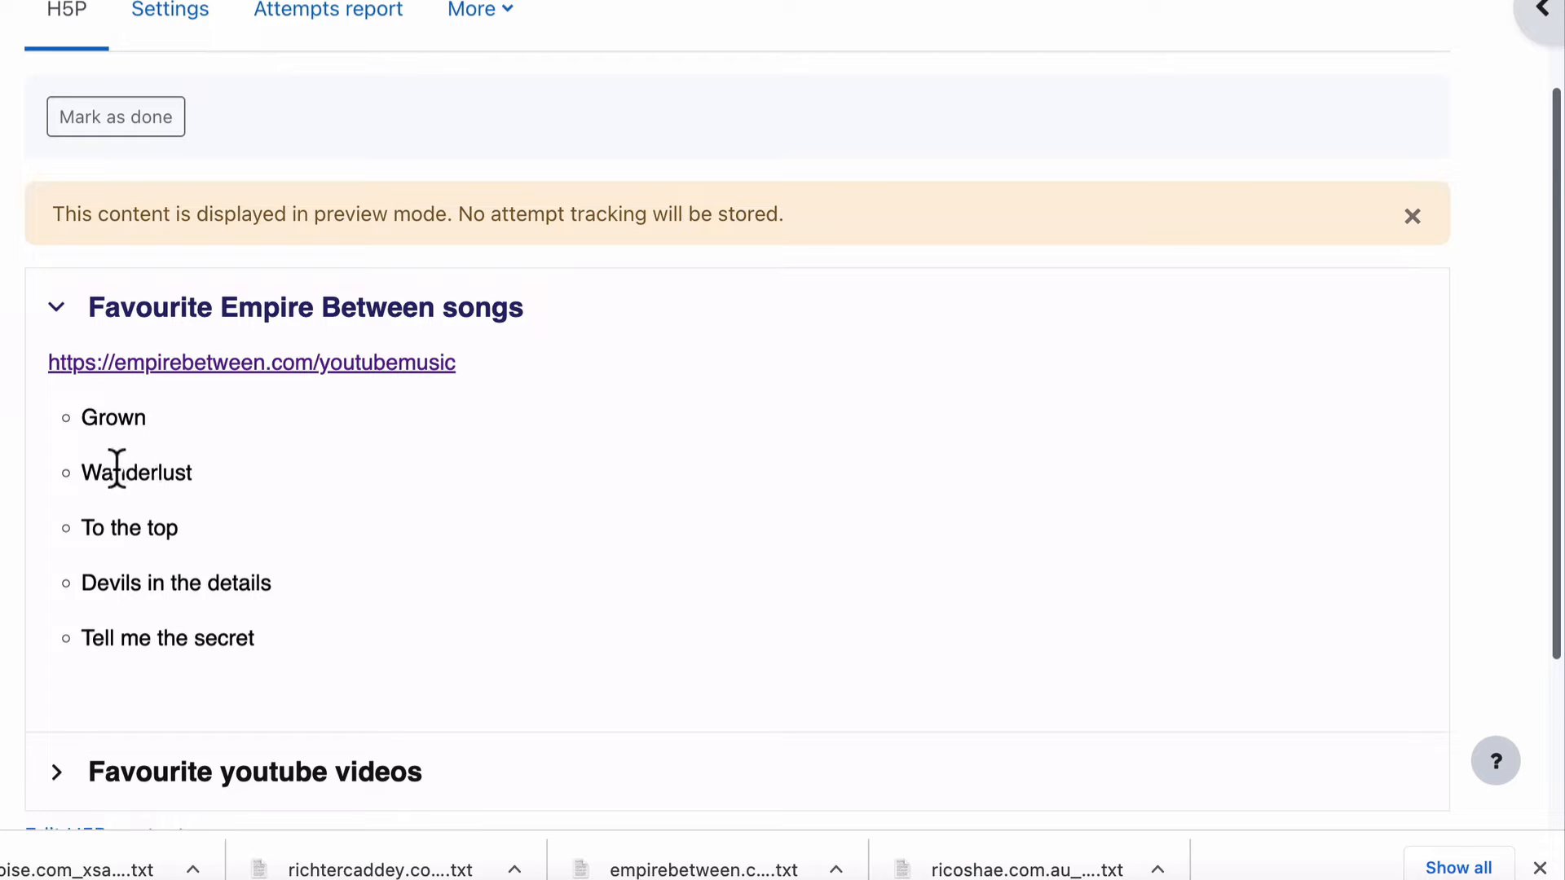
{"action": "mouse_move", "coordinate": [99, 574]}
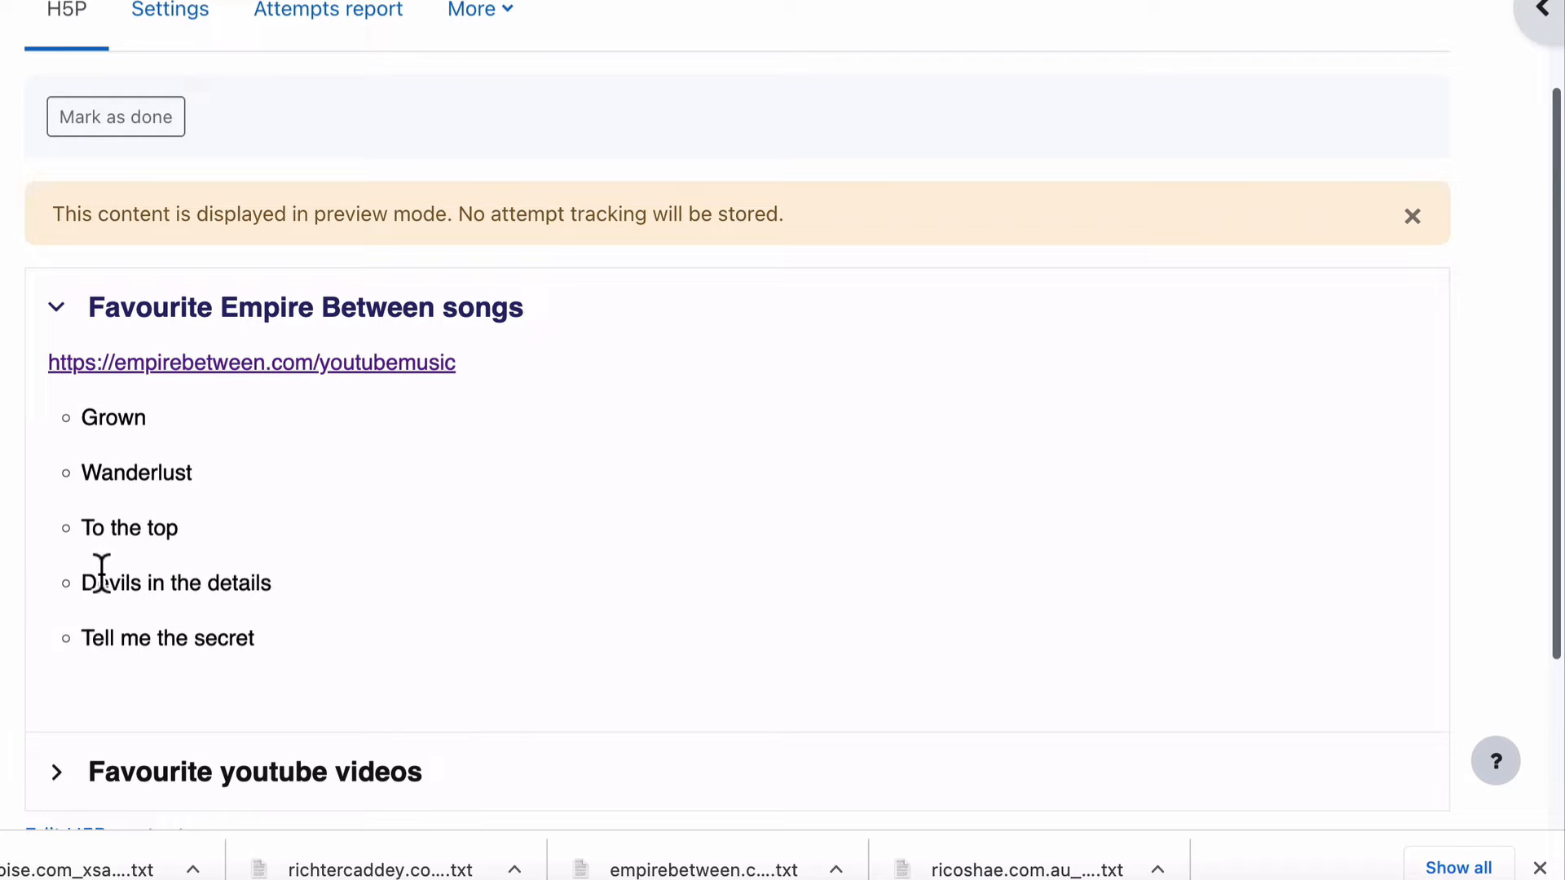
{"action": "scroll", "scroll_direction": "down", "scroll_amount": 3}
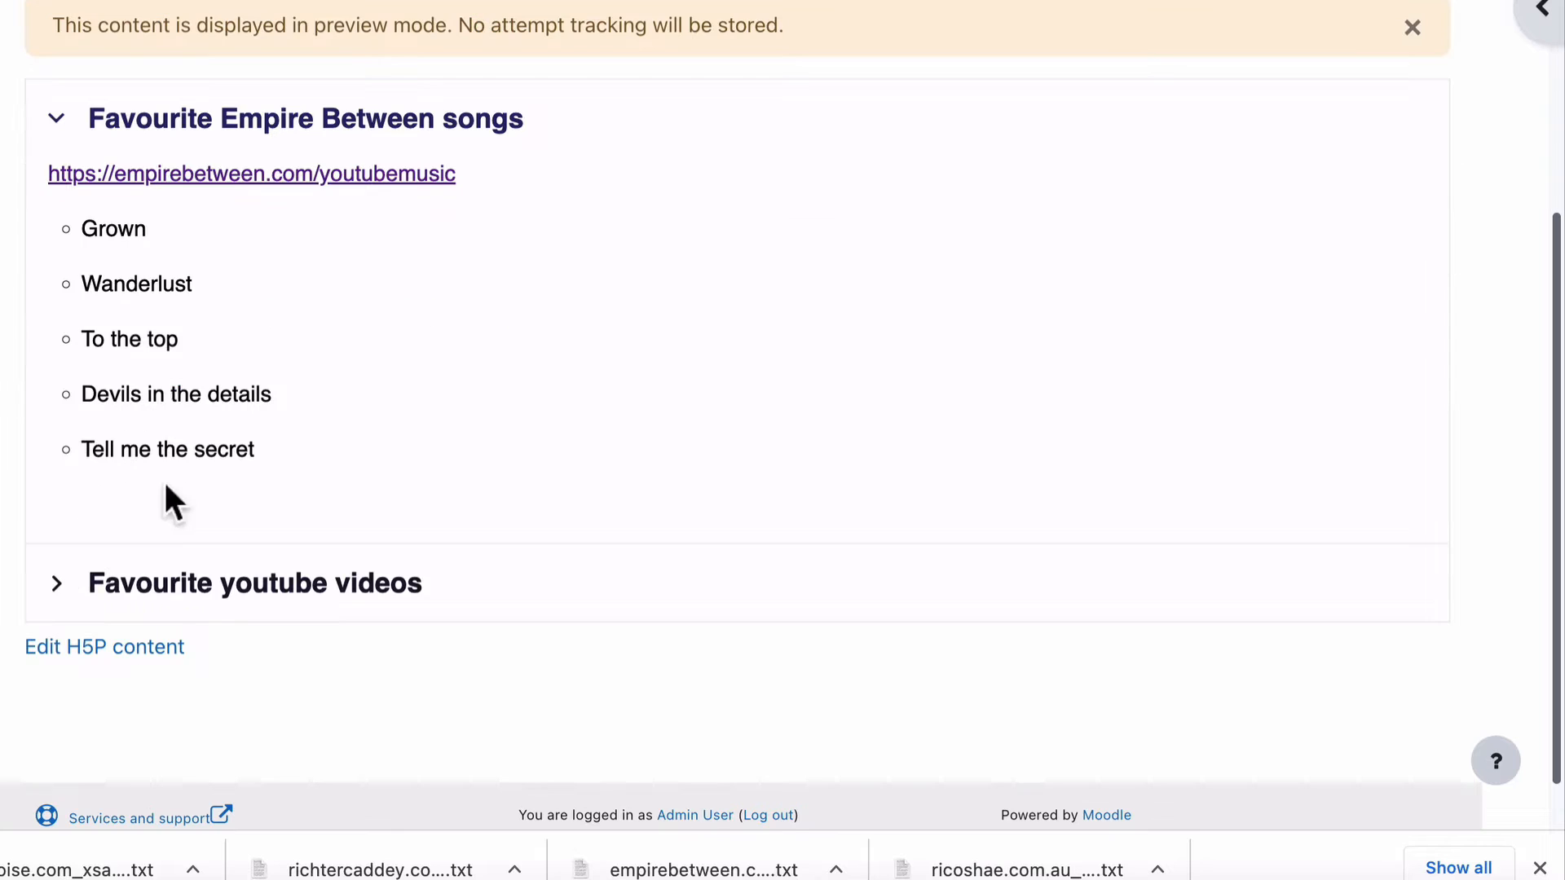
{"action": "double_click", "coordinate": [135, 283]}
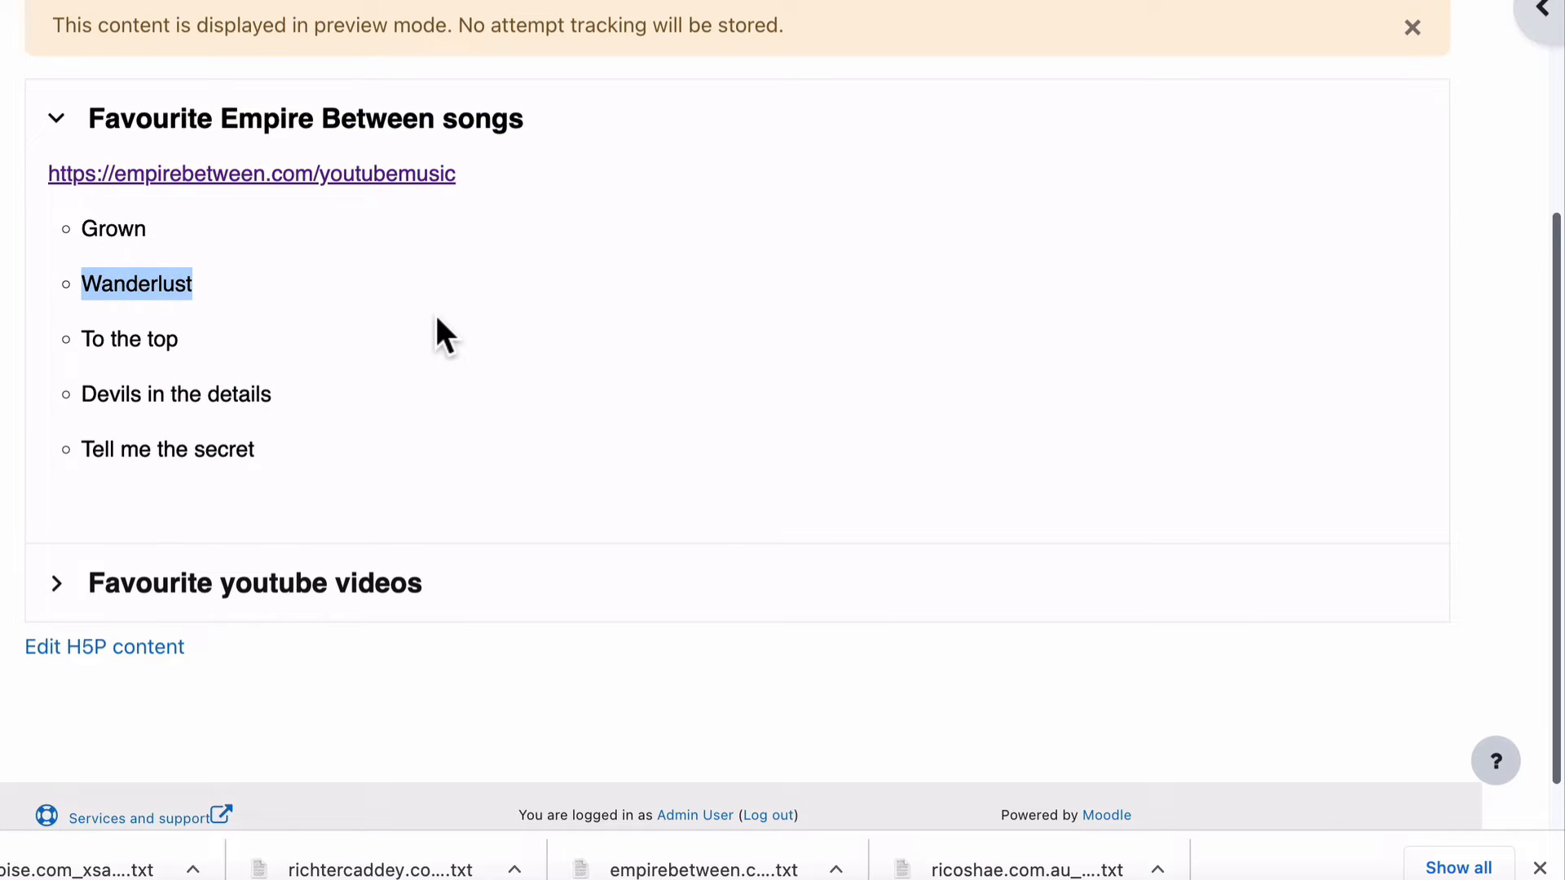
{"action": "left_click", "coordinate": [1411, 26]}
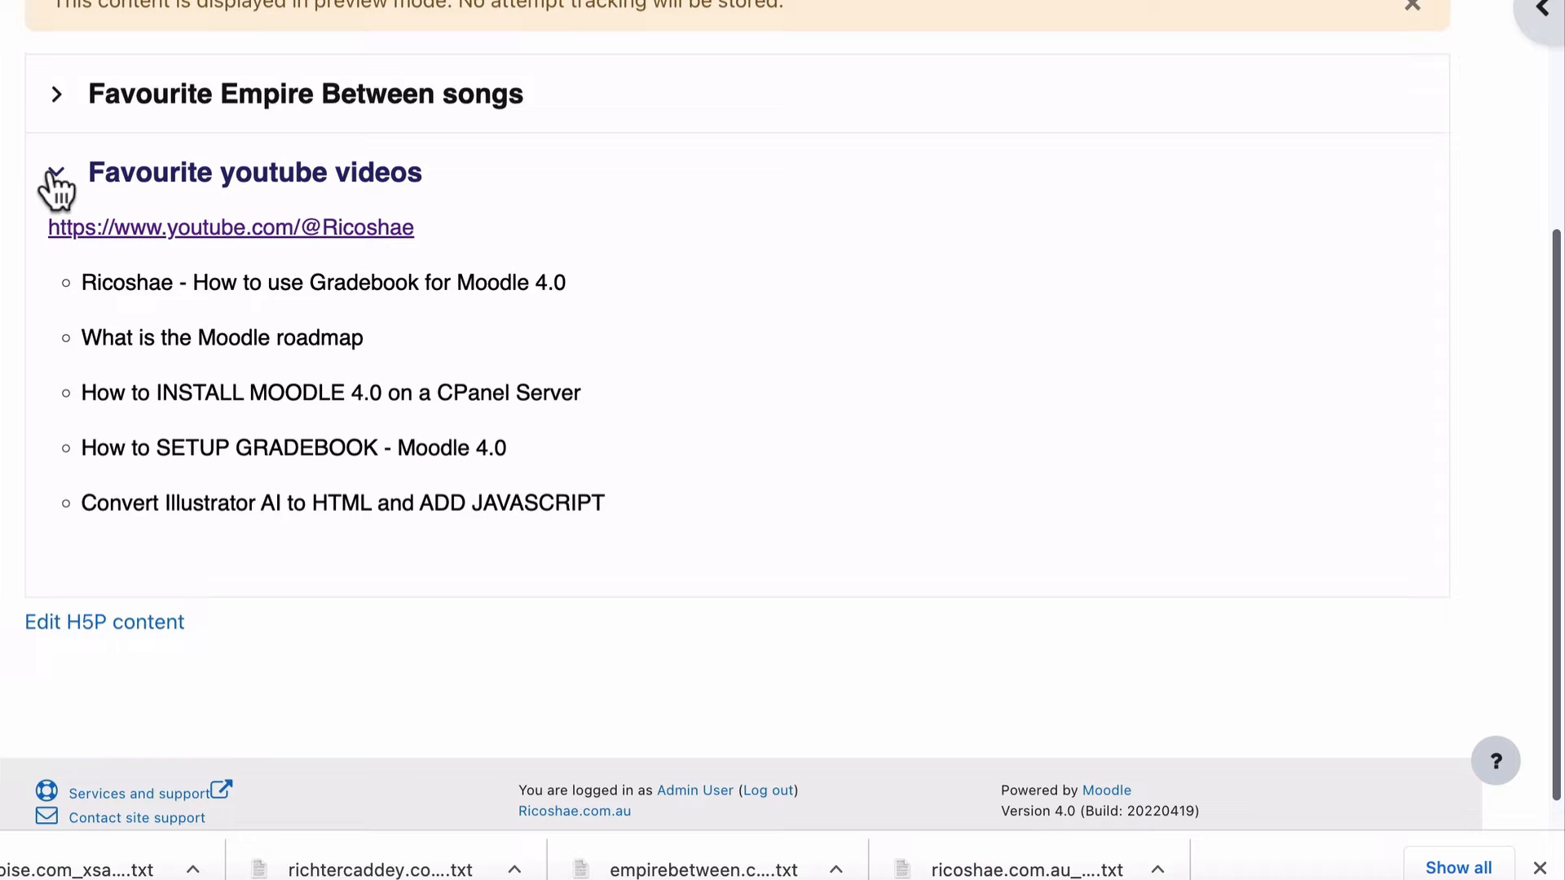
{"action": "scroll", "scroll_direction": "up", "scroll_amount": 3}
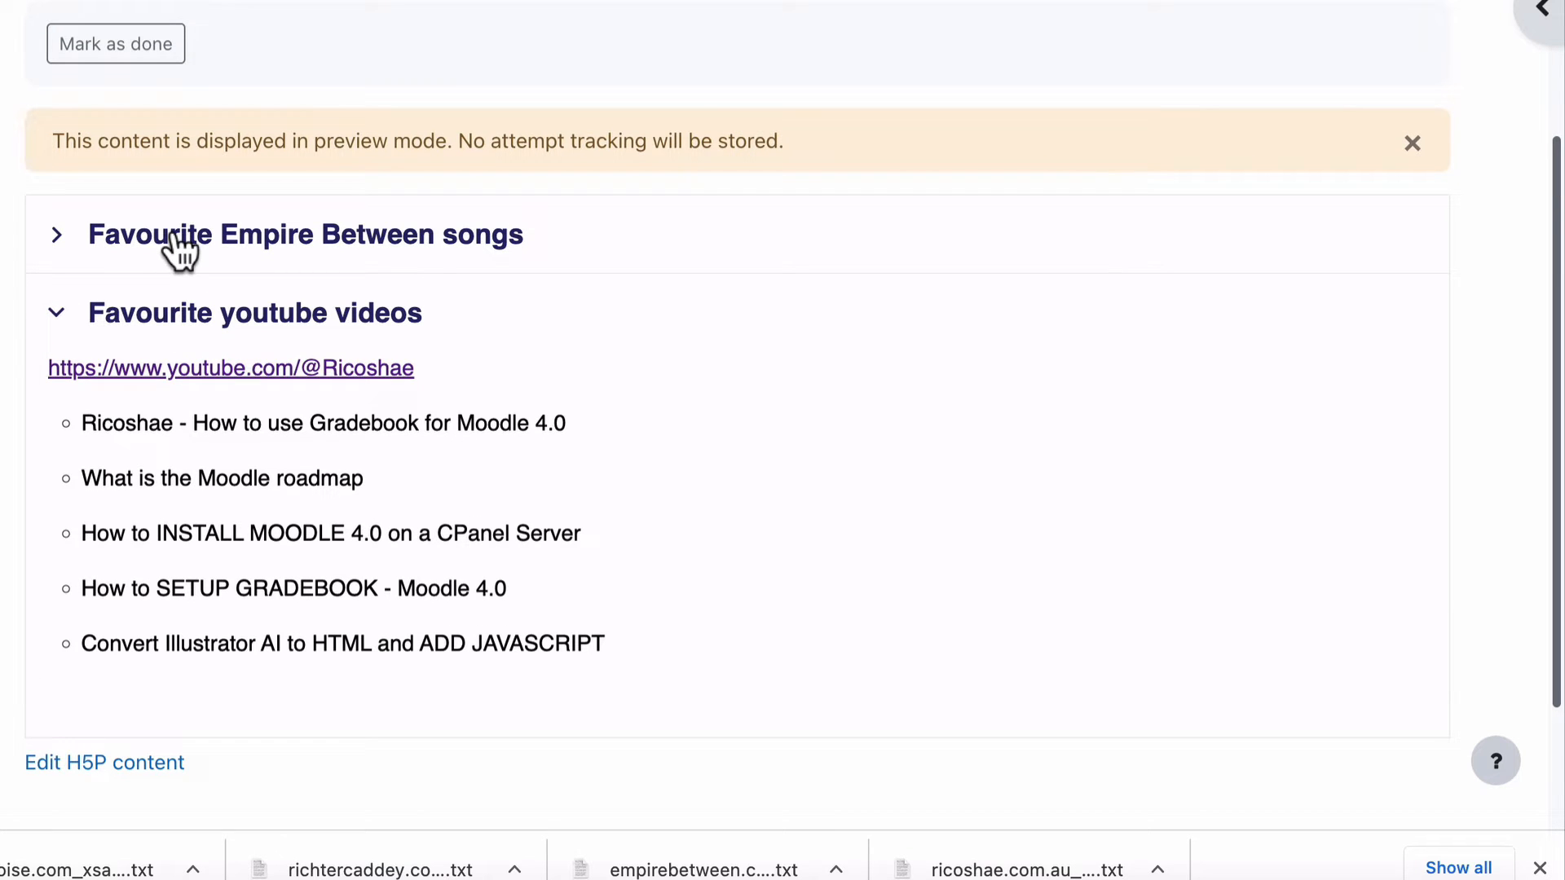
{"action": "mouse_move", "coordinate": [683, 266]}
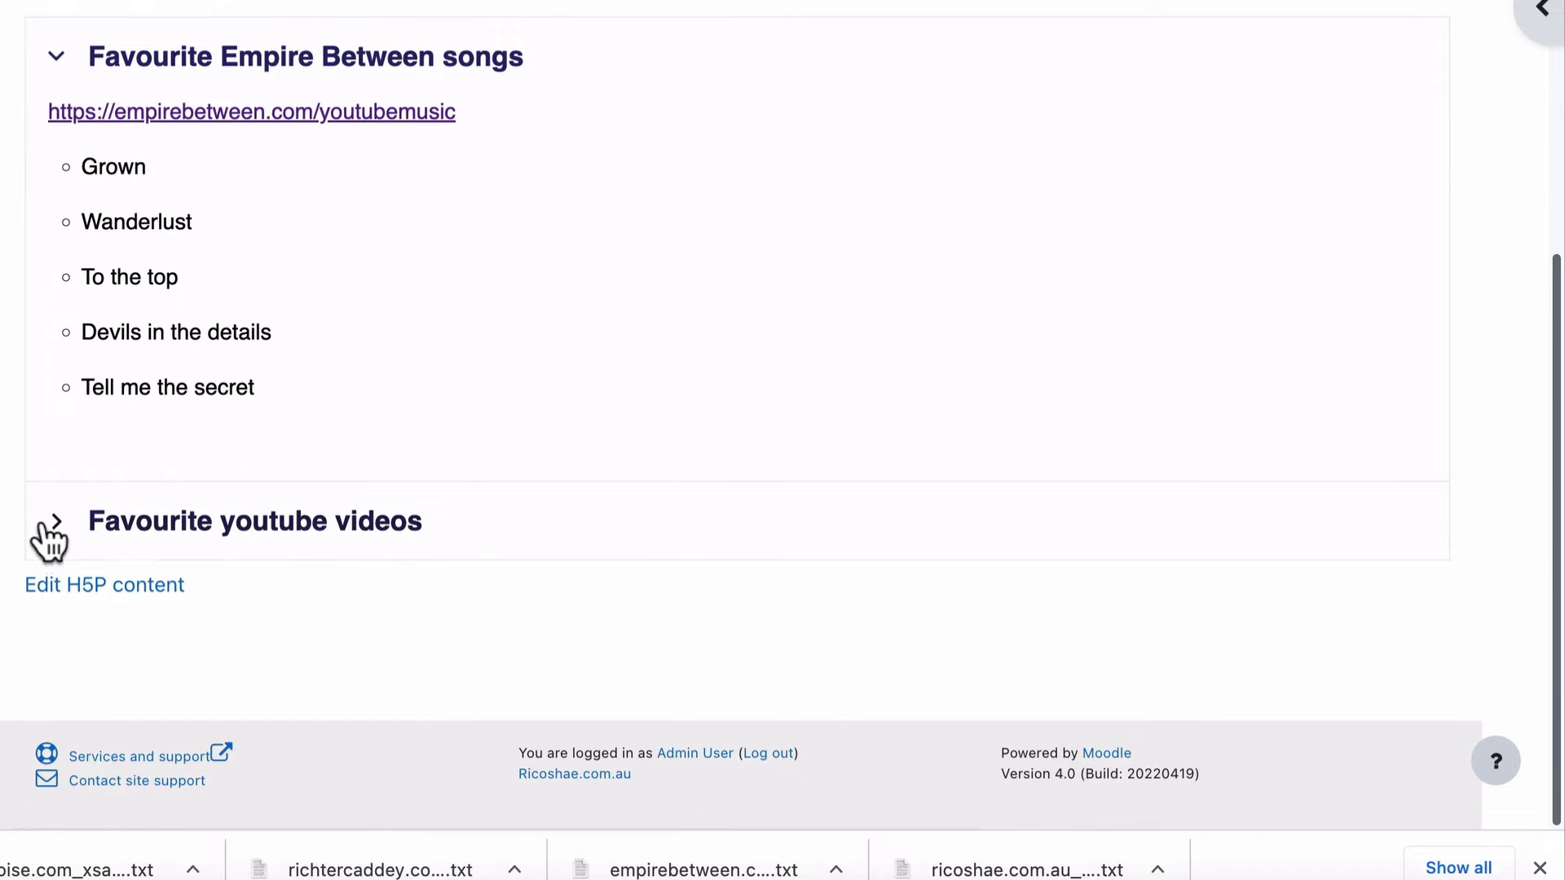
{"action": "left_click", "coordinate": [56, 520]}
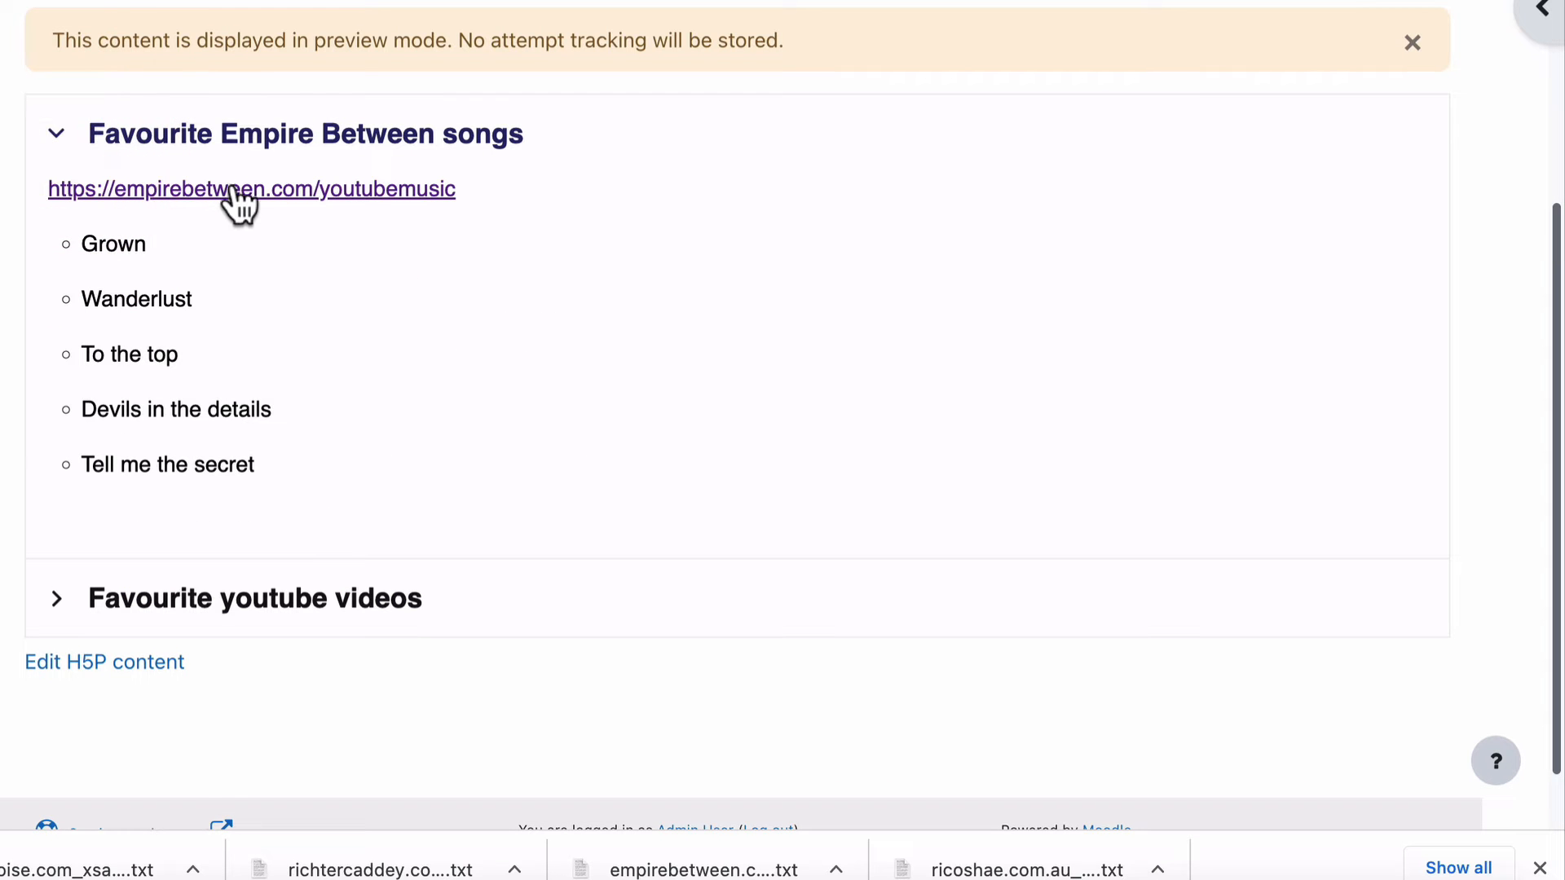
{"action": "left_click", "coordinate": [250, 188]}
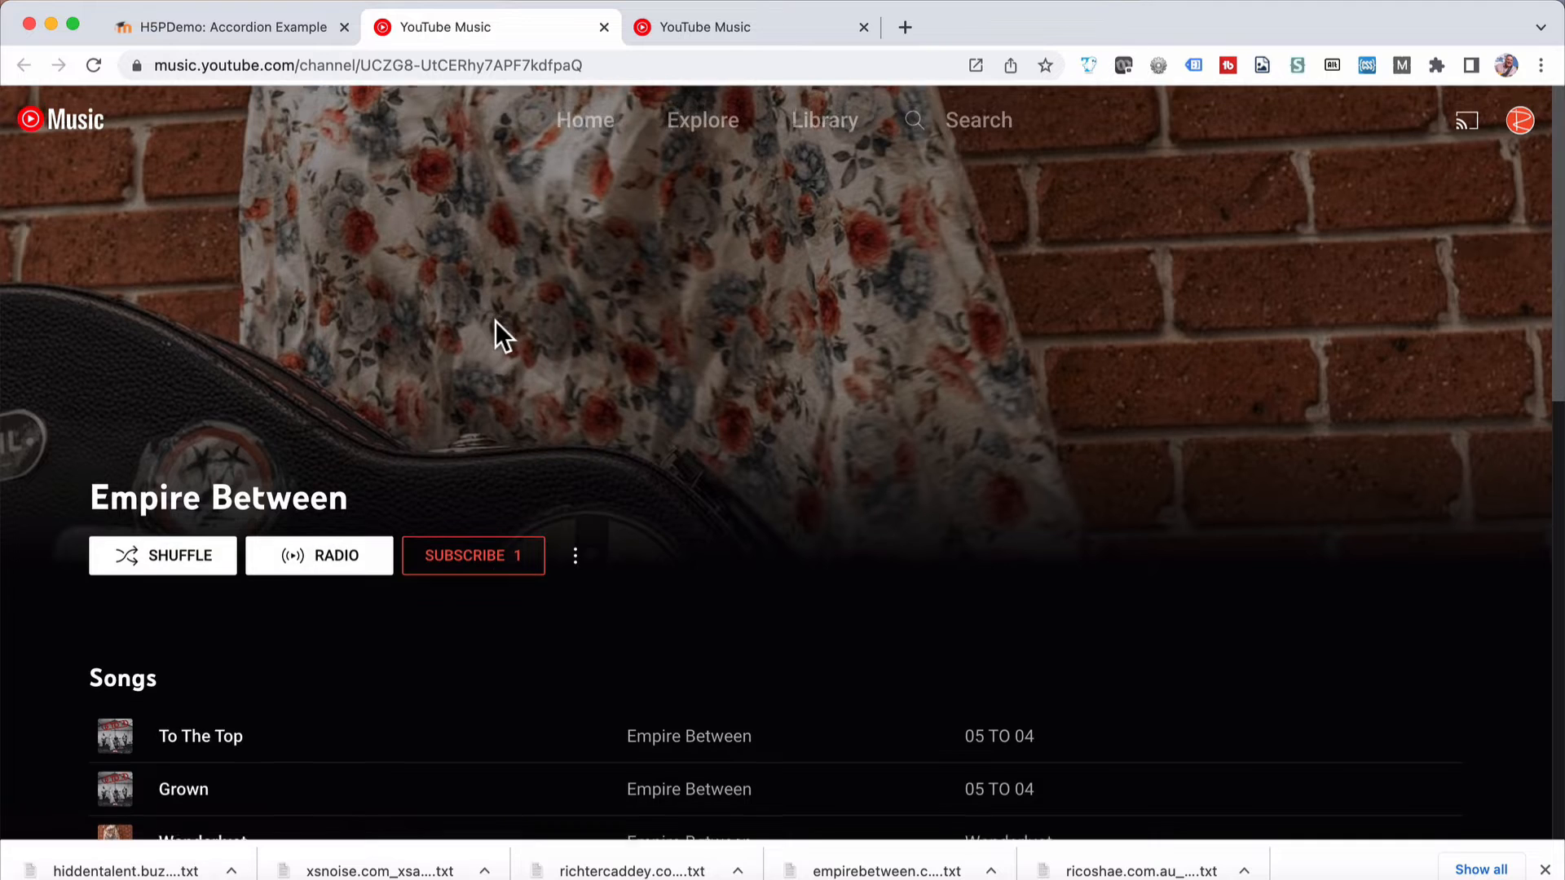
- Browse the Empire Between channel and return to the Accordion Example tab
{"action": "scroll", "scroll_direction": "down", "scroll_amount": 3}
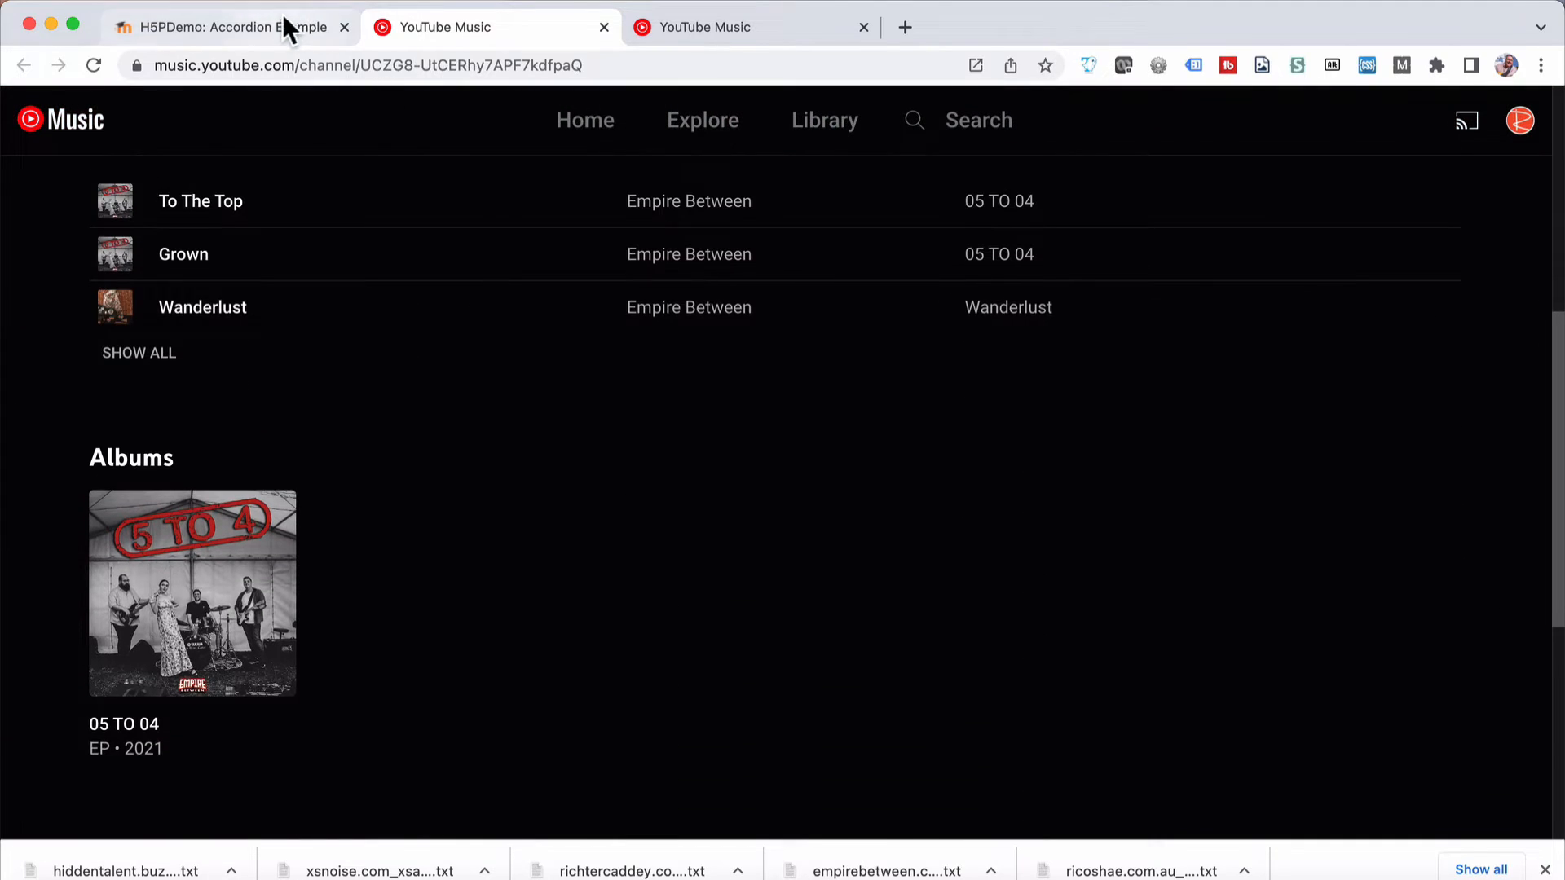
{"action": "left_click", "coordinate": [230, 27]}
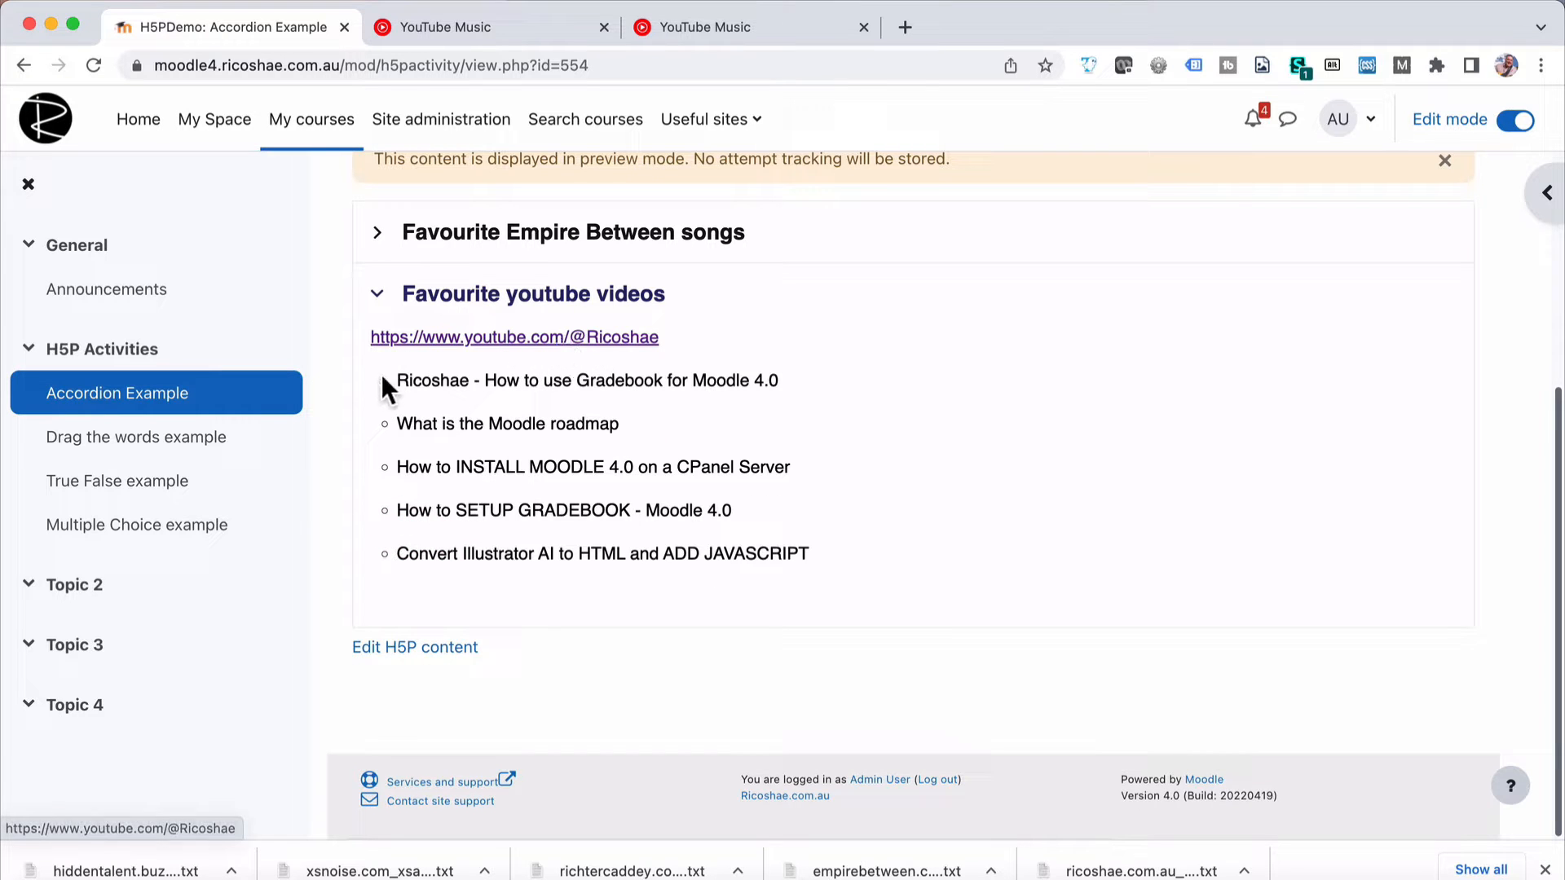
- Leave the activity and return to the H5P Demonstration Course page
{"action": "left_click_drag", "start_coordinate": [397, 380], "coordinate": [520, 554]}
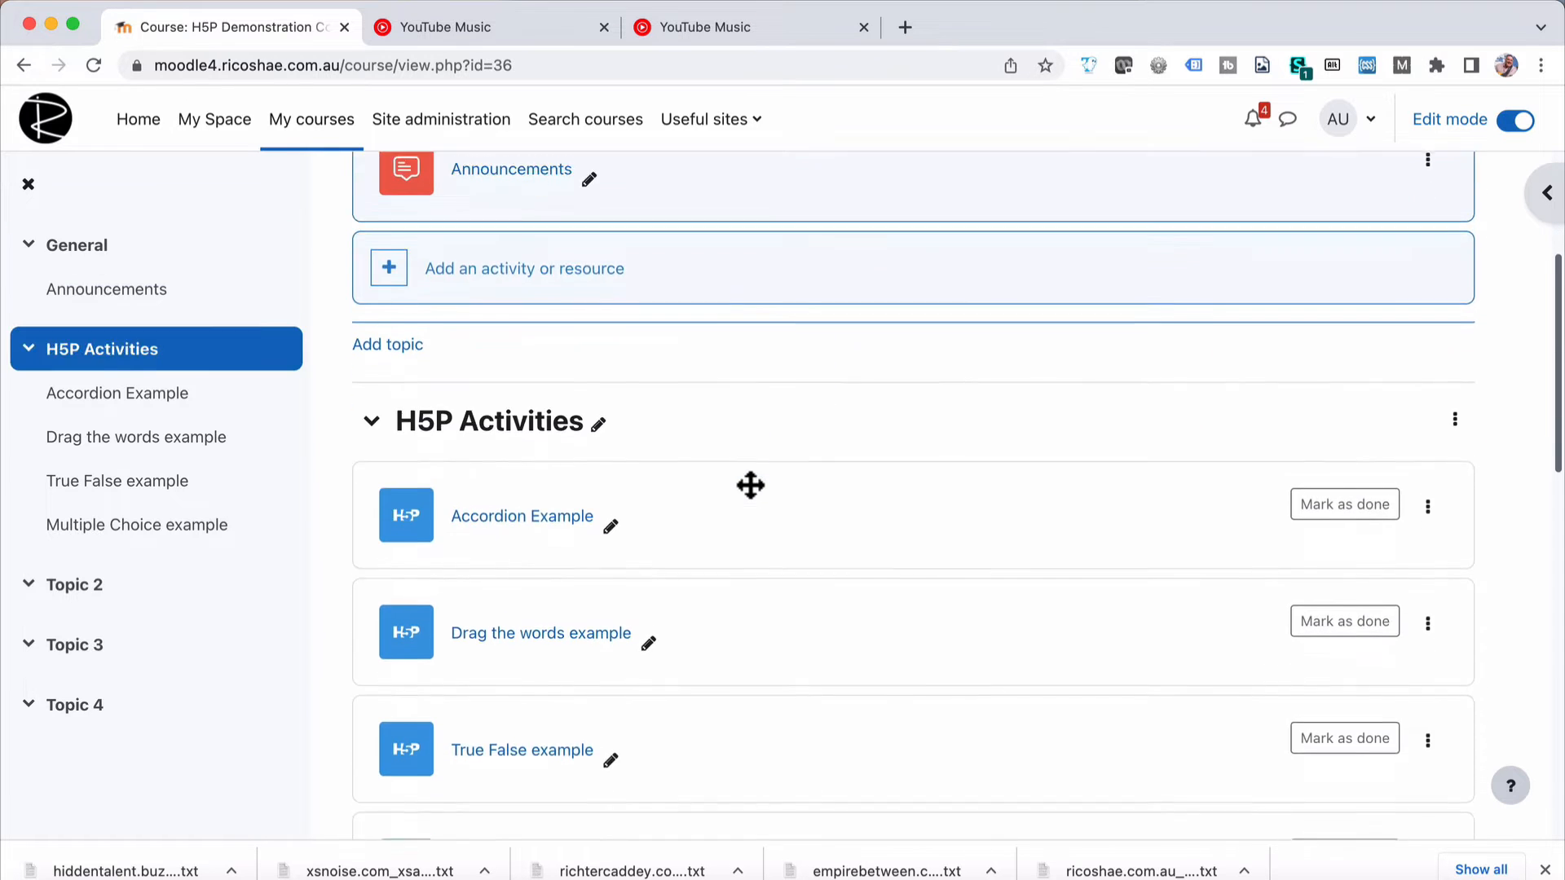
- Rename Topic 2 to 'Experiments' and start adding an activity to it
{"action": "scroll", "scroll_direction": "down", "scroll_amount": 3}
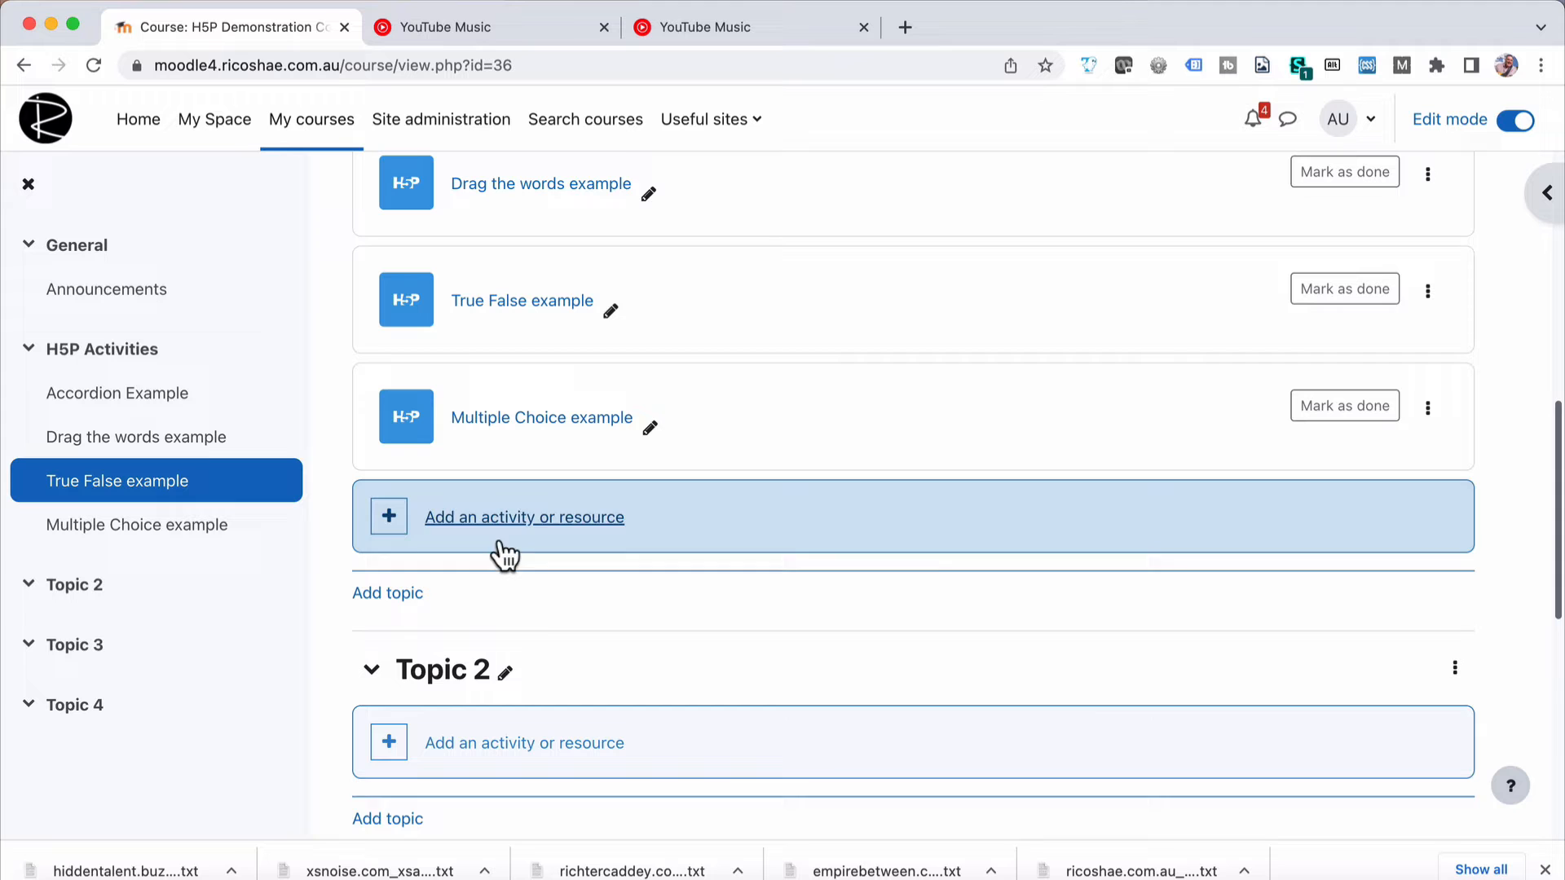
{"action": "scroll", "scroll_direction": "down", "scroll_amount": 3}
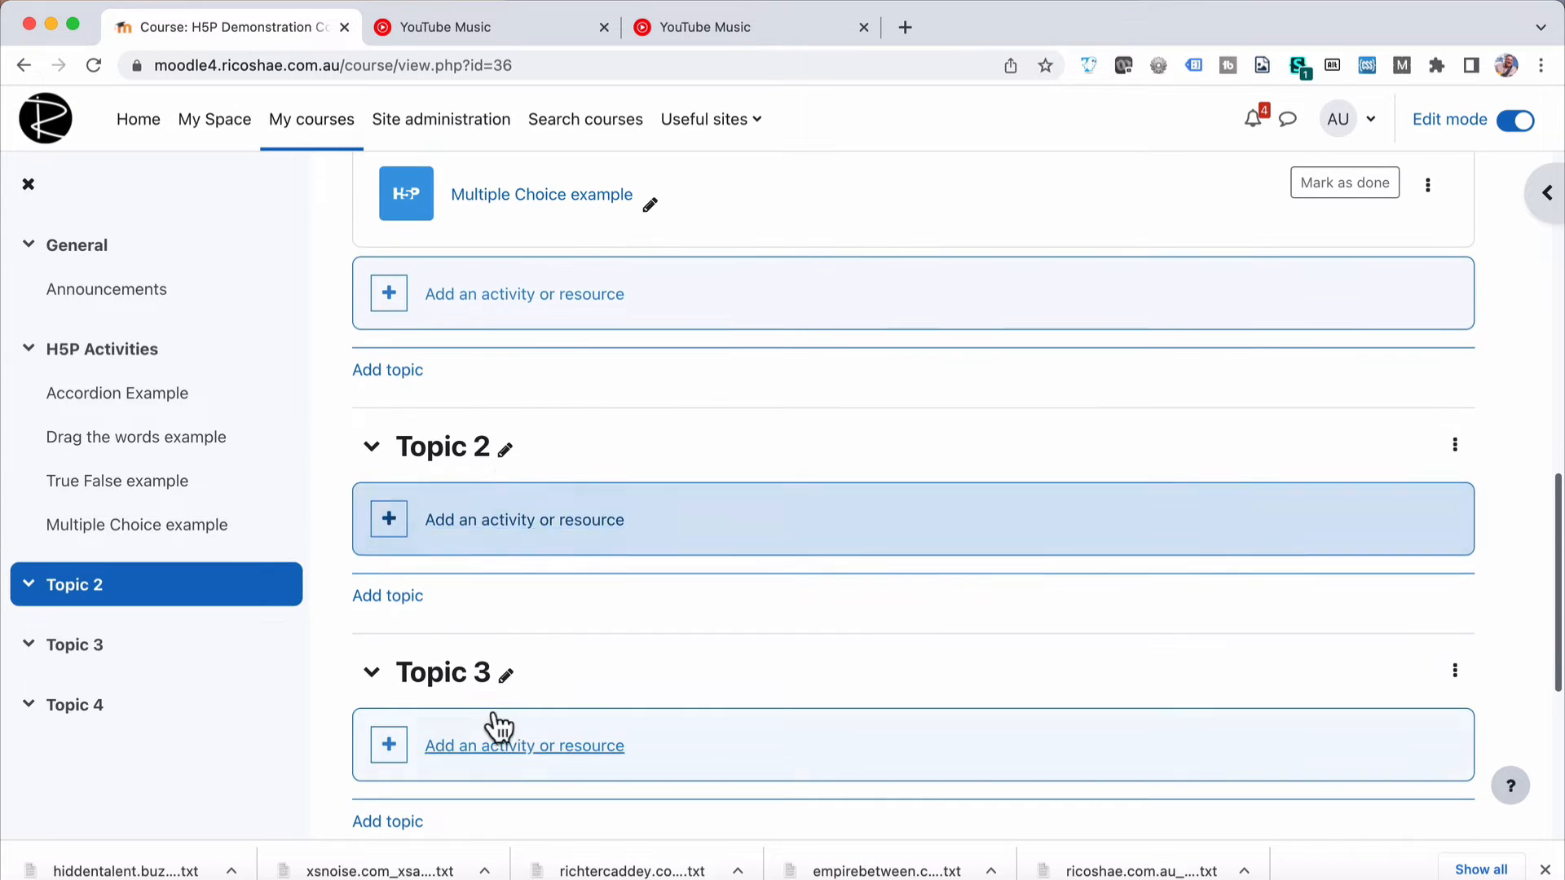
{"action": "left_click", "coordinate": [504, 446]}
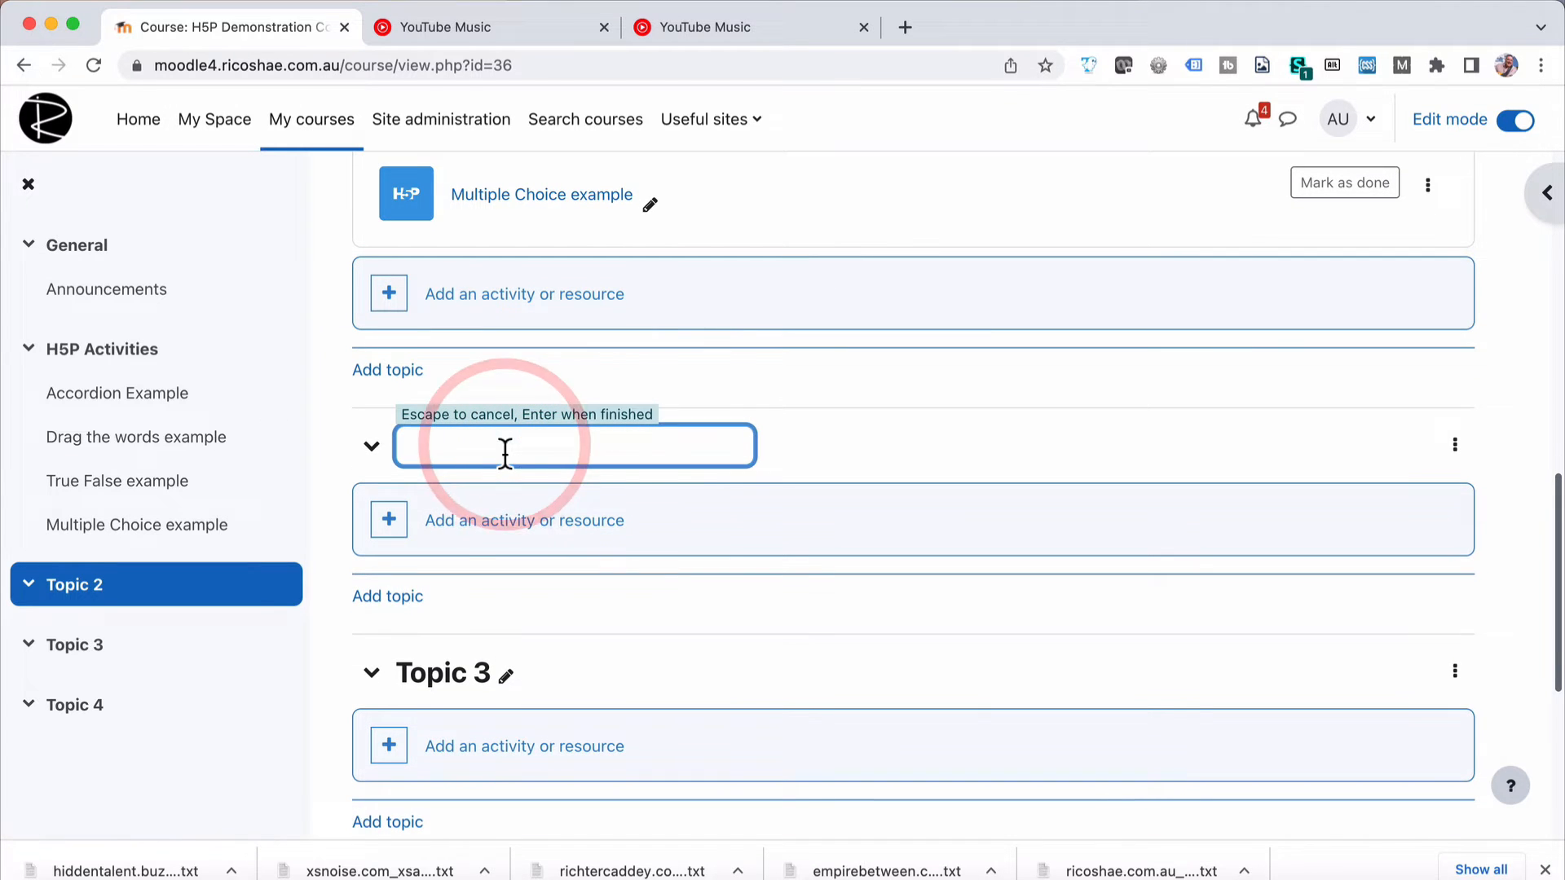
{"action": "type", "text": "Experiments"}
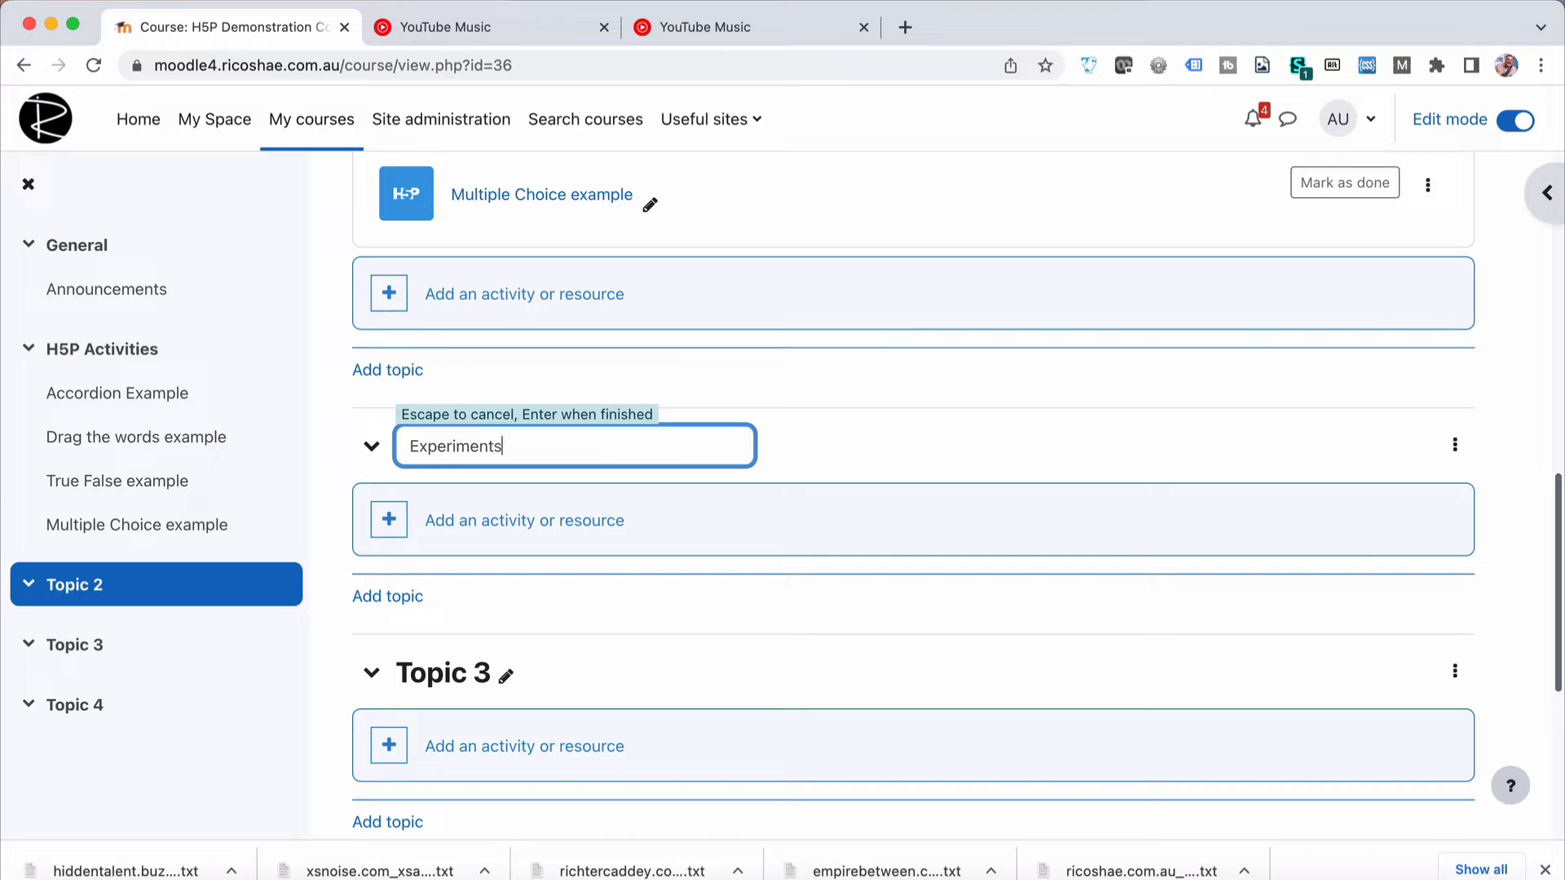
{"action": "left_click", "coordinate": [523, 520]}
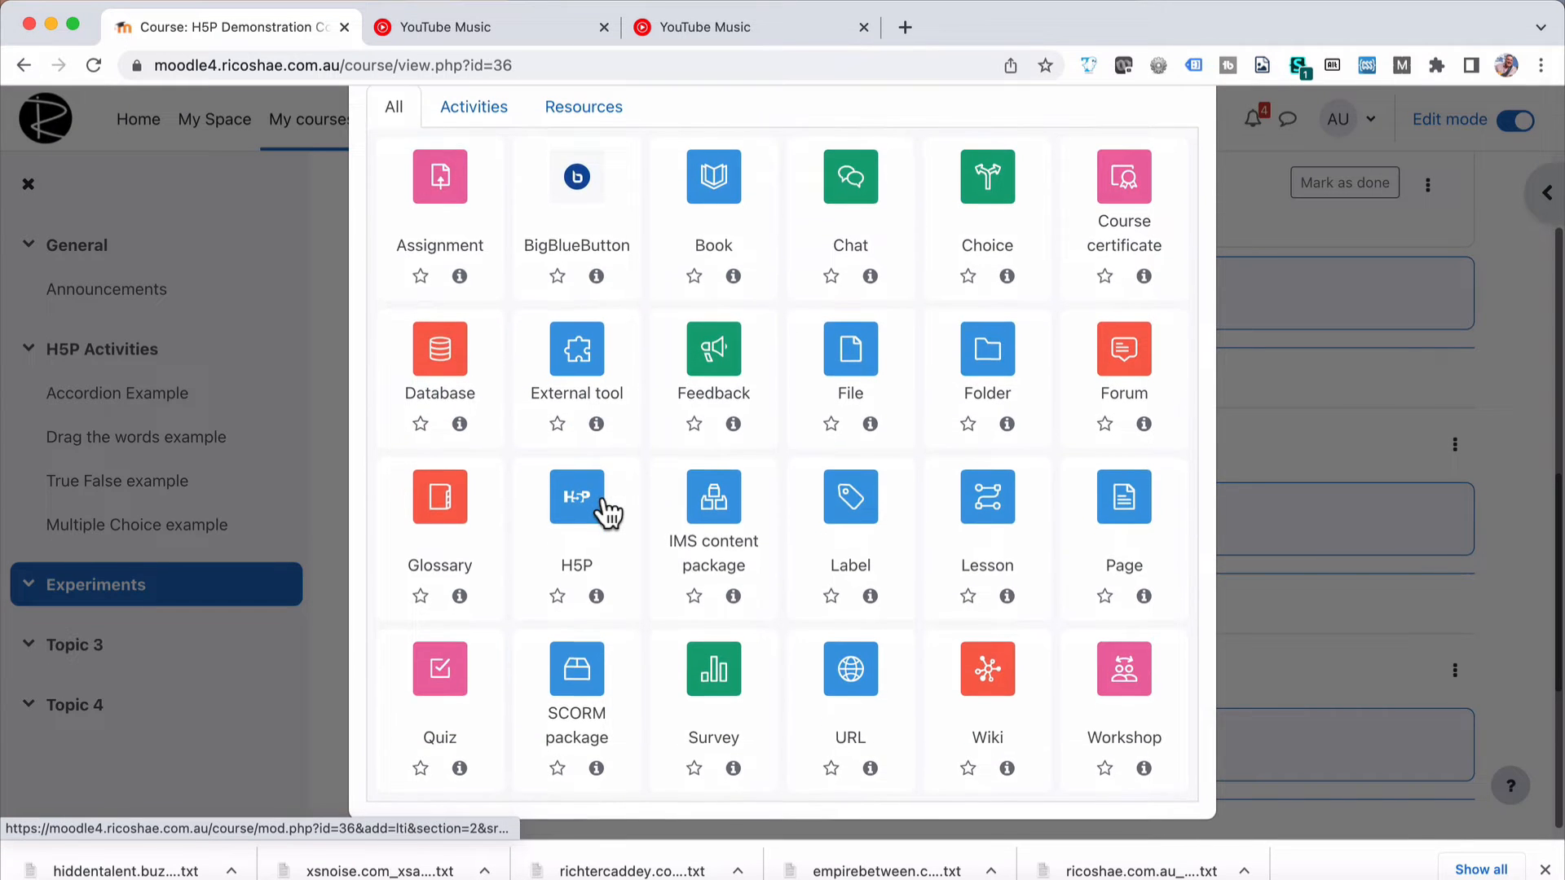
- Start a new H5P activity with a name and jump to the content bank from the Package file field
{"action": "left_click", "coordinate": [576, 497]}
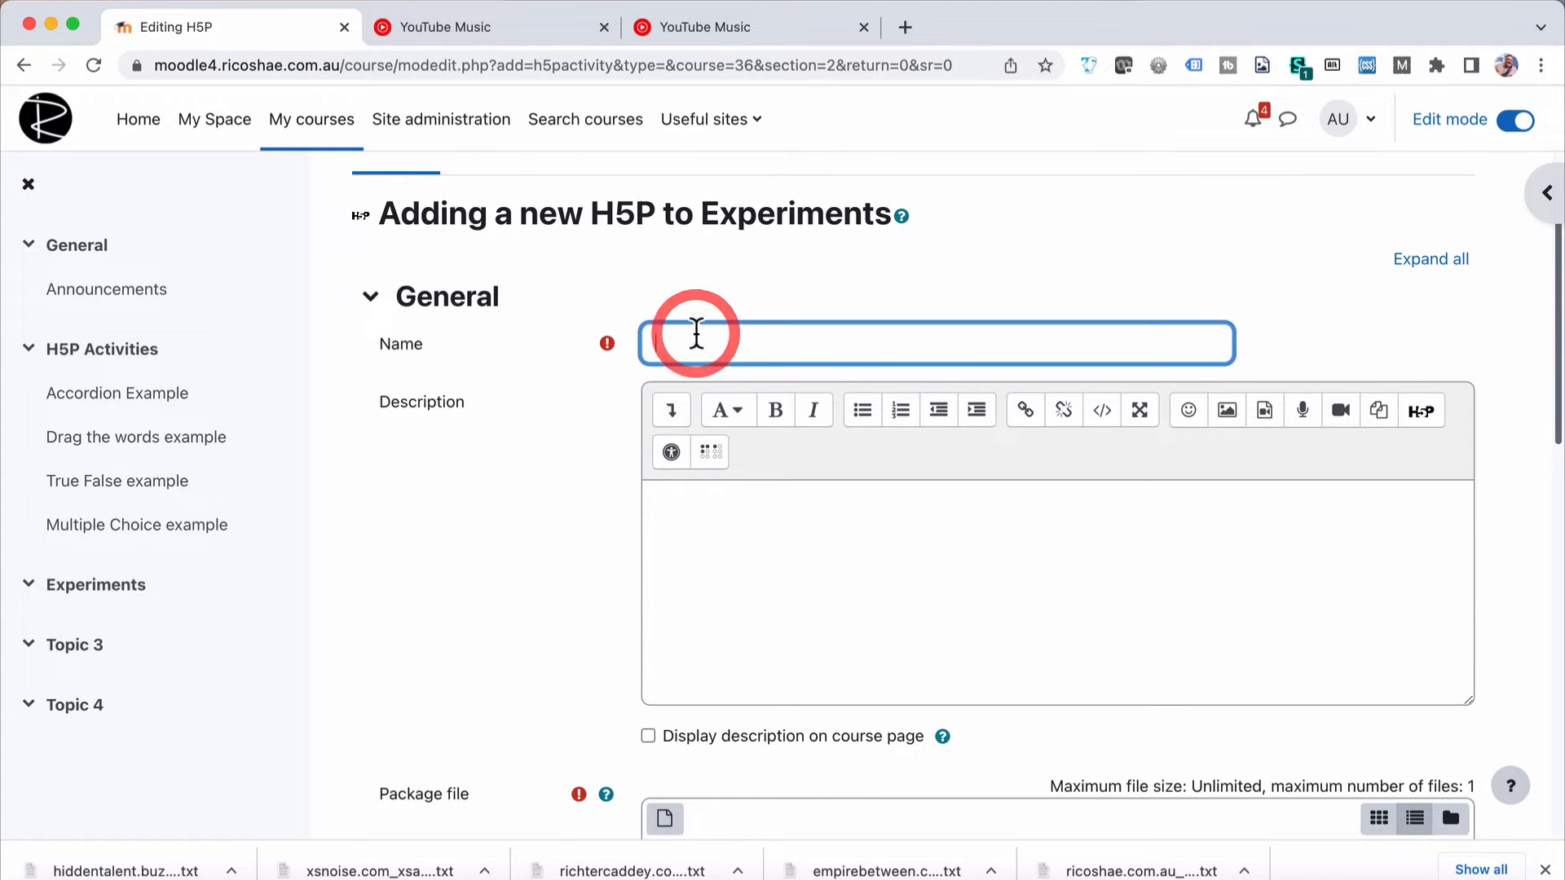
{"action": "type", "text": "Acordion"}
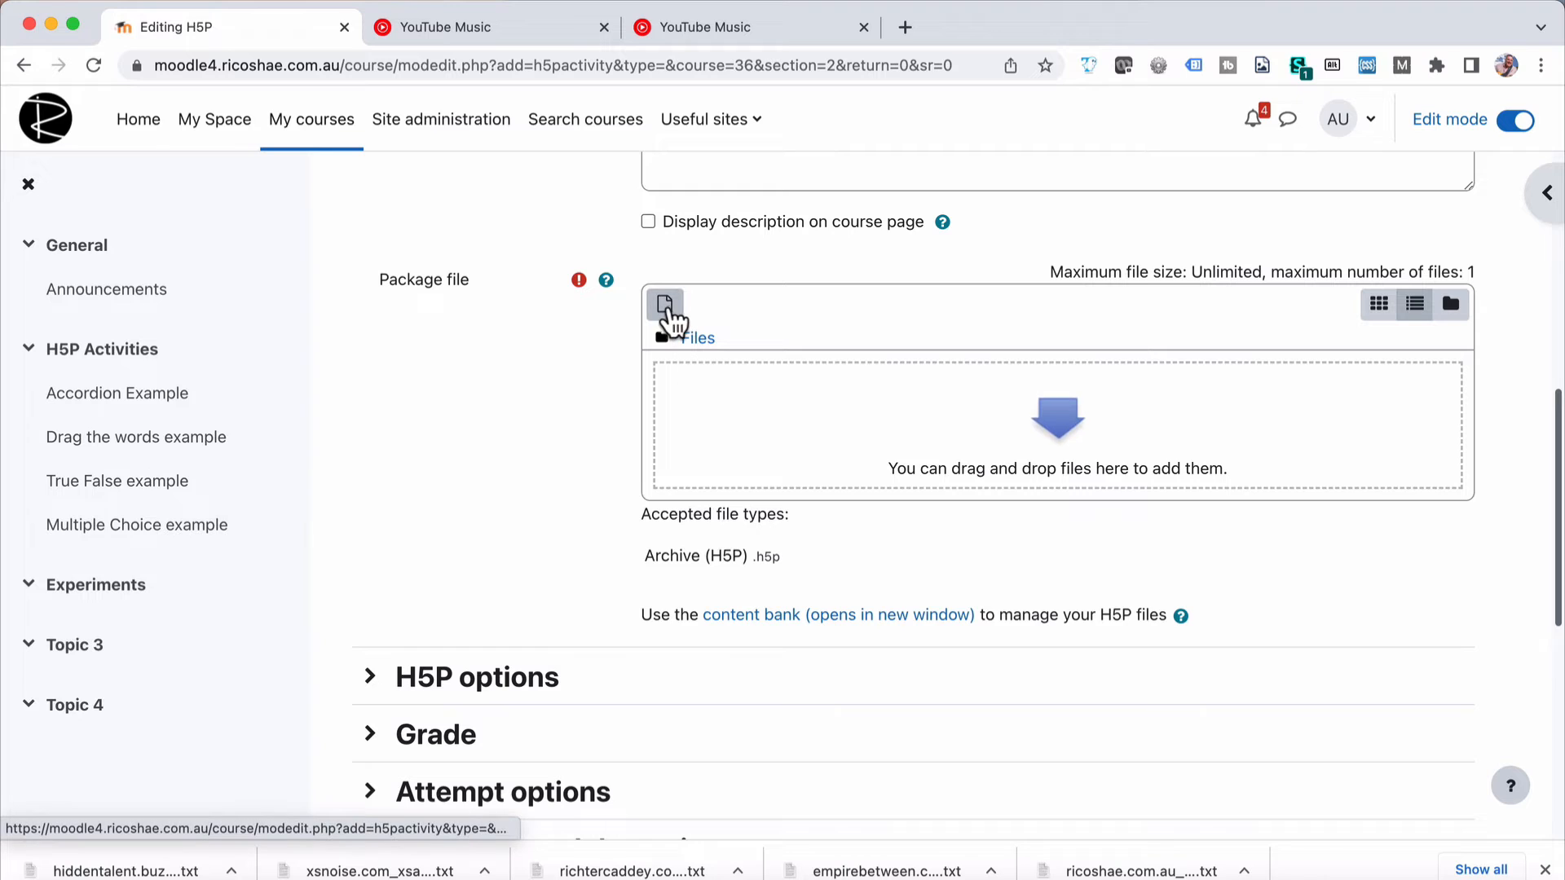
{"action": "mouse_move", "coordinate": [539, 549]}
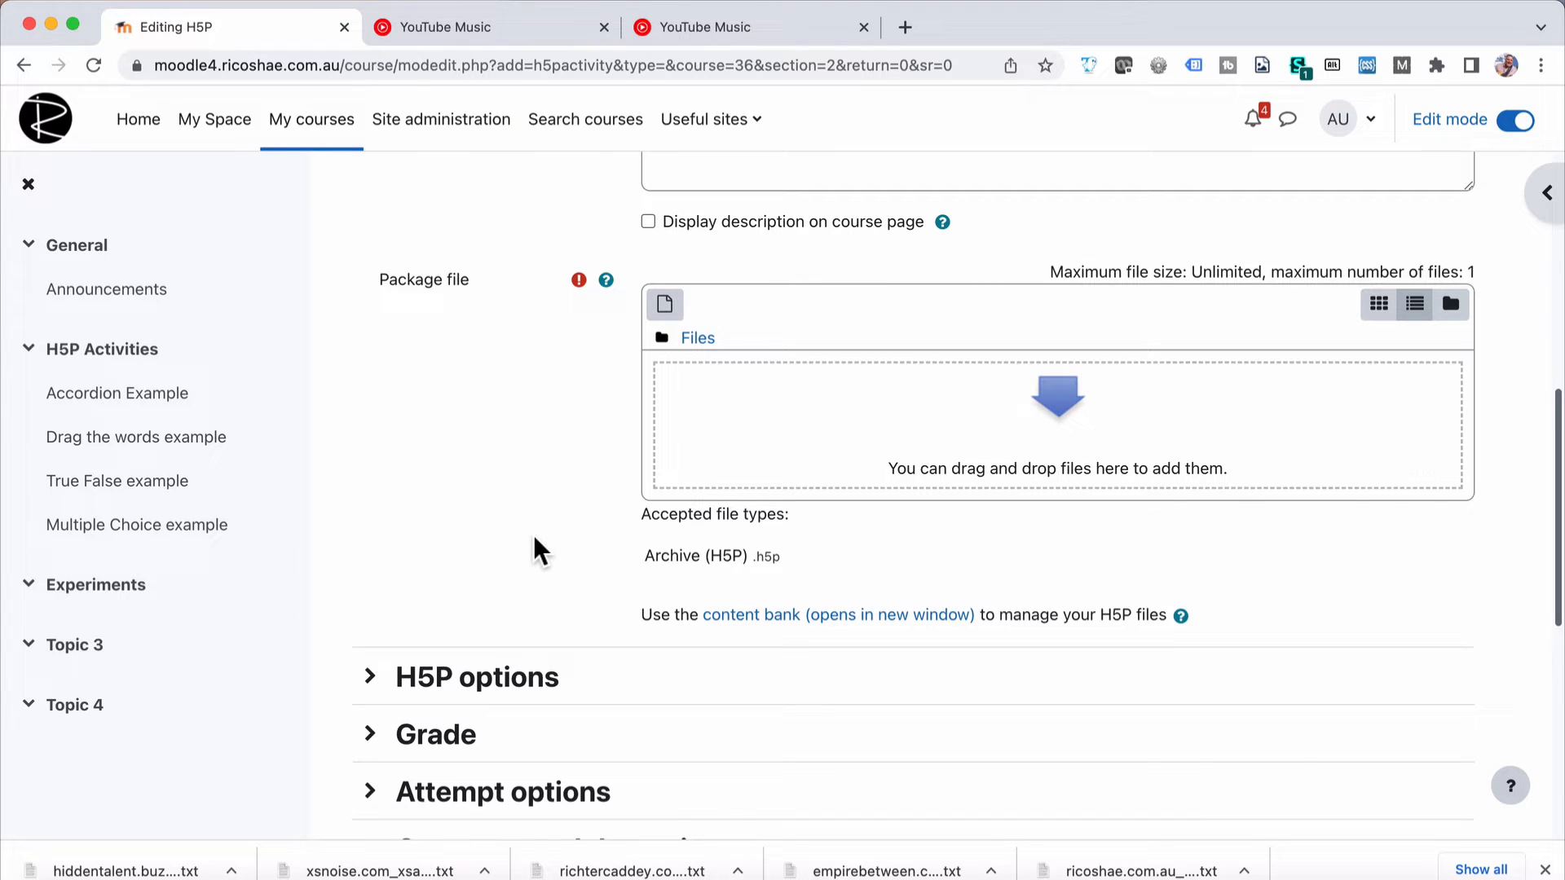
{"action": "mouse_move", "coordinate": [777, 615]}
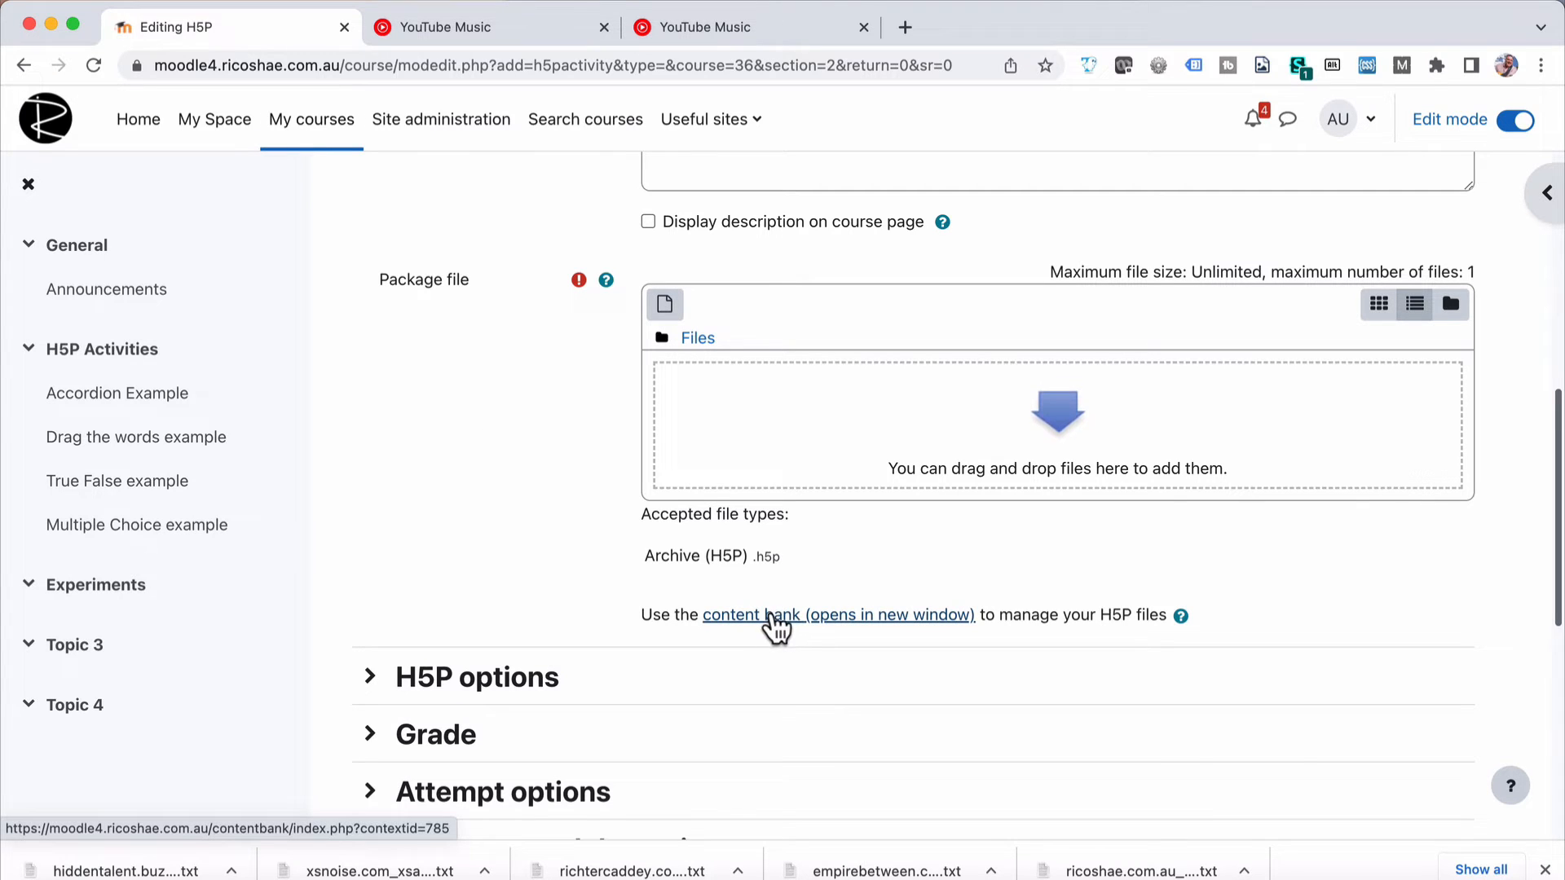
{"action": "left_click", "coordinate": [839, 615]}
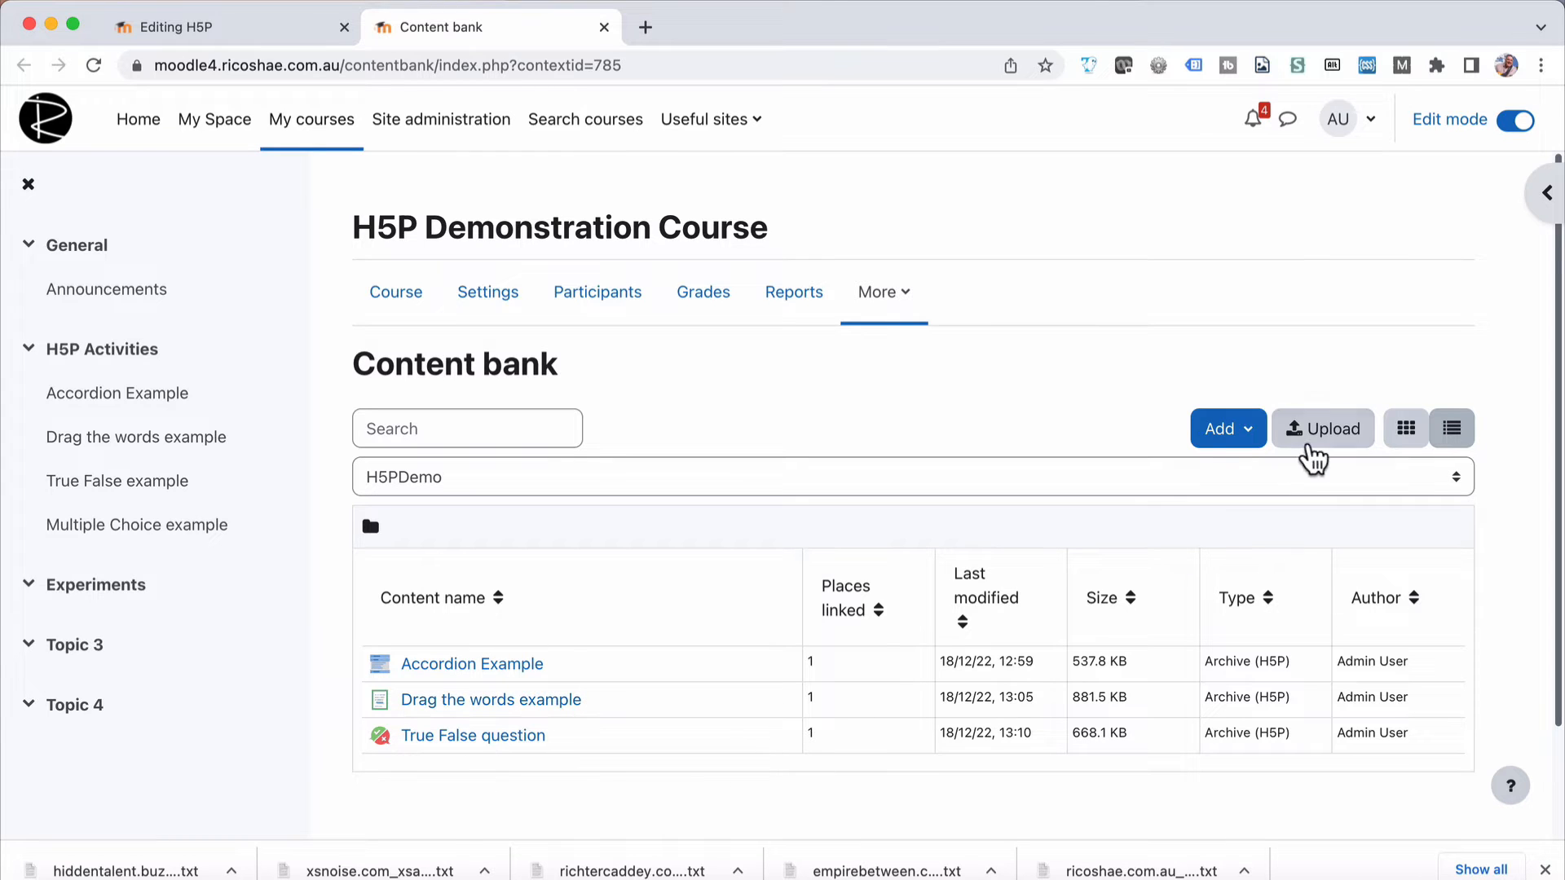
- Create new Accordion content from the content bank's H5P content types
{"action": "left_click", "coordinate": [1219, 428]}
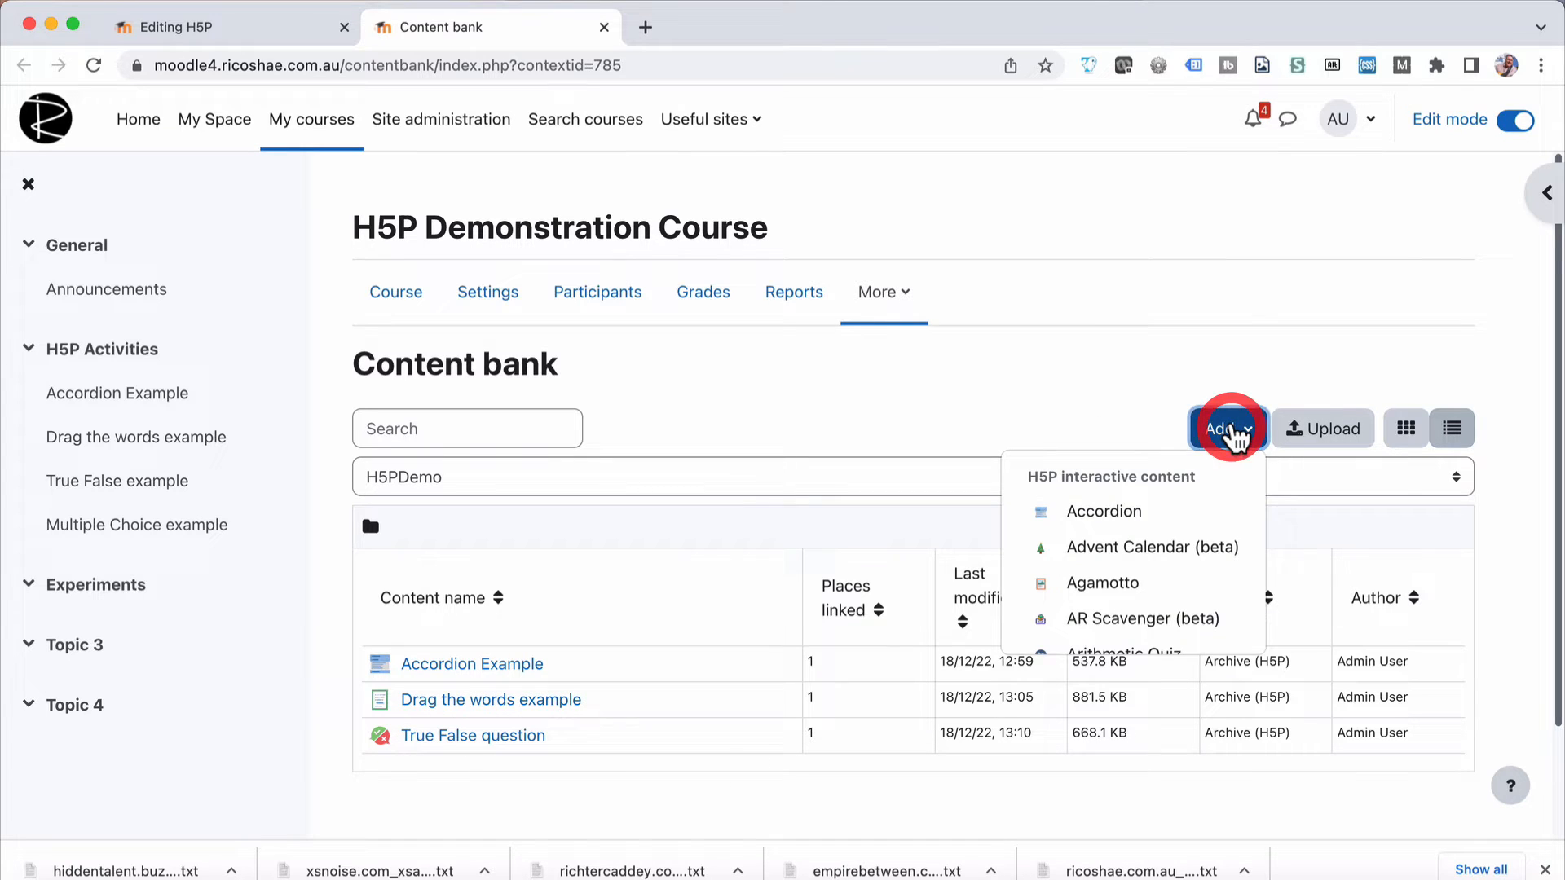
{"action": "mouse_move", "coordinate": [1103, 494]}
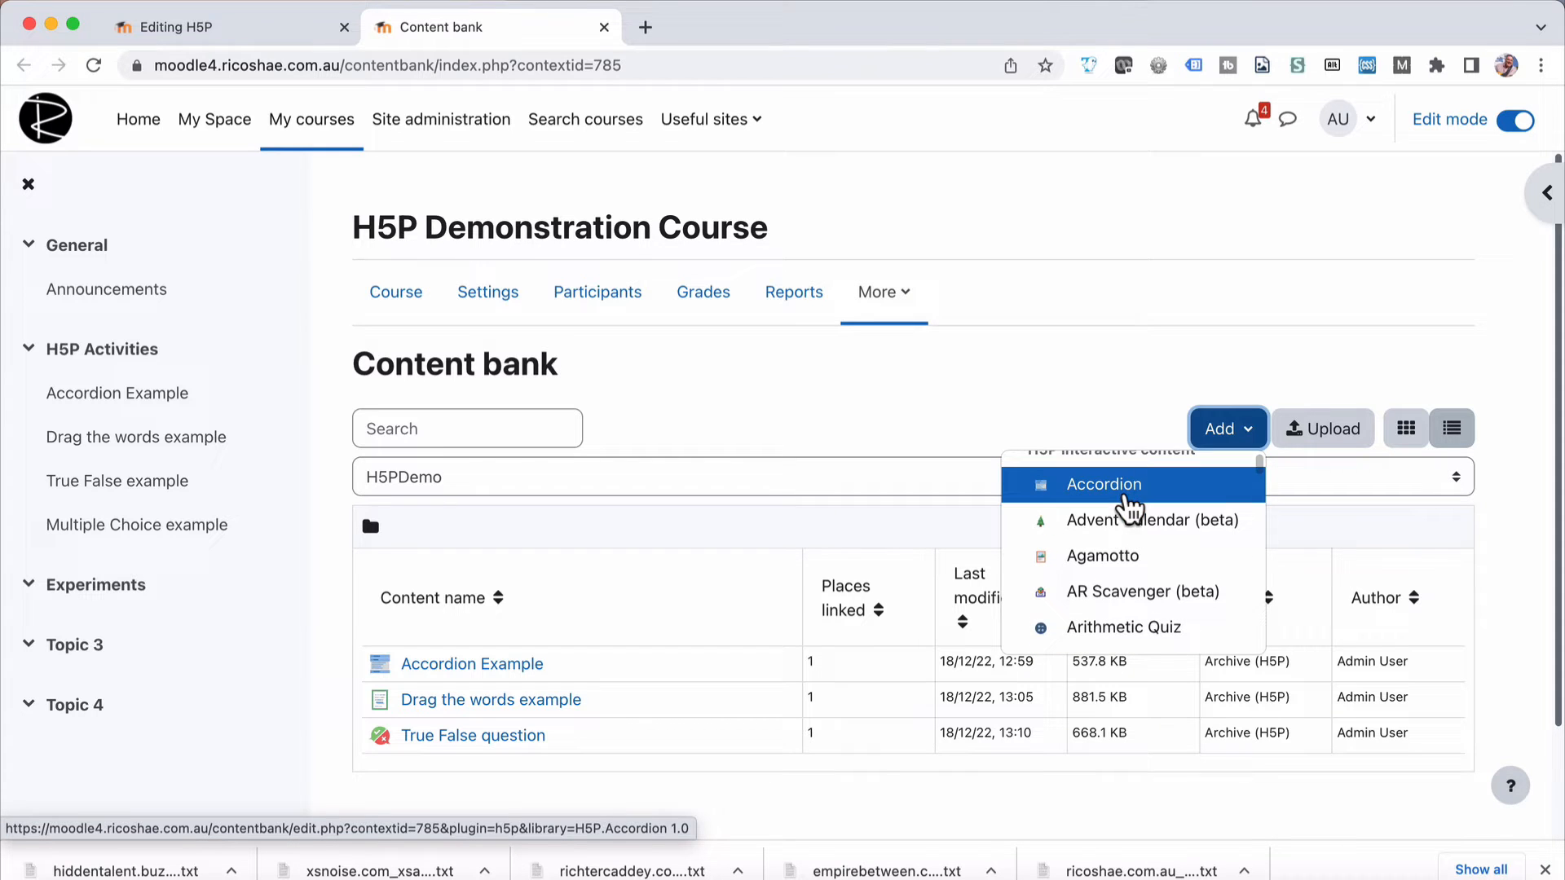
{"action": "left_click", "coordinate": [1103, 484]}
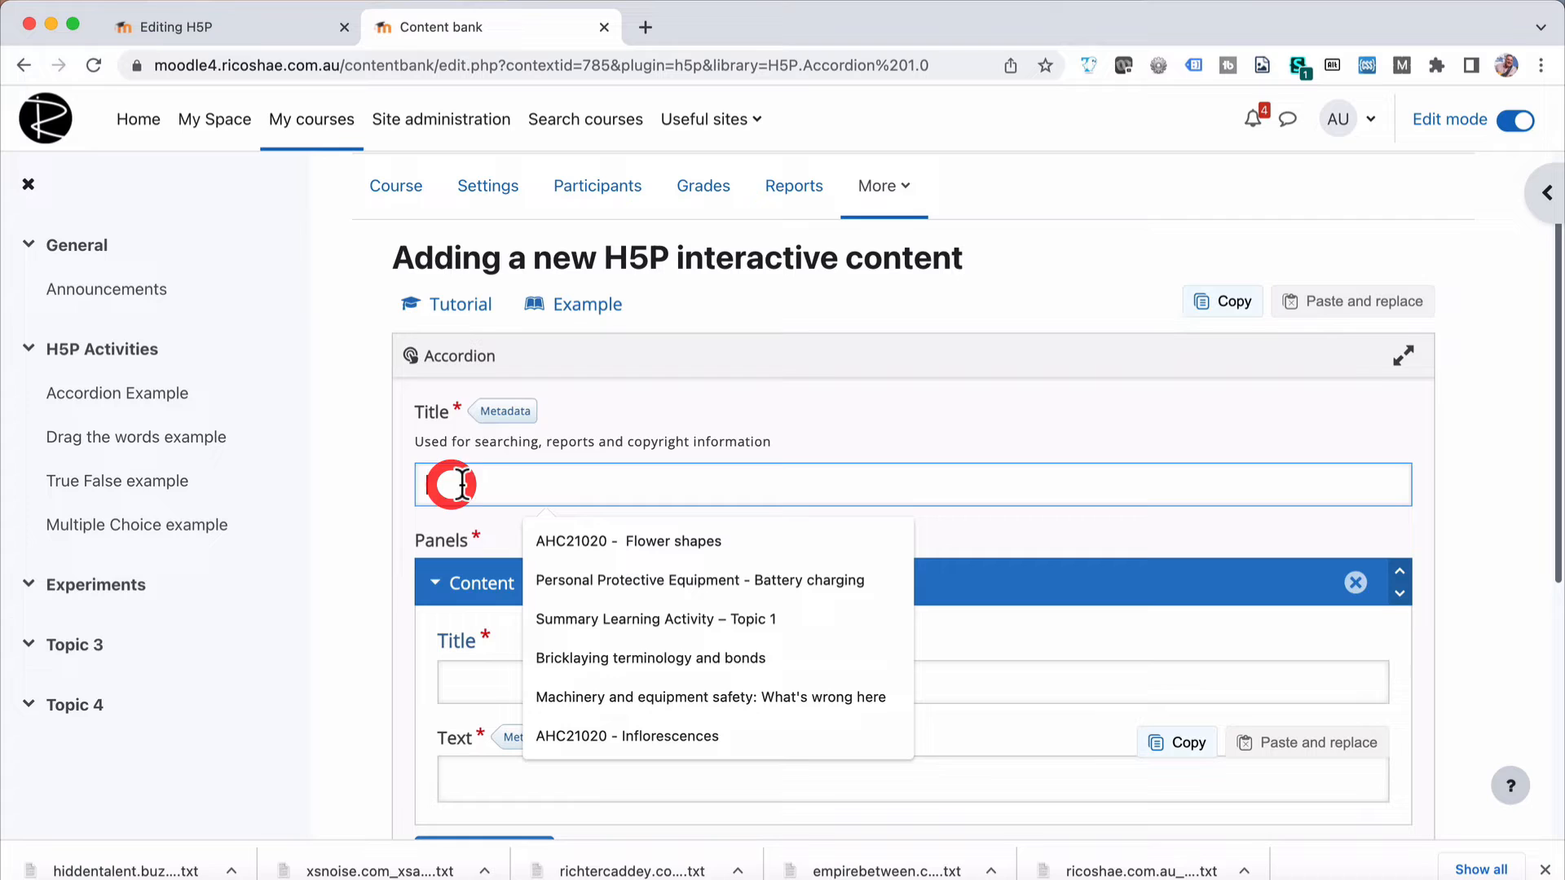
- Title the content 'Accordion practice' and the first panel 'Panel 1'
{"action": "type", "text": "Accordion"}
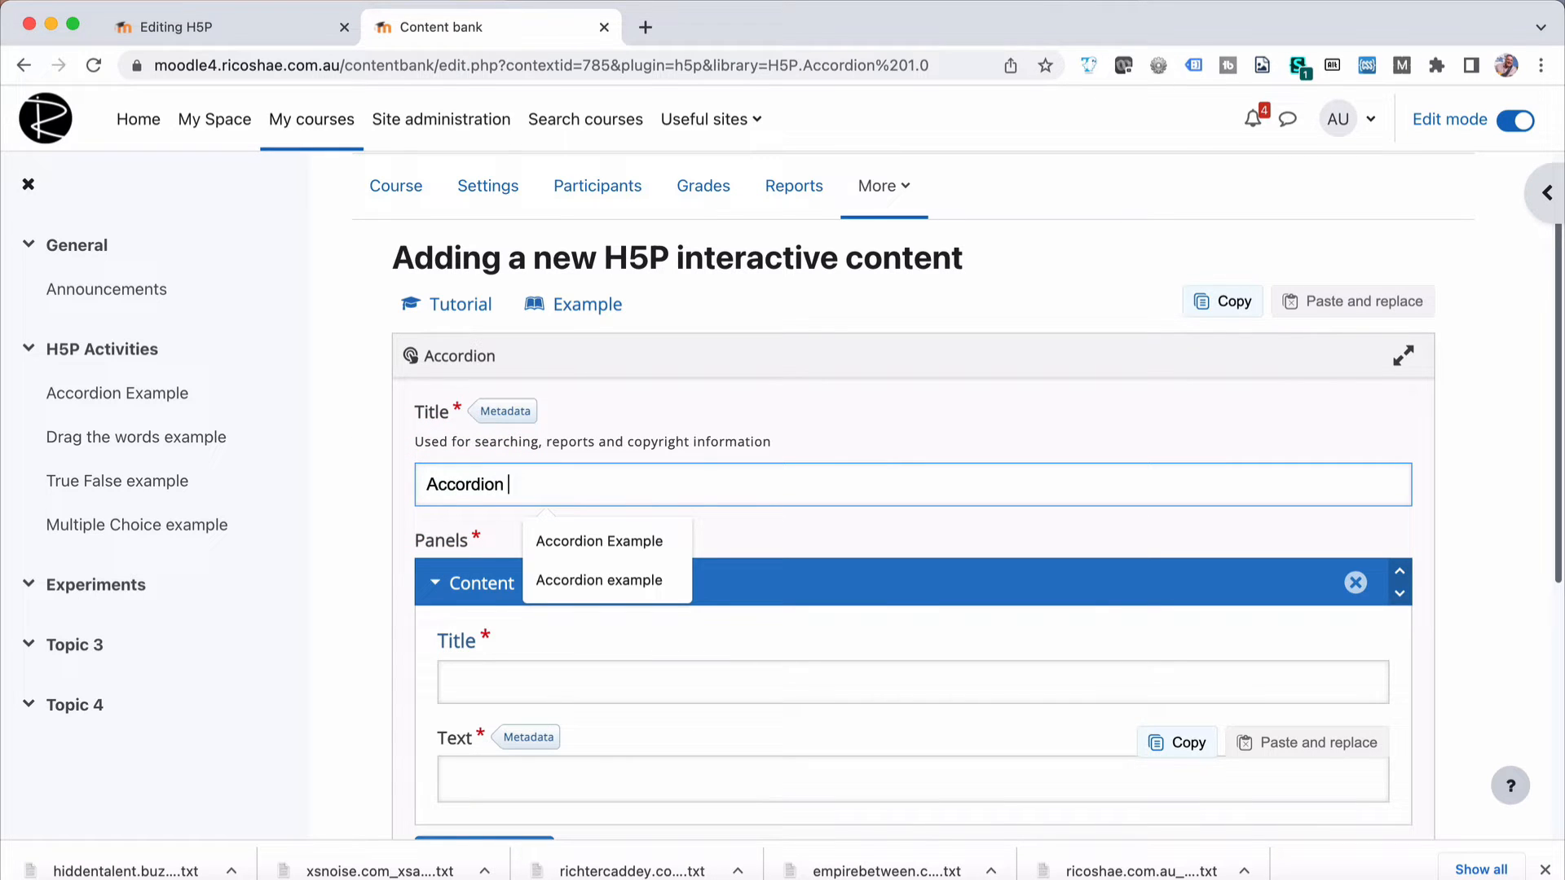
{"action": "type", "text": "practice"}
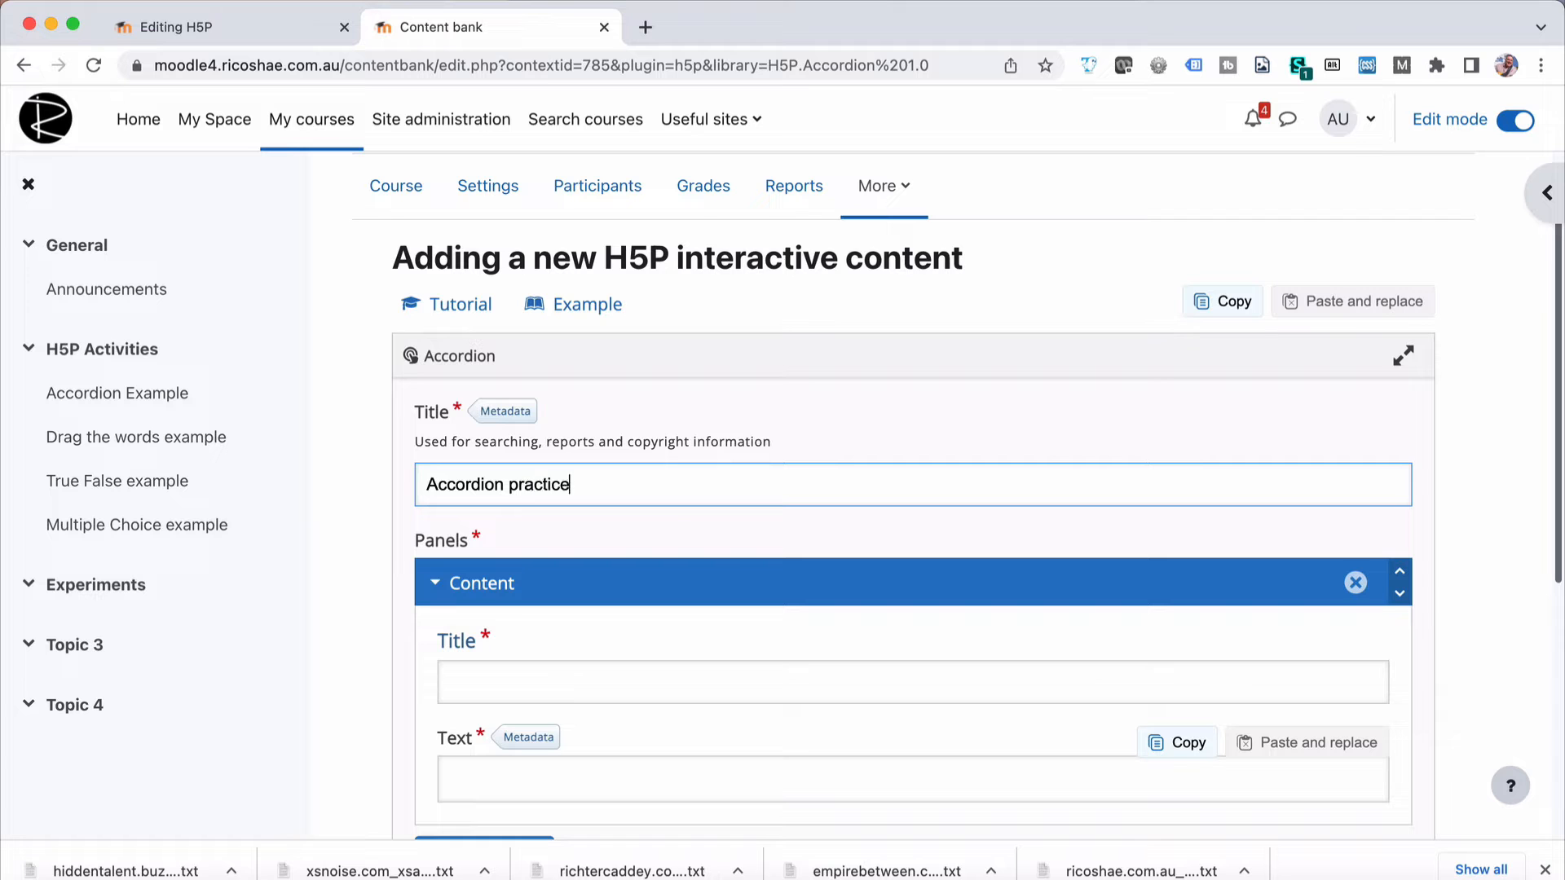
{"action": "scroll", "scroll_direction": "down", "scroll_amount": 3}
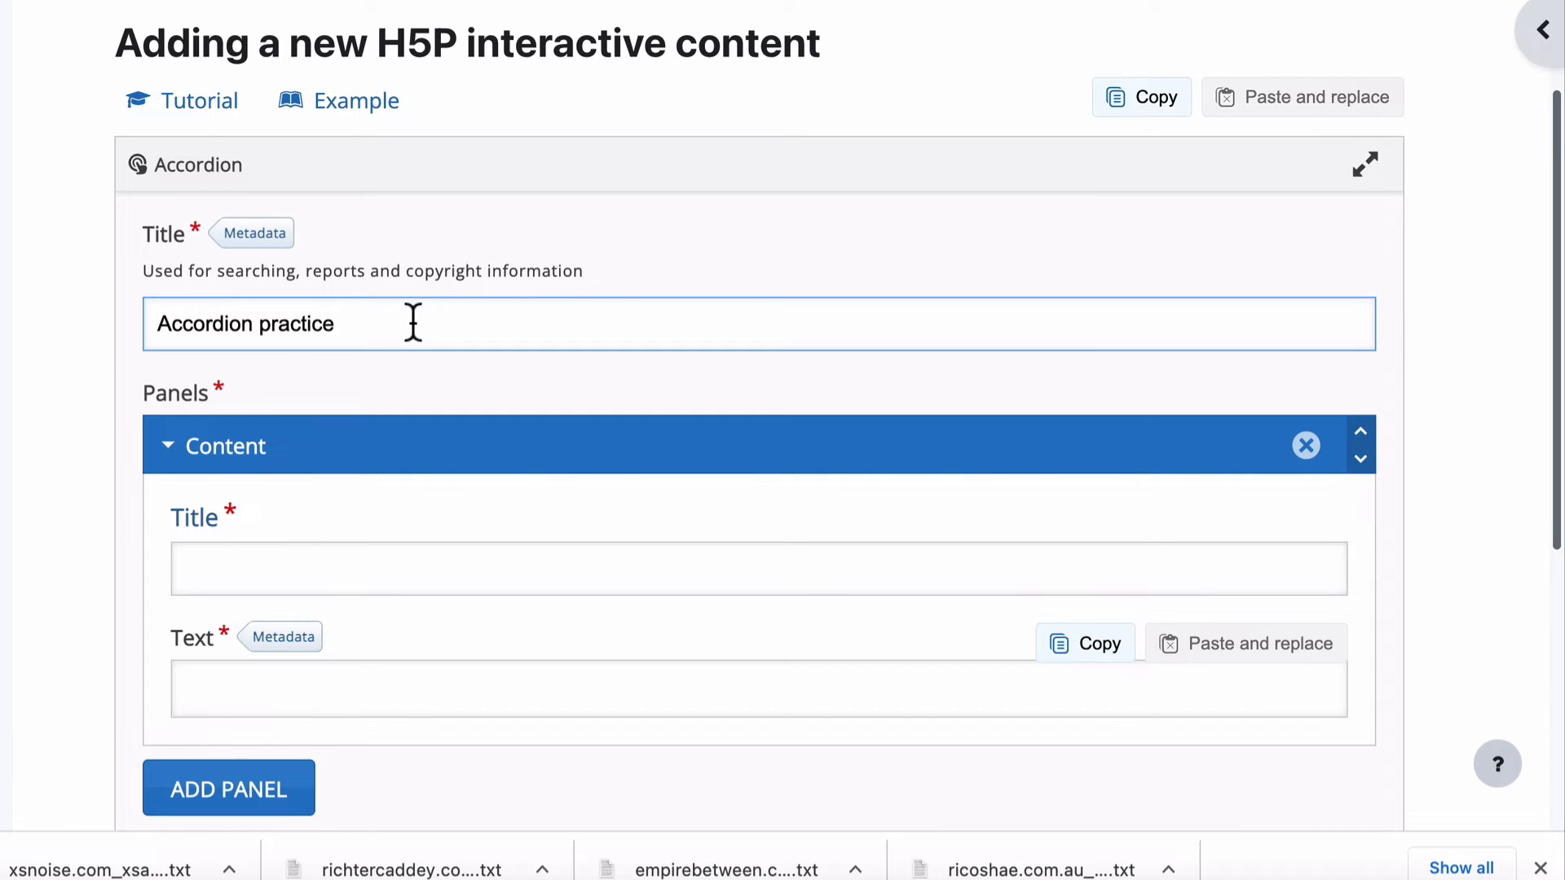
{"action": "scroll", "scroll_direction": "down", "scroll_amount": 3}
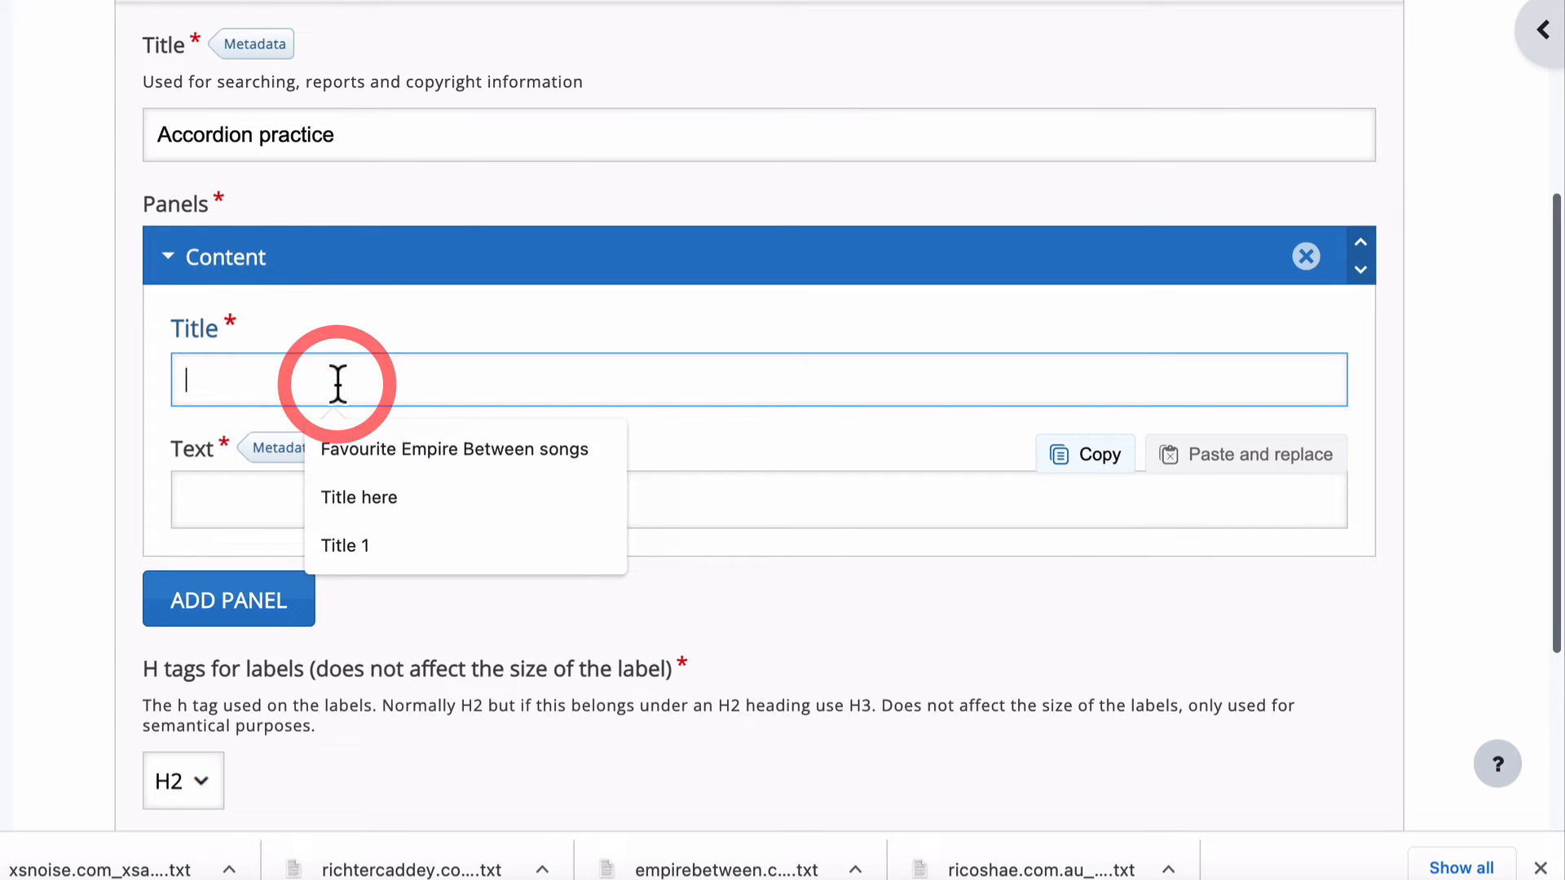
{"action": "type", "text": "Panel 1"}
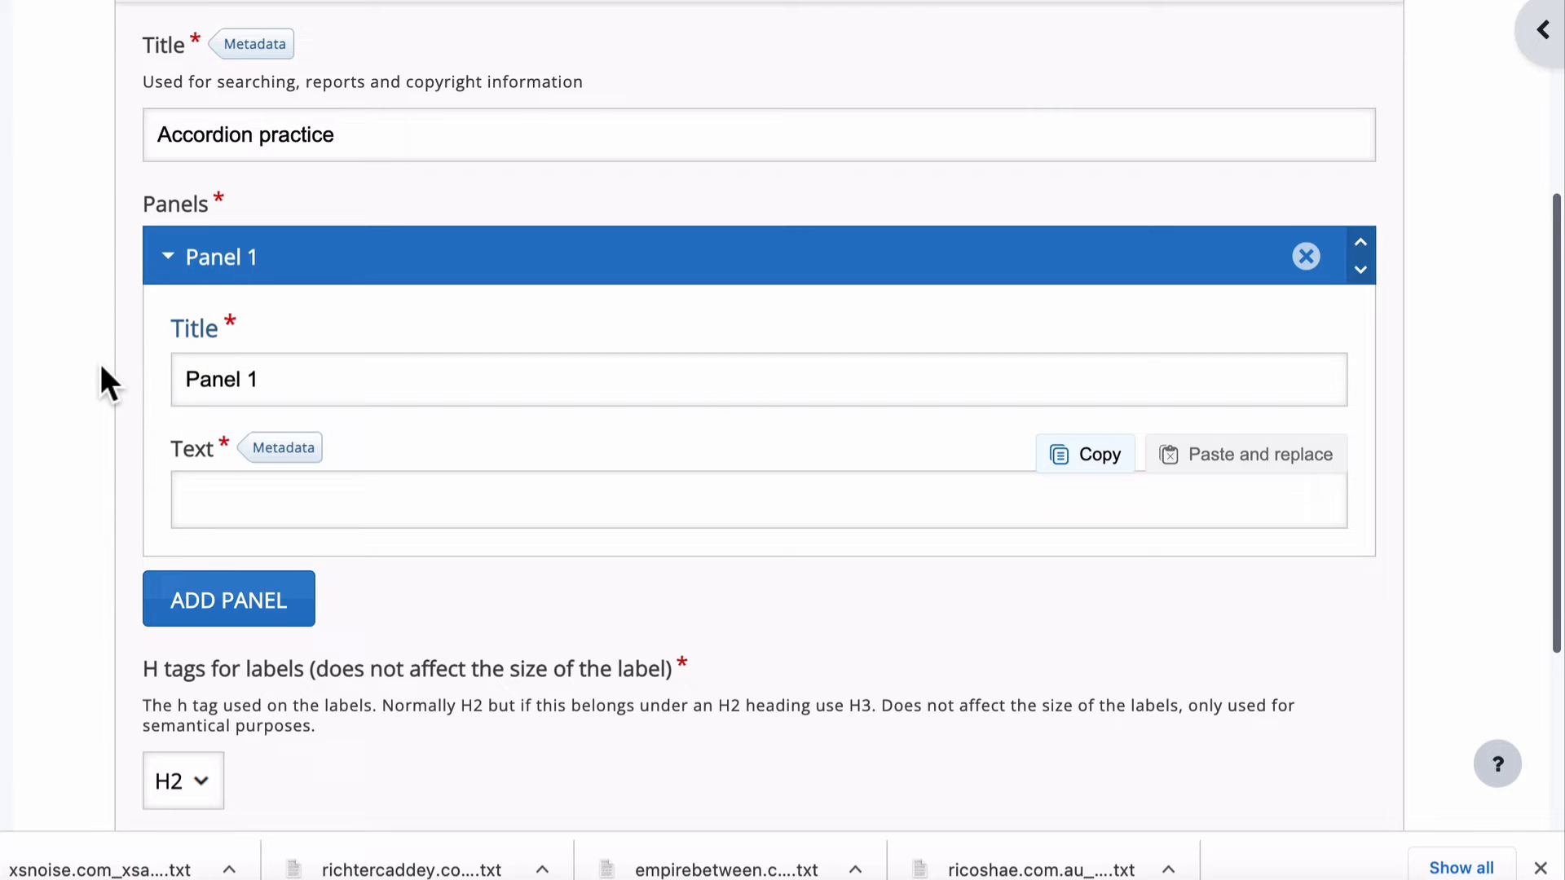
{"action": "scroll", "scroll_direction": "down", "scroll_amount": 3}
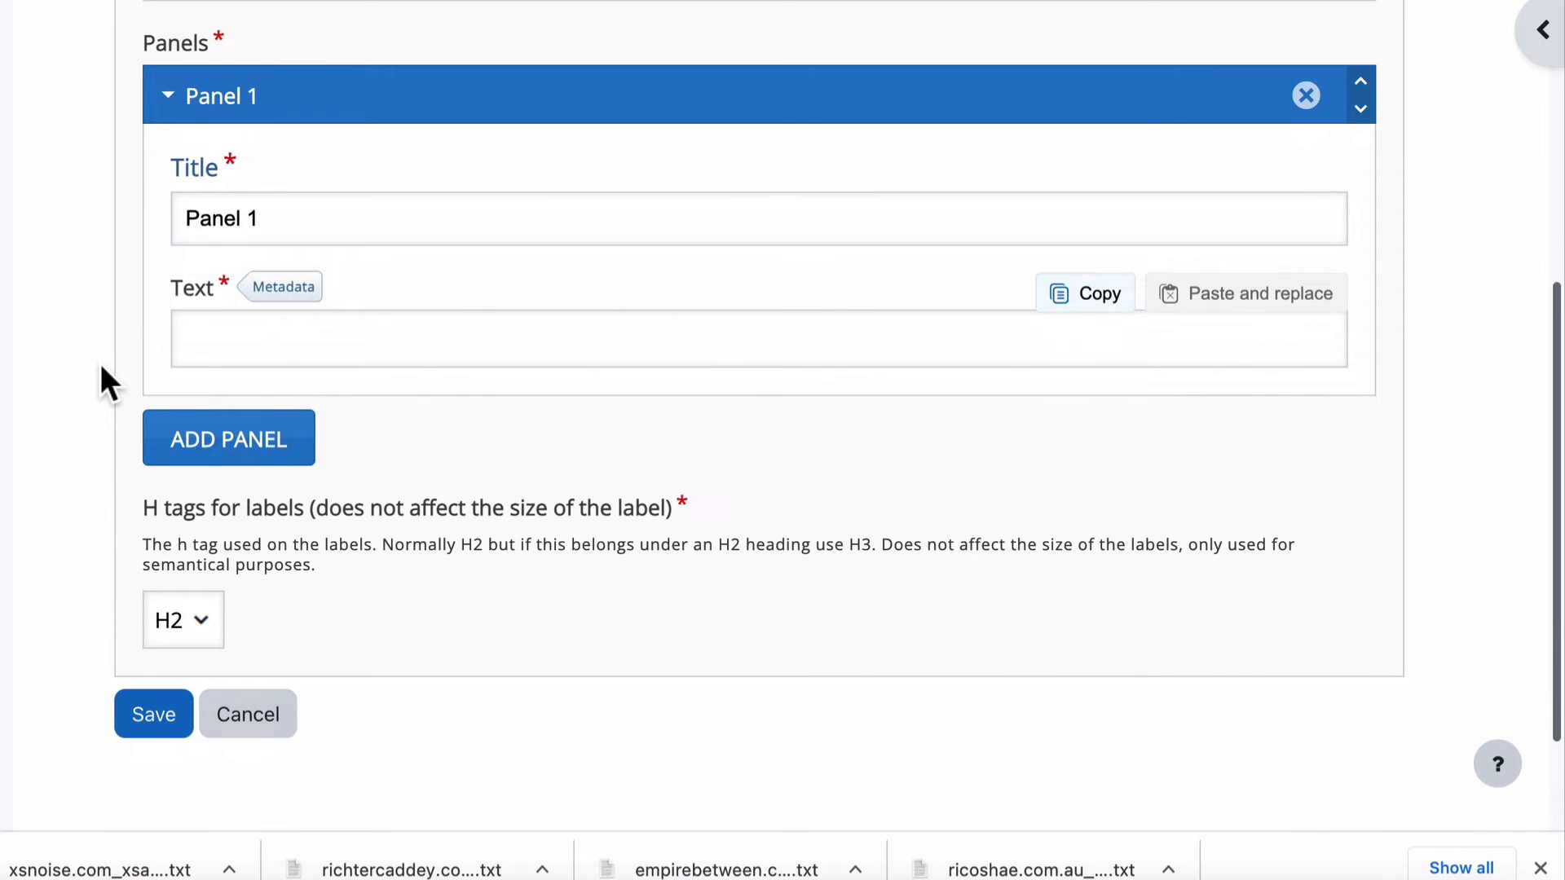
{"action": "mouse_move", "coordinate": [124, 384]}
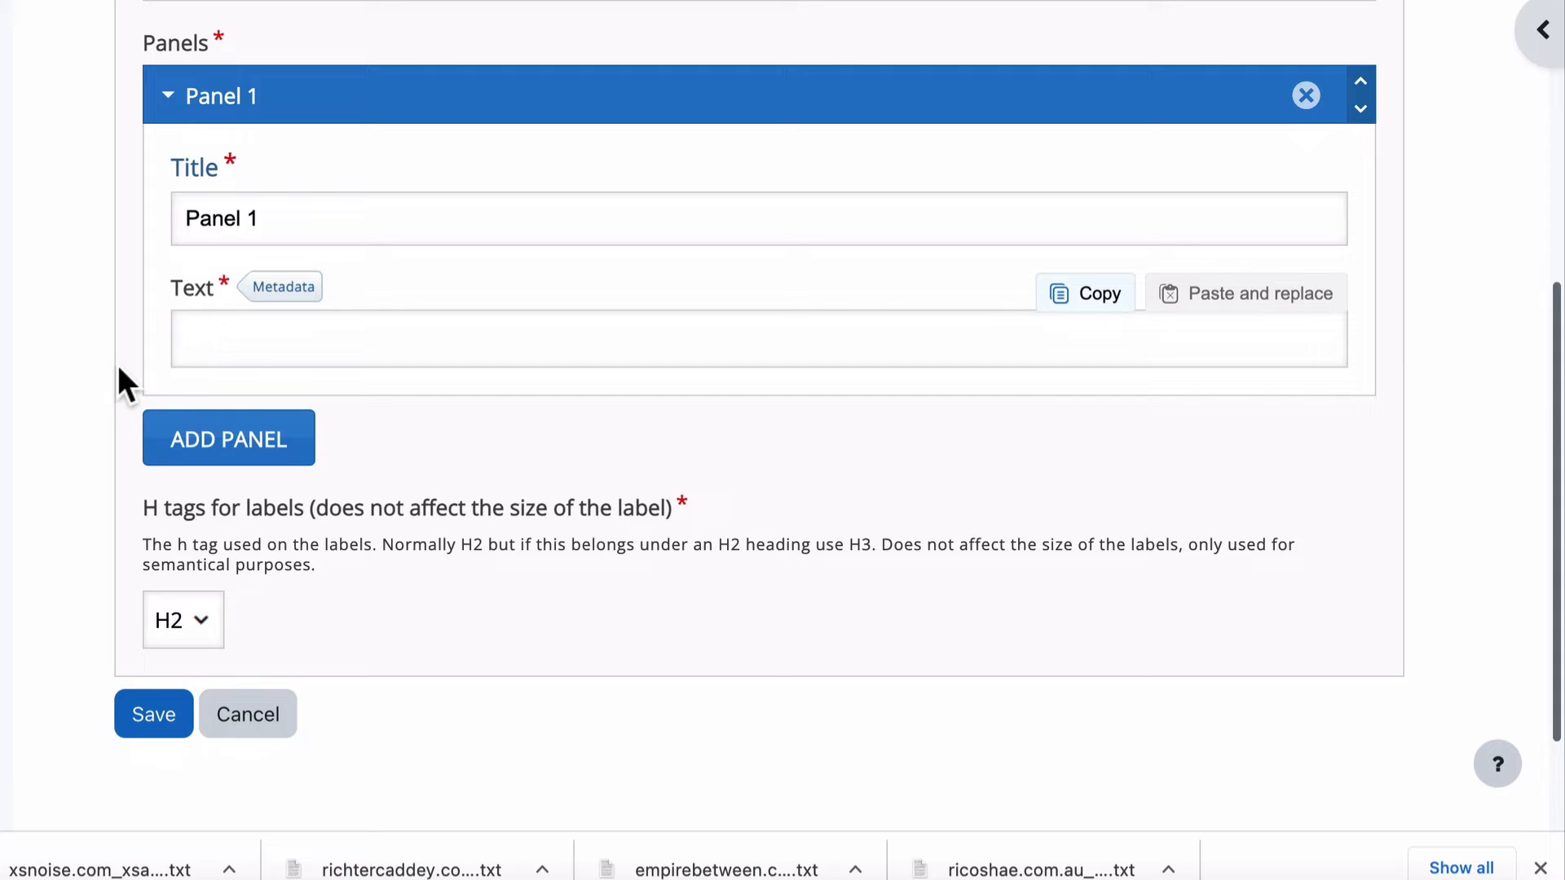
- Write 'Panel 1 text or content' in the panel body and add a horizontal line below it
{"action": "left_click", "coordinate": [759, 338]}
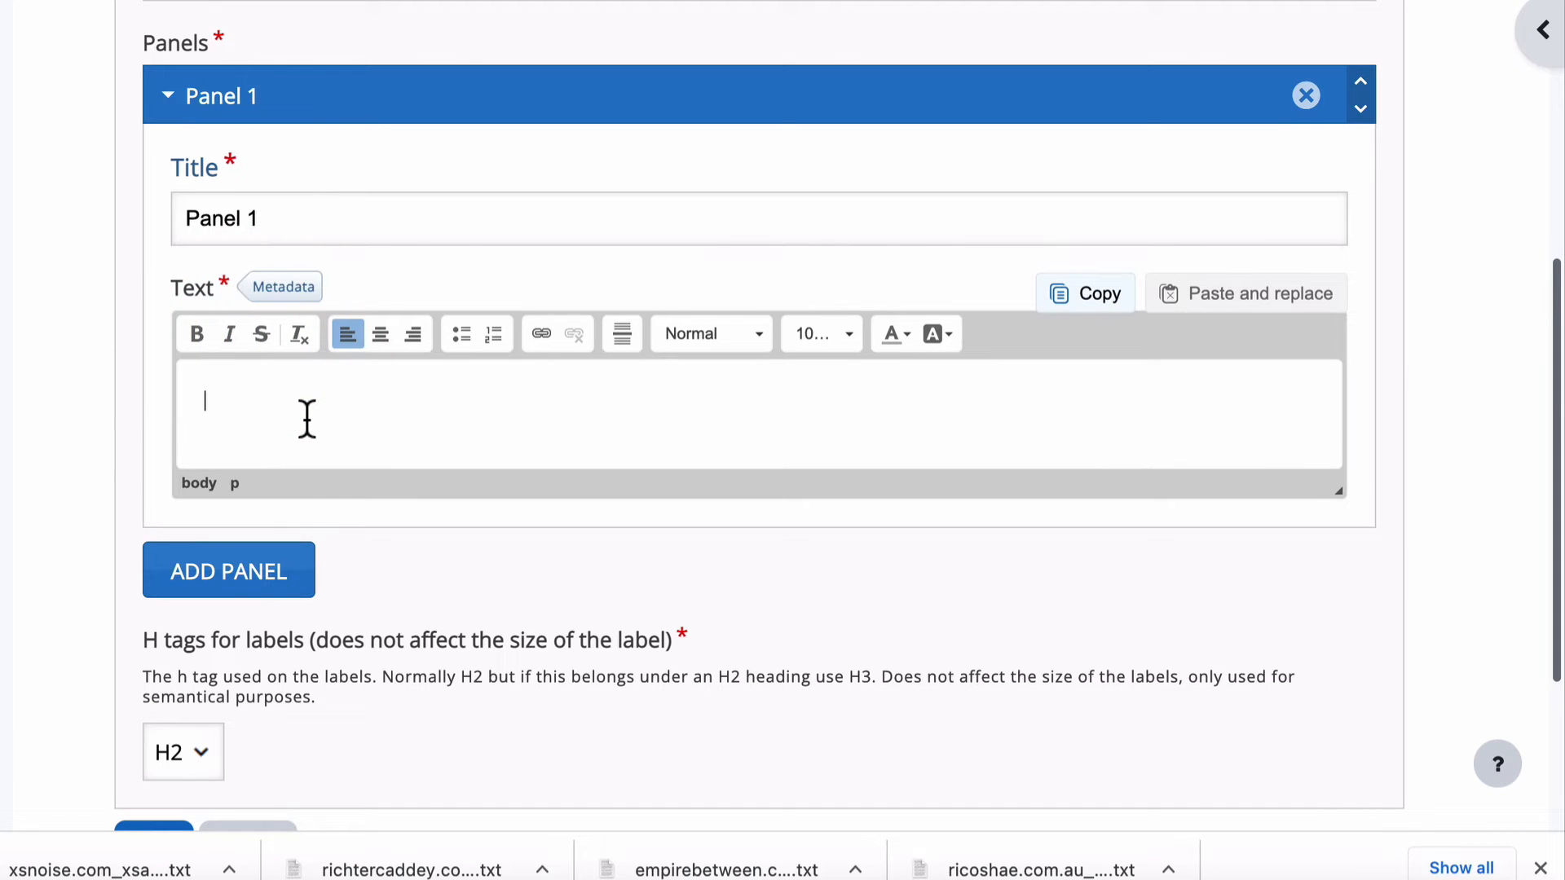
{"action": "type", "text": "Panel 1"}
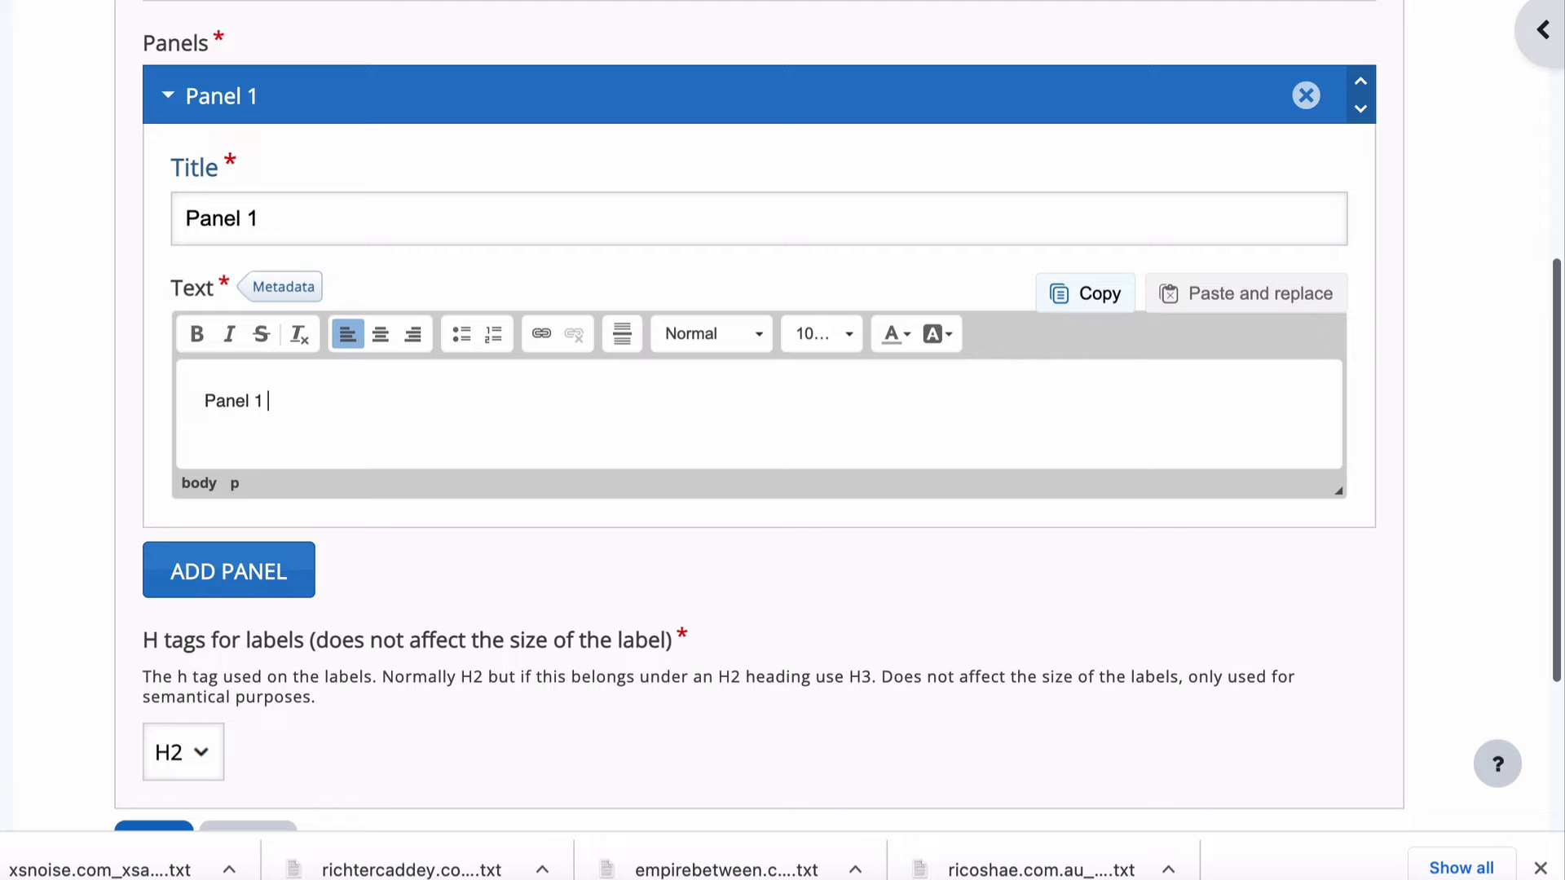
{"action": "type", "text": "text or content"}
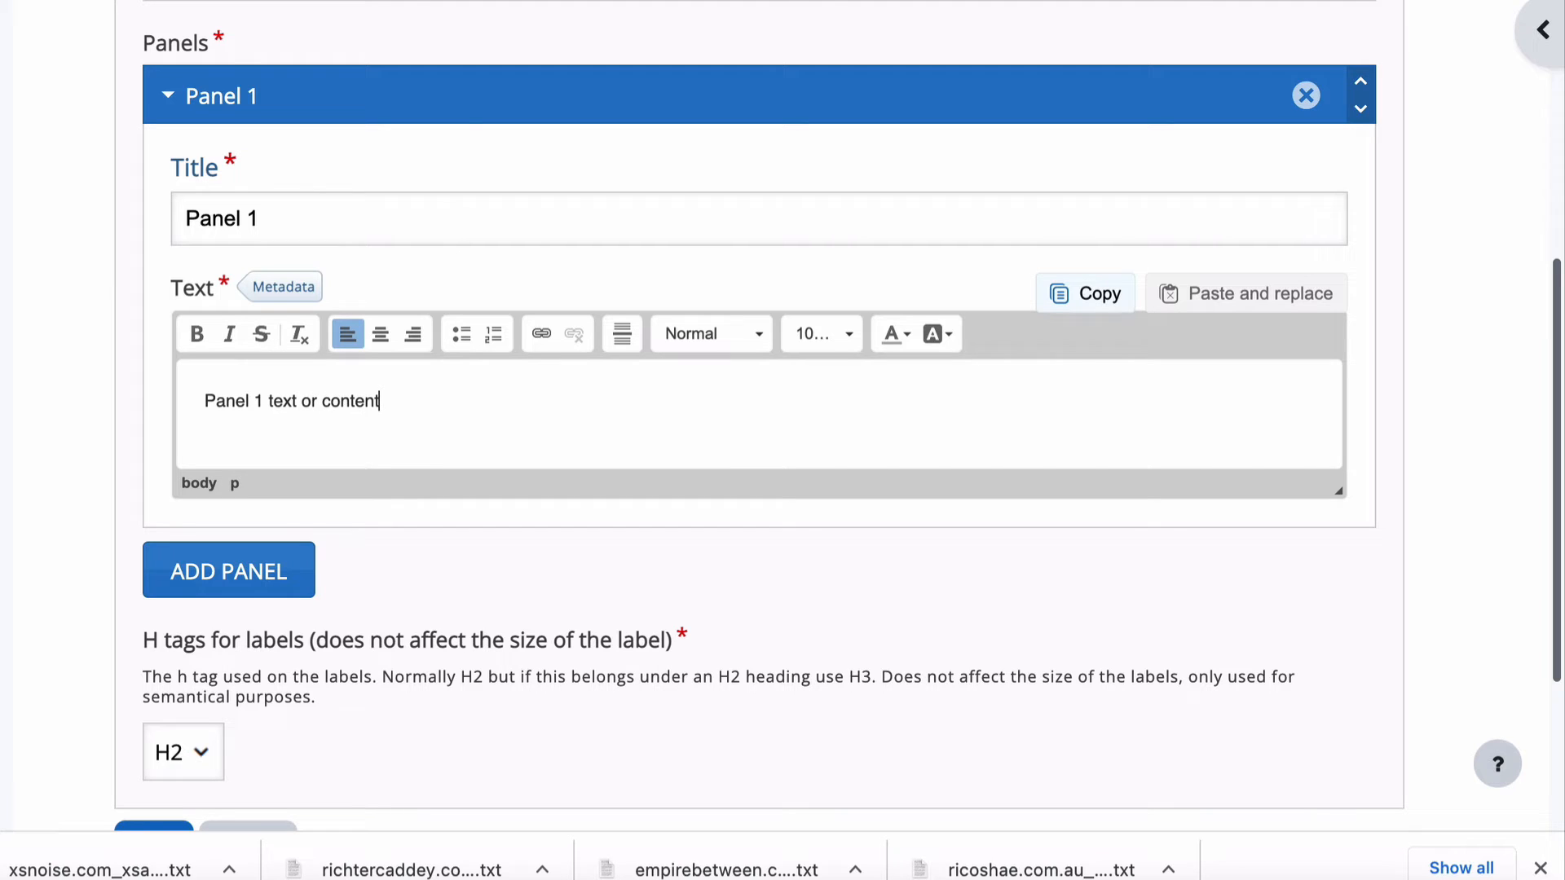
{"action": "mouse_move", "coordinate": [848, 430]}
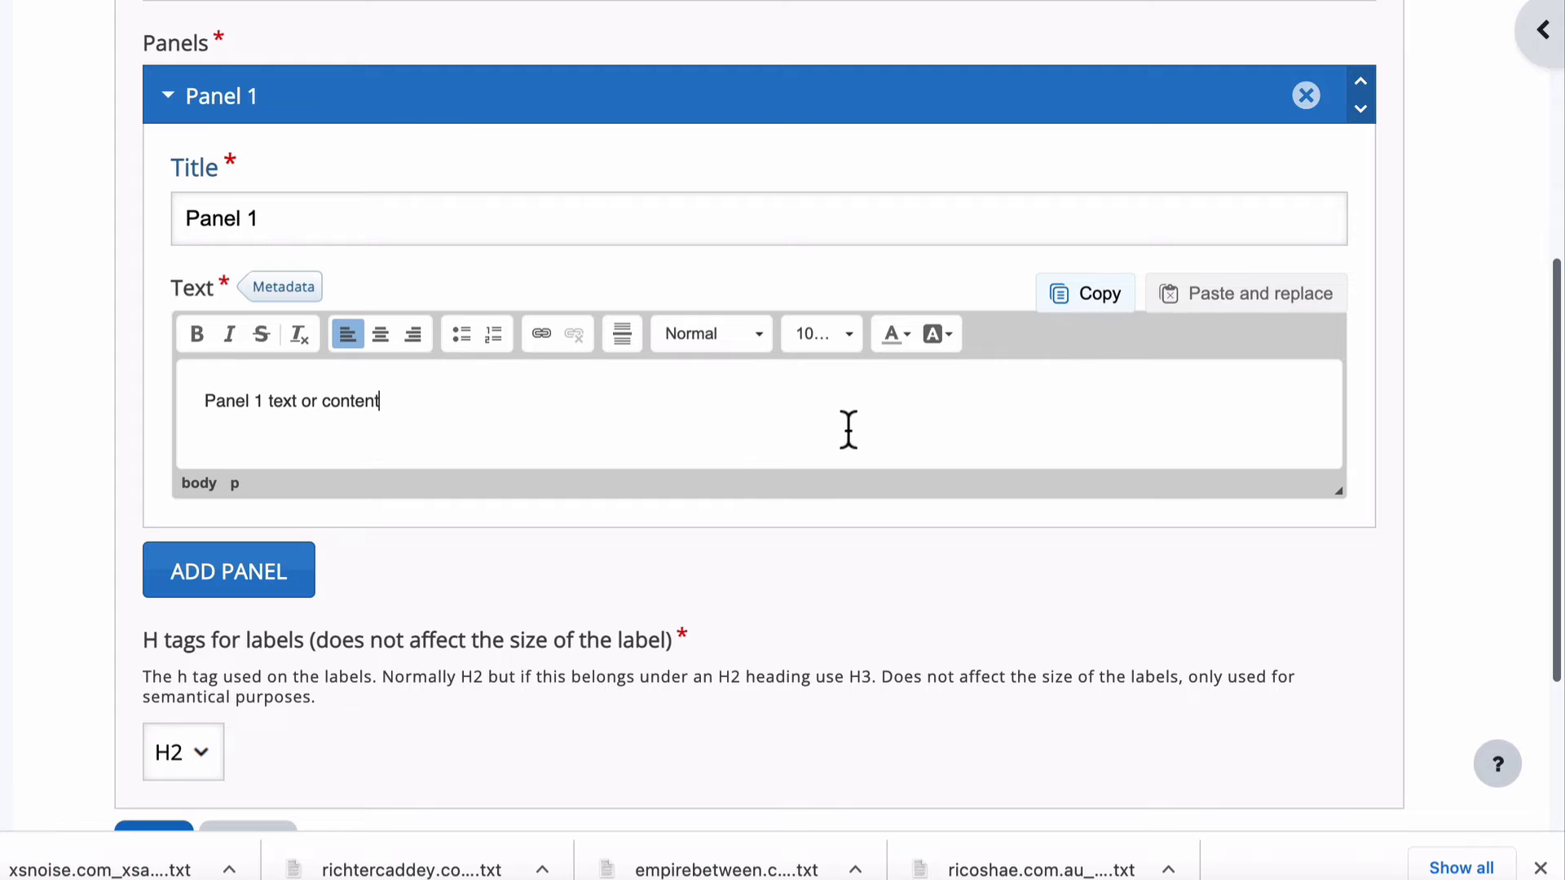
{"action": "mouse_move", "coordinate": [930, 333]}
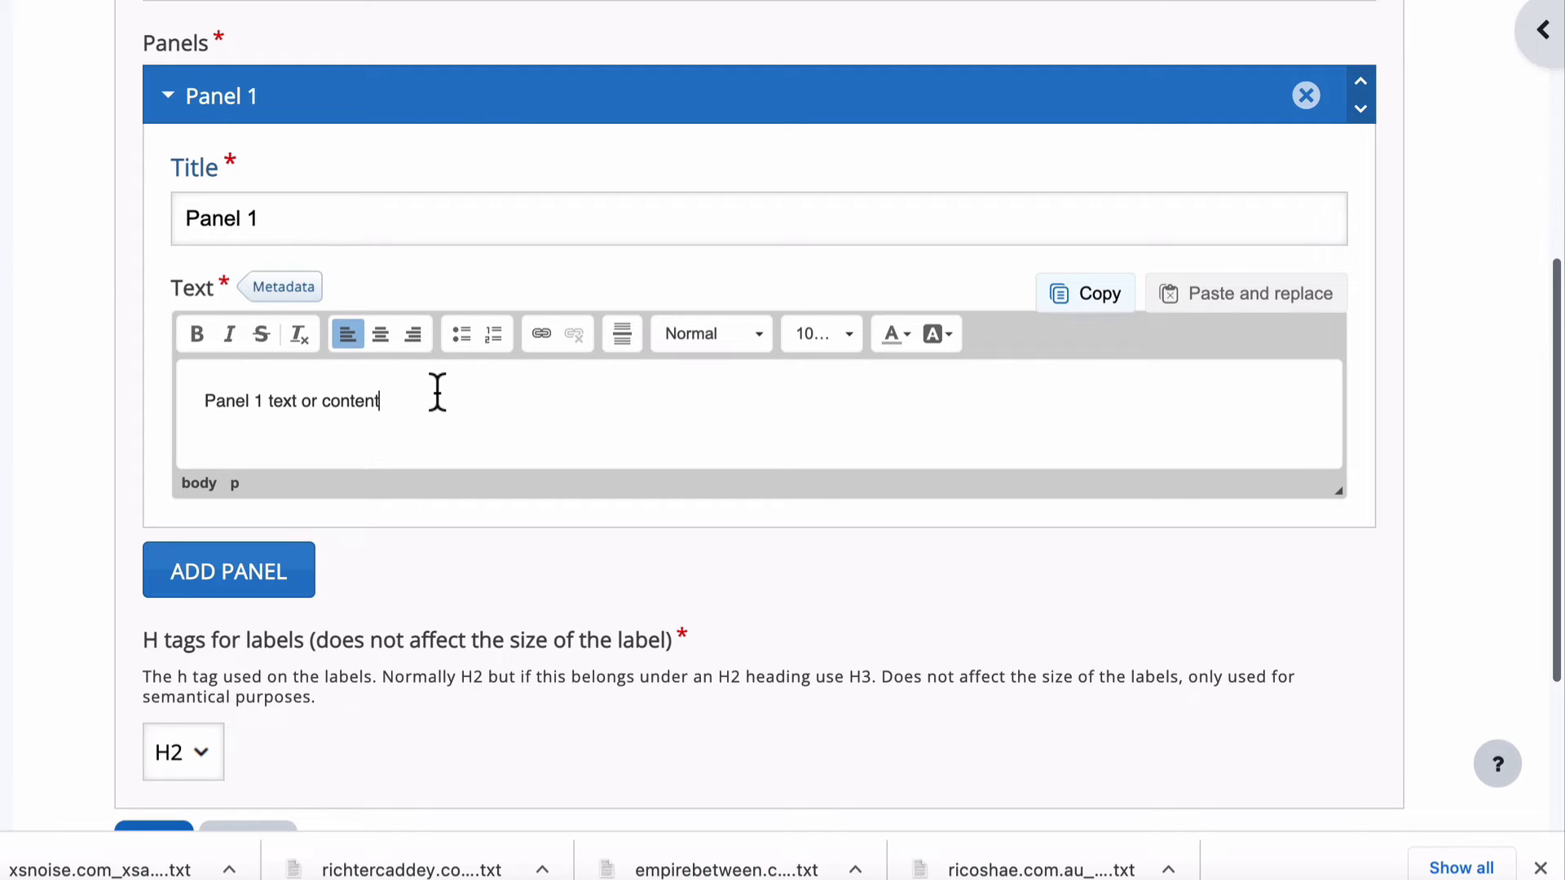
{"action": "mouse_move", "coordinate": [397, 395]}
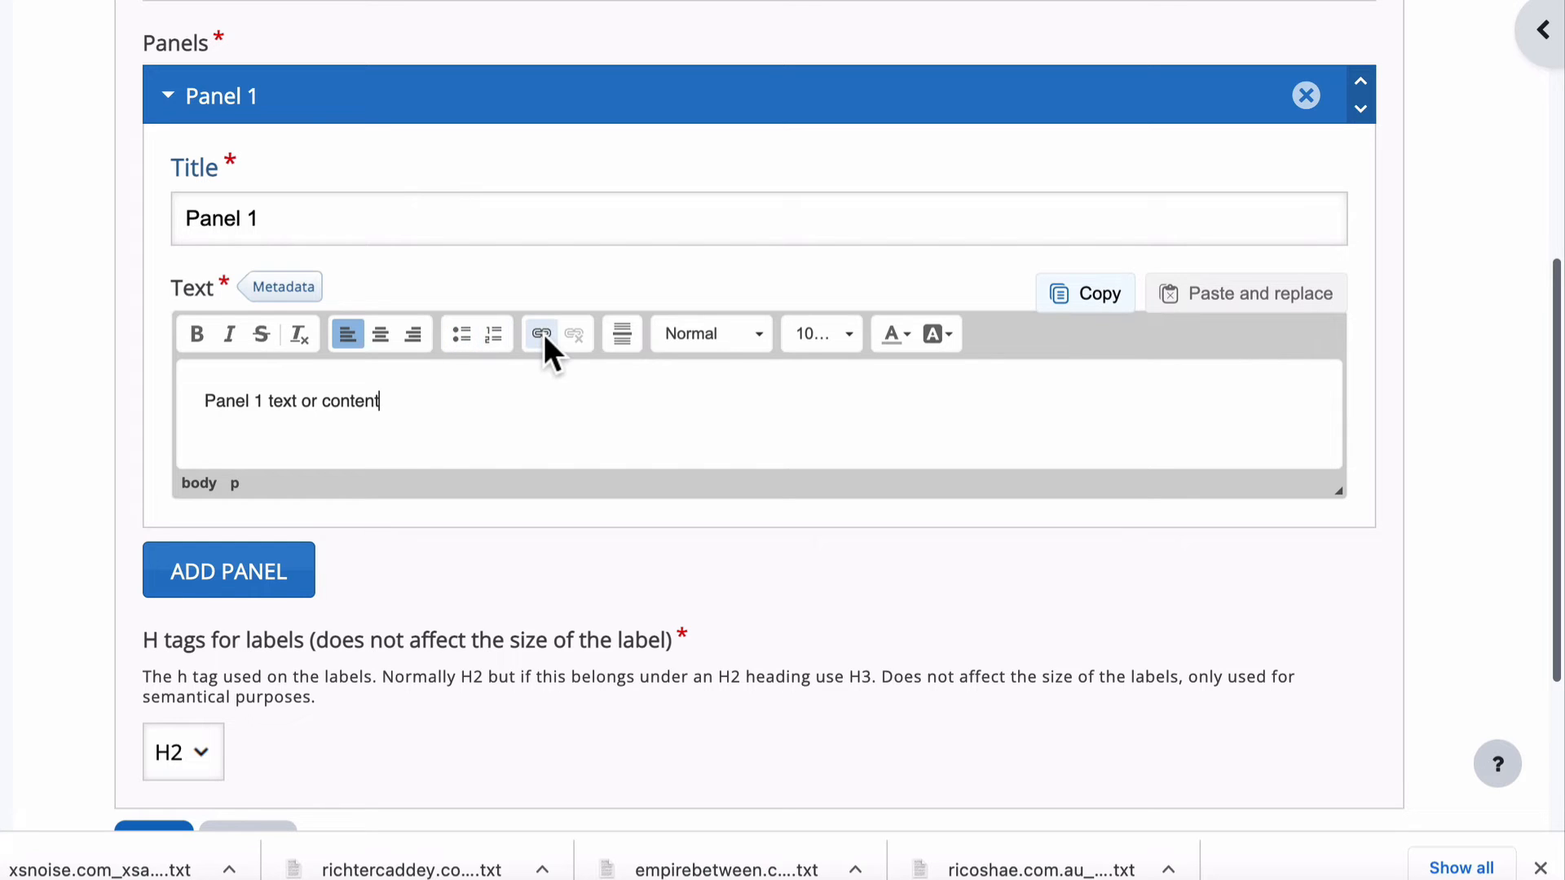
{"action": "key", "text": "enter"}
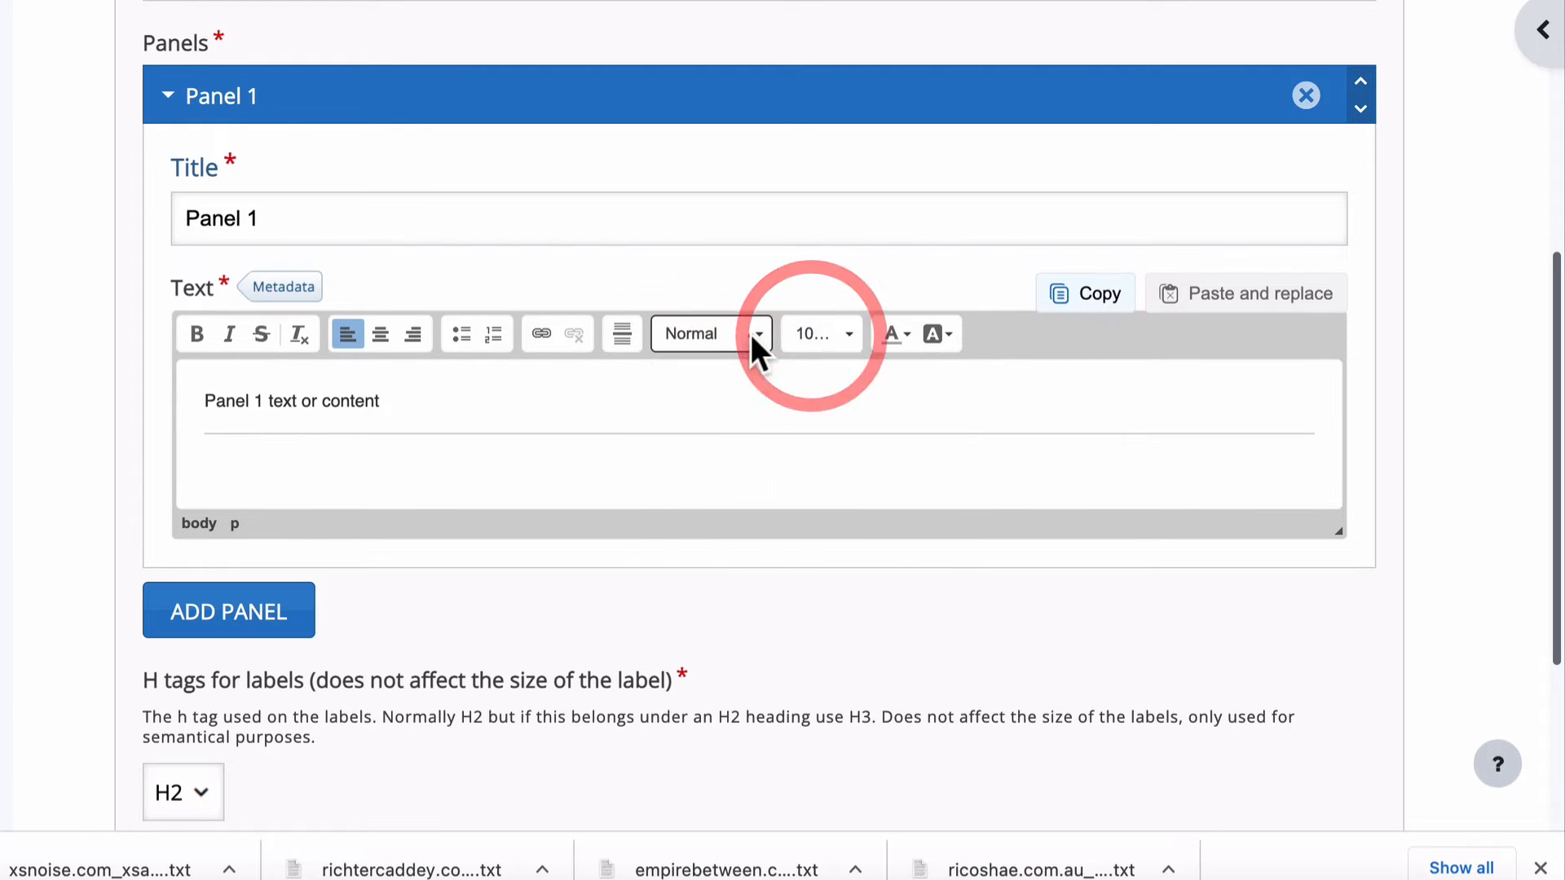
{"action": "left_click", "coordinate": [818, 333]}
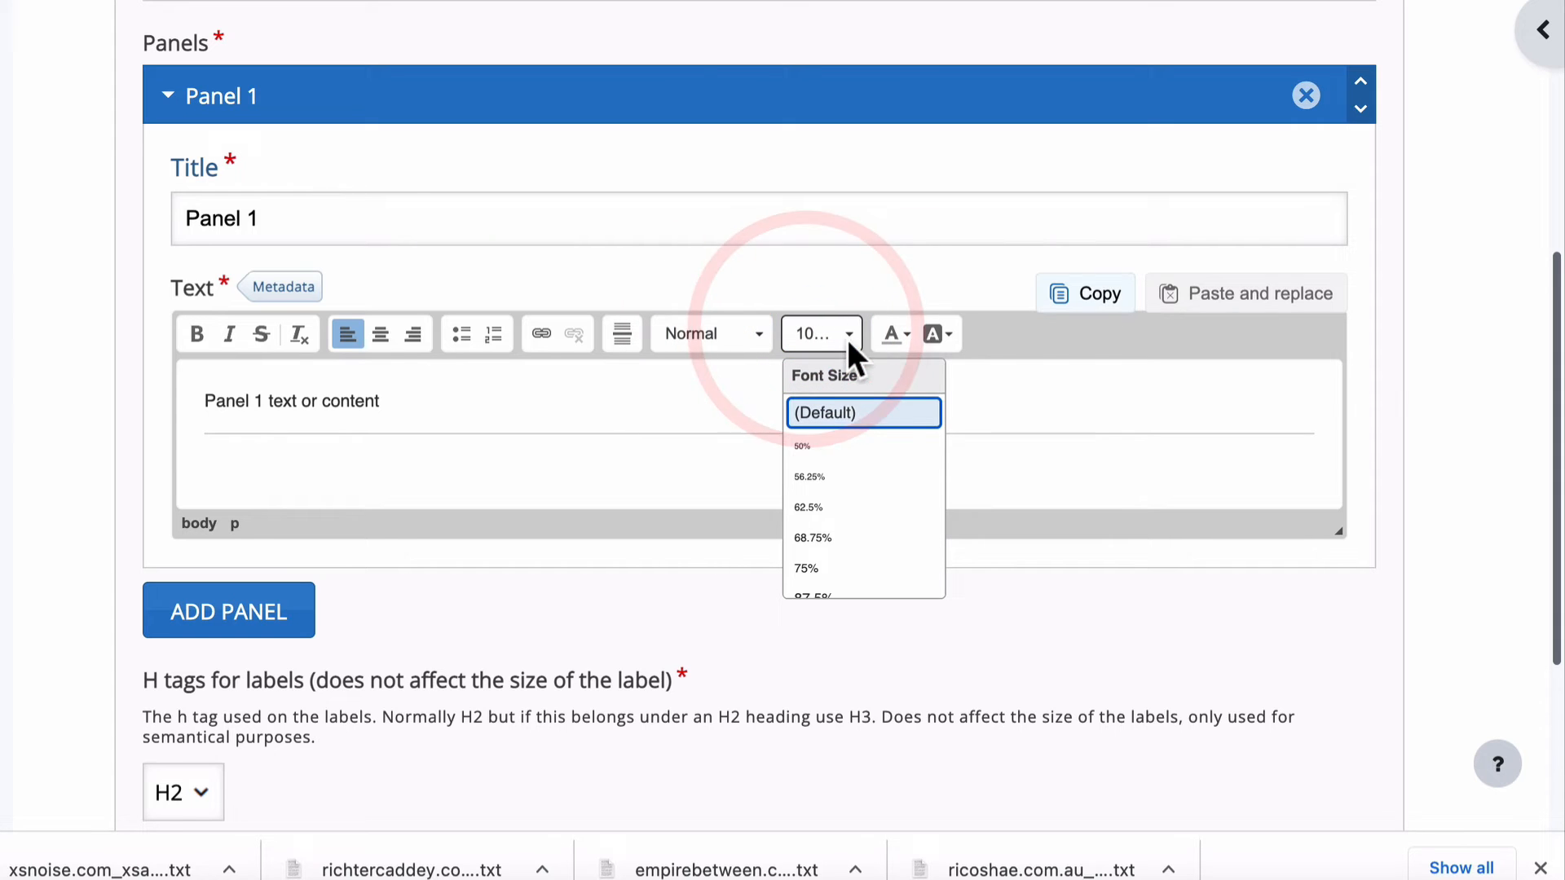
{"action": "scroll", "scroll_direction": "down", "scroll_amount": 3}
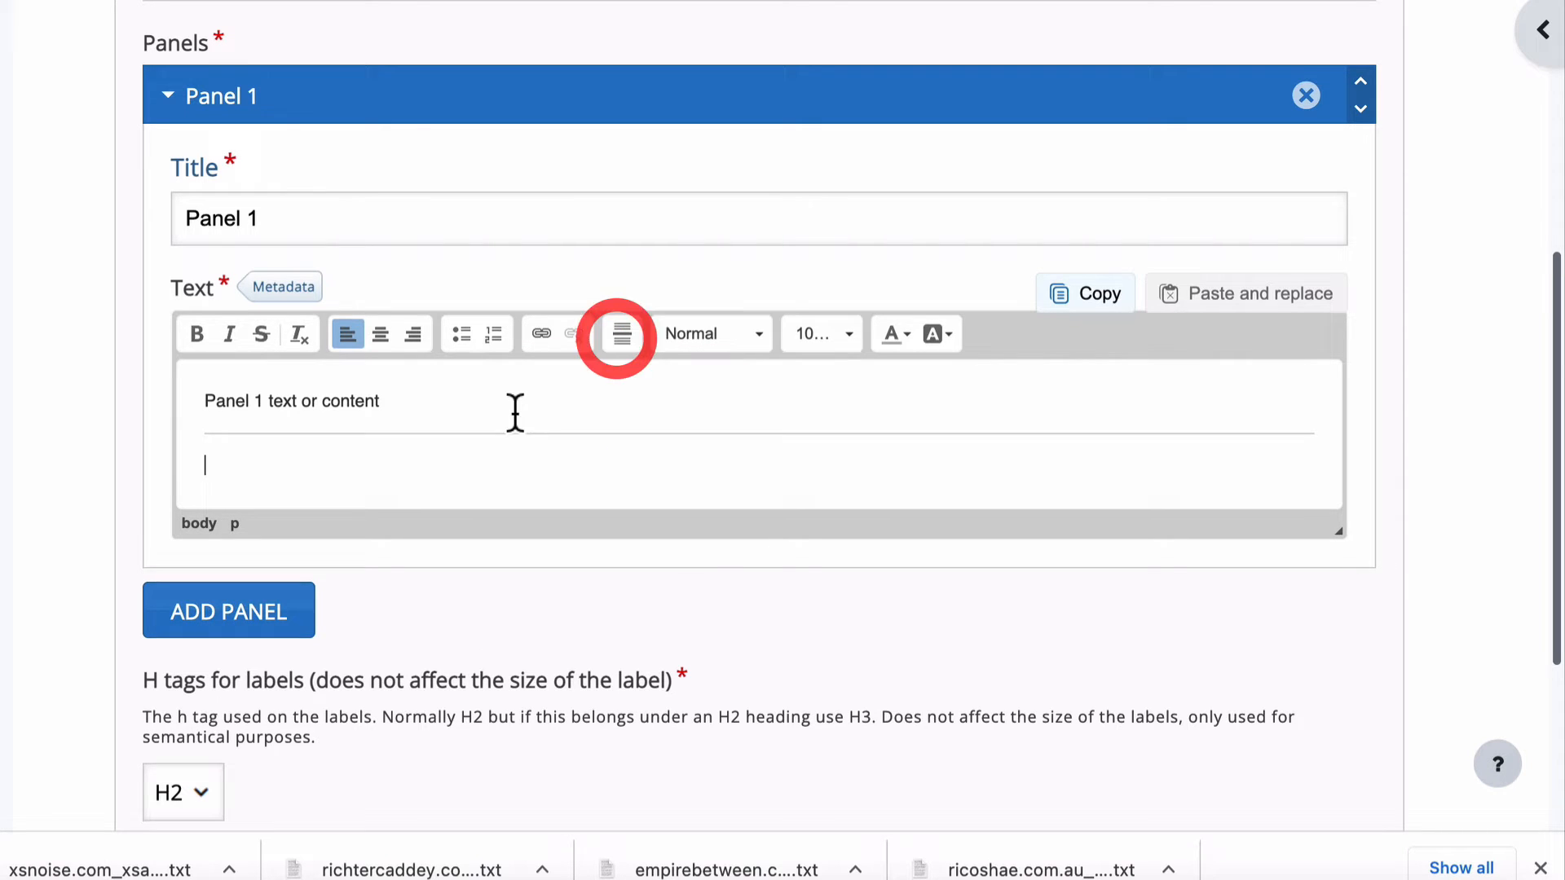
{"action": "scroll", "scroll_direction": "down", "scroll_amount": 3}
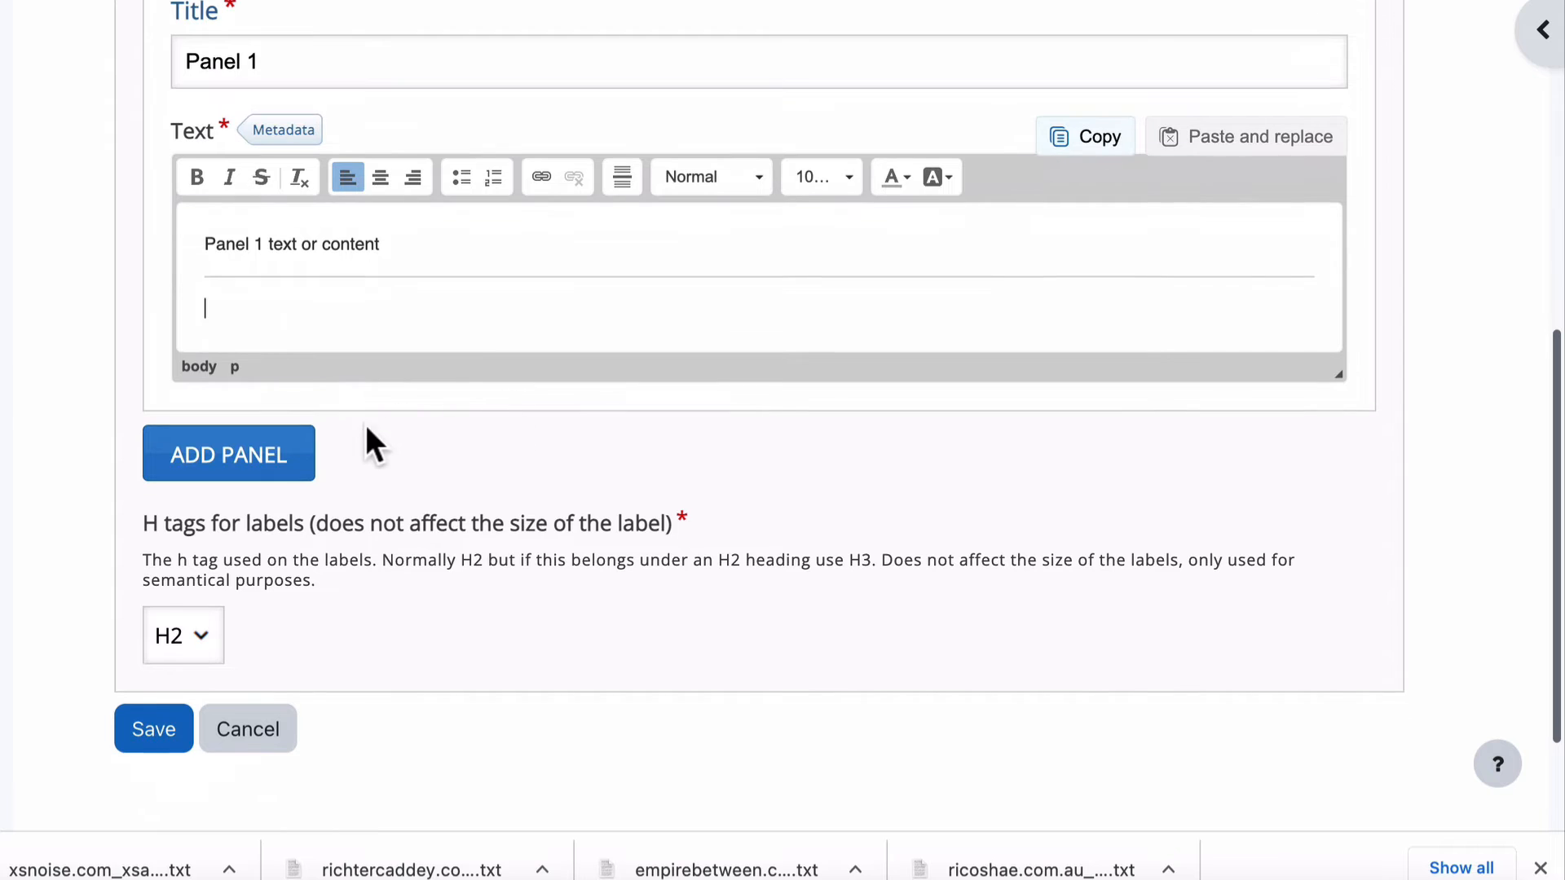
- Add Panel 2 titled 'Panel 2' with the text 'Panel 2 content'
{"action": "left_click", "coordinate": [228, 453]}
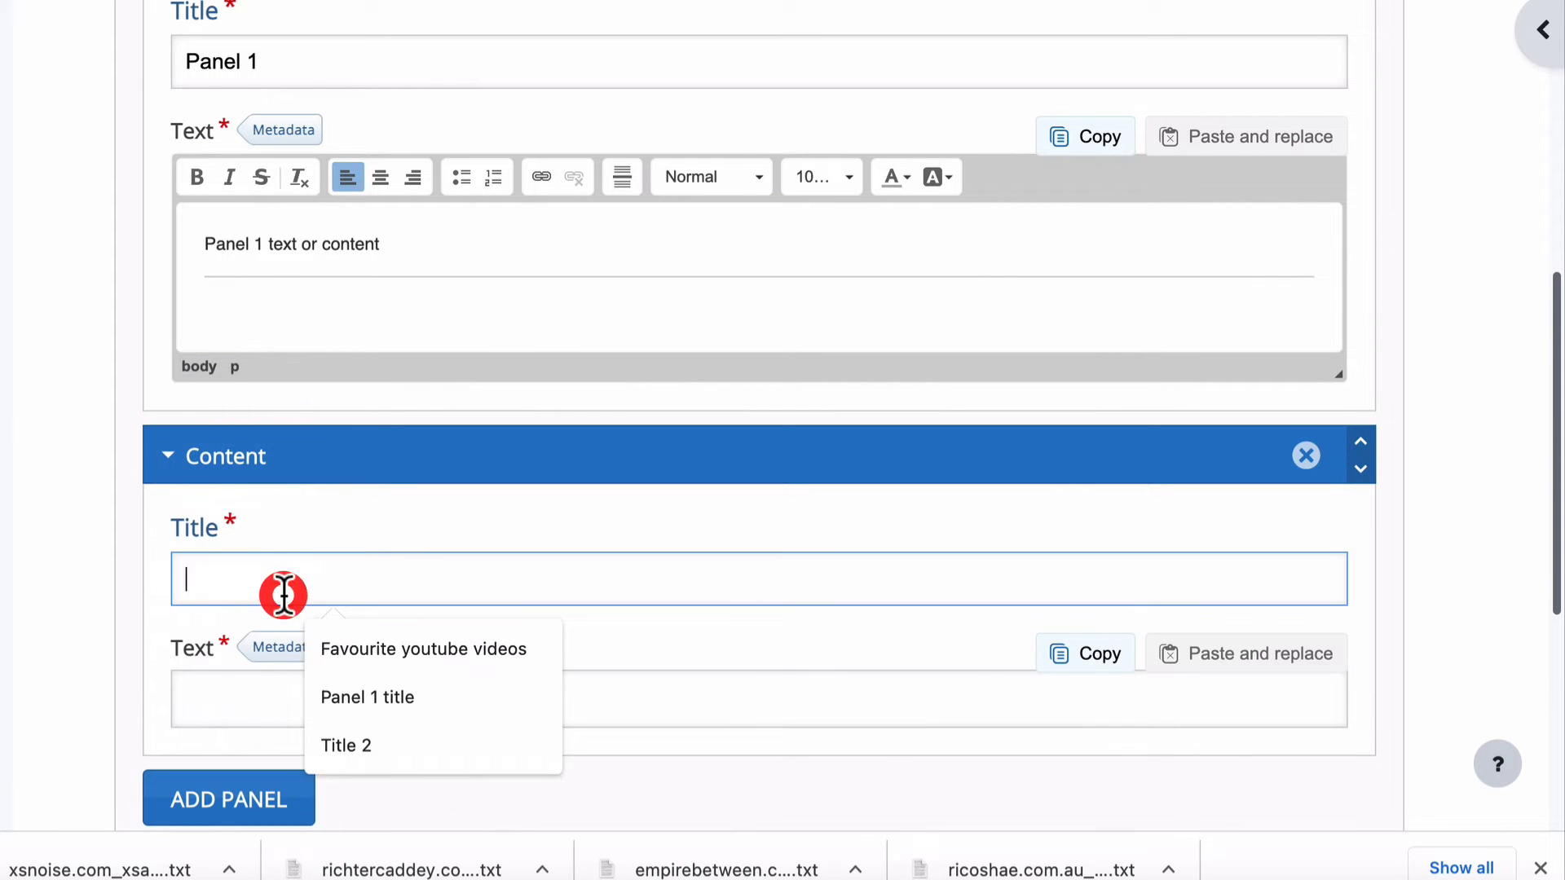
{"action": "type", "text": "Panel 2"}
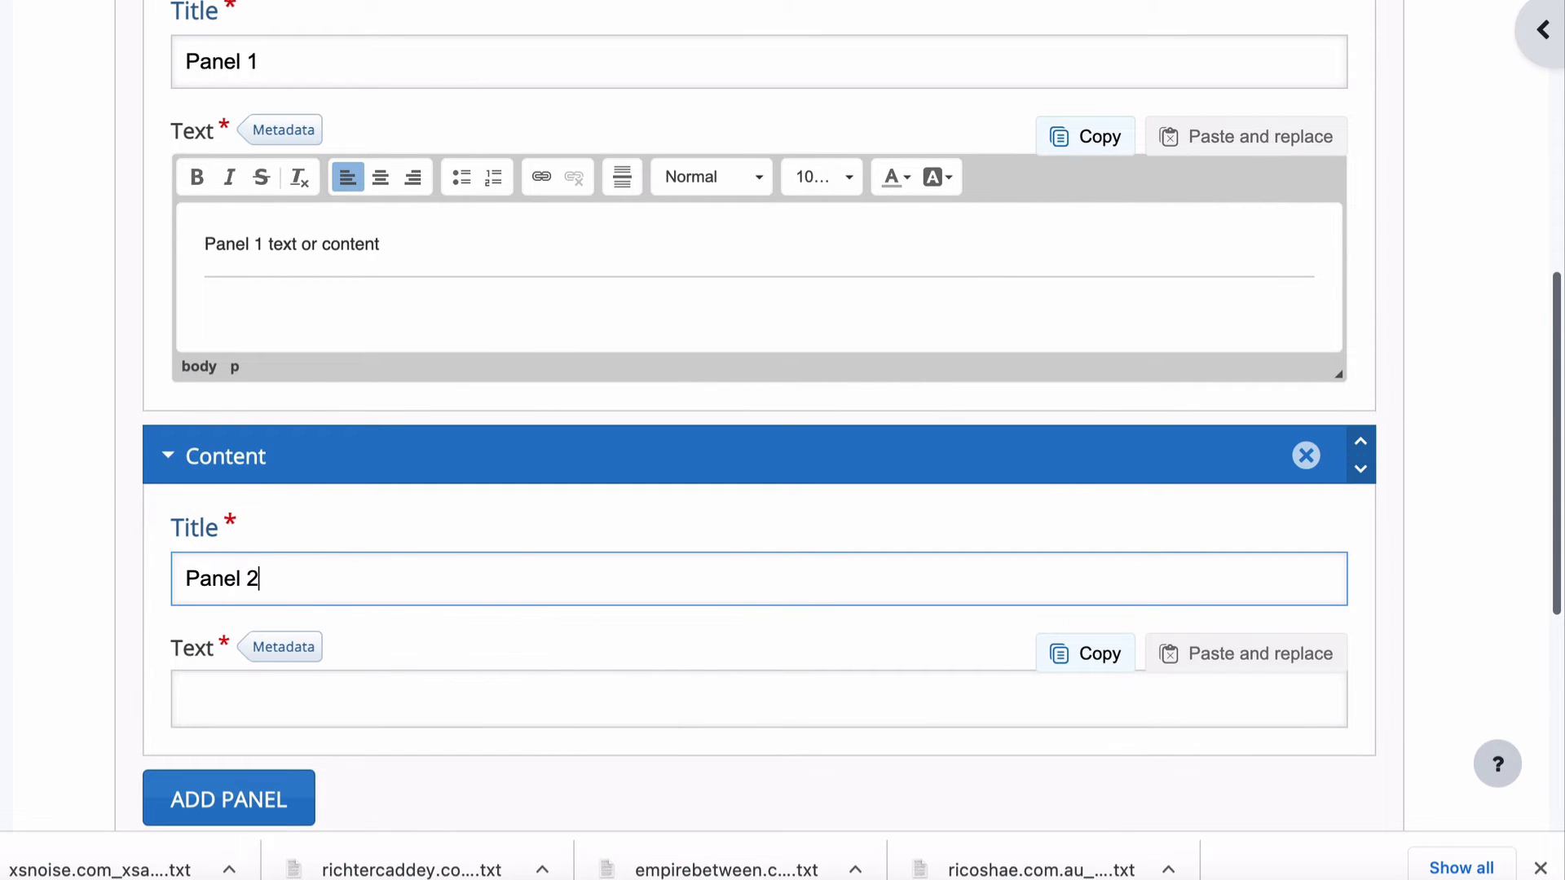
{"action": "left_click", "coordinate": [378, 559]}
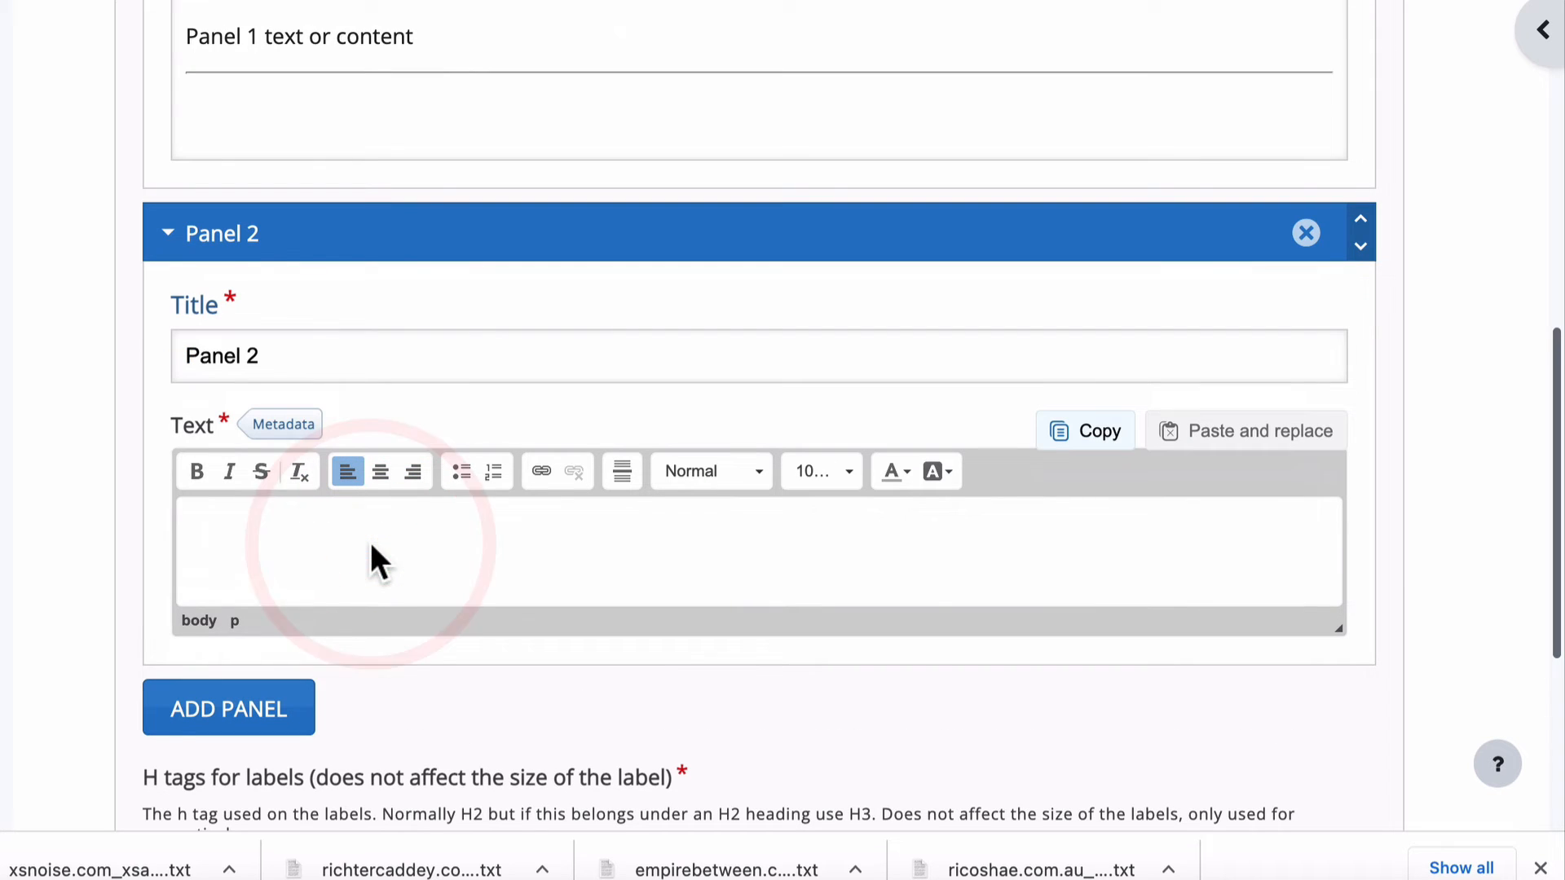
{"action": "type", "text": "Panel 2 content....."}
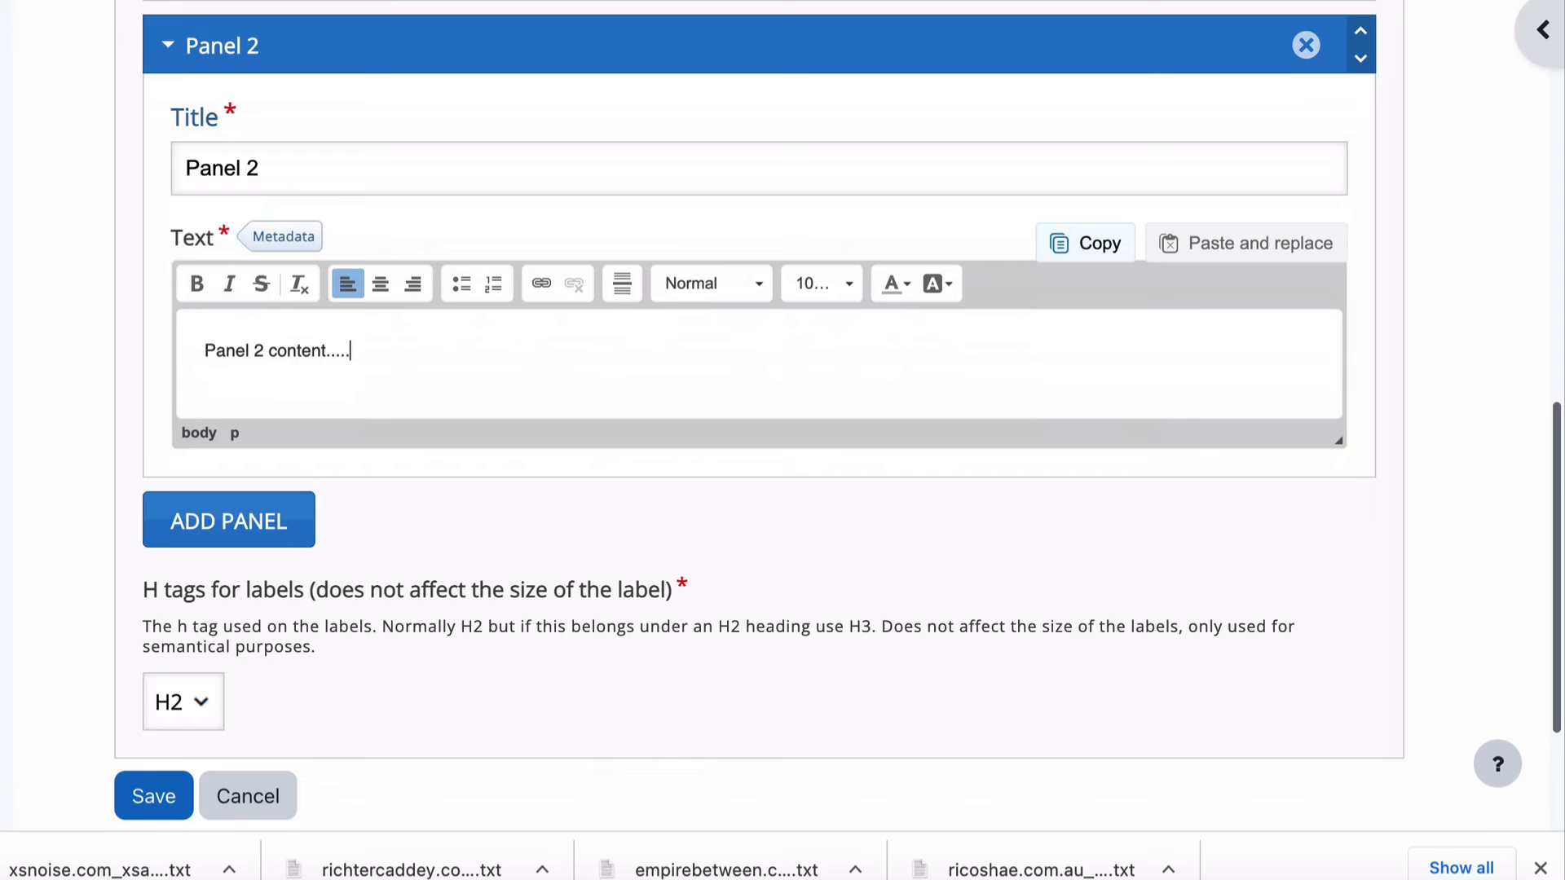
- Add Panel 3 titled 'Panel 3' with the text 'Panel 3 content'
{"action": "left_click", "coordinate": [228, 519]}
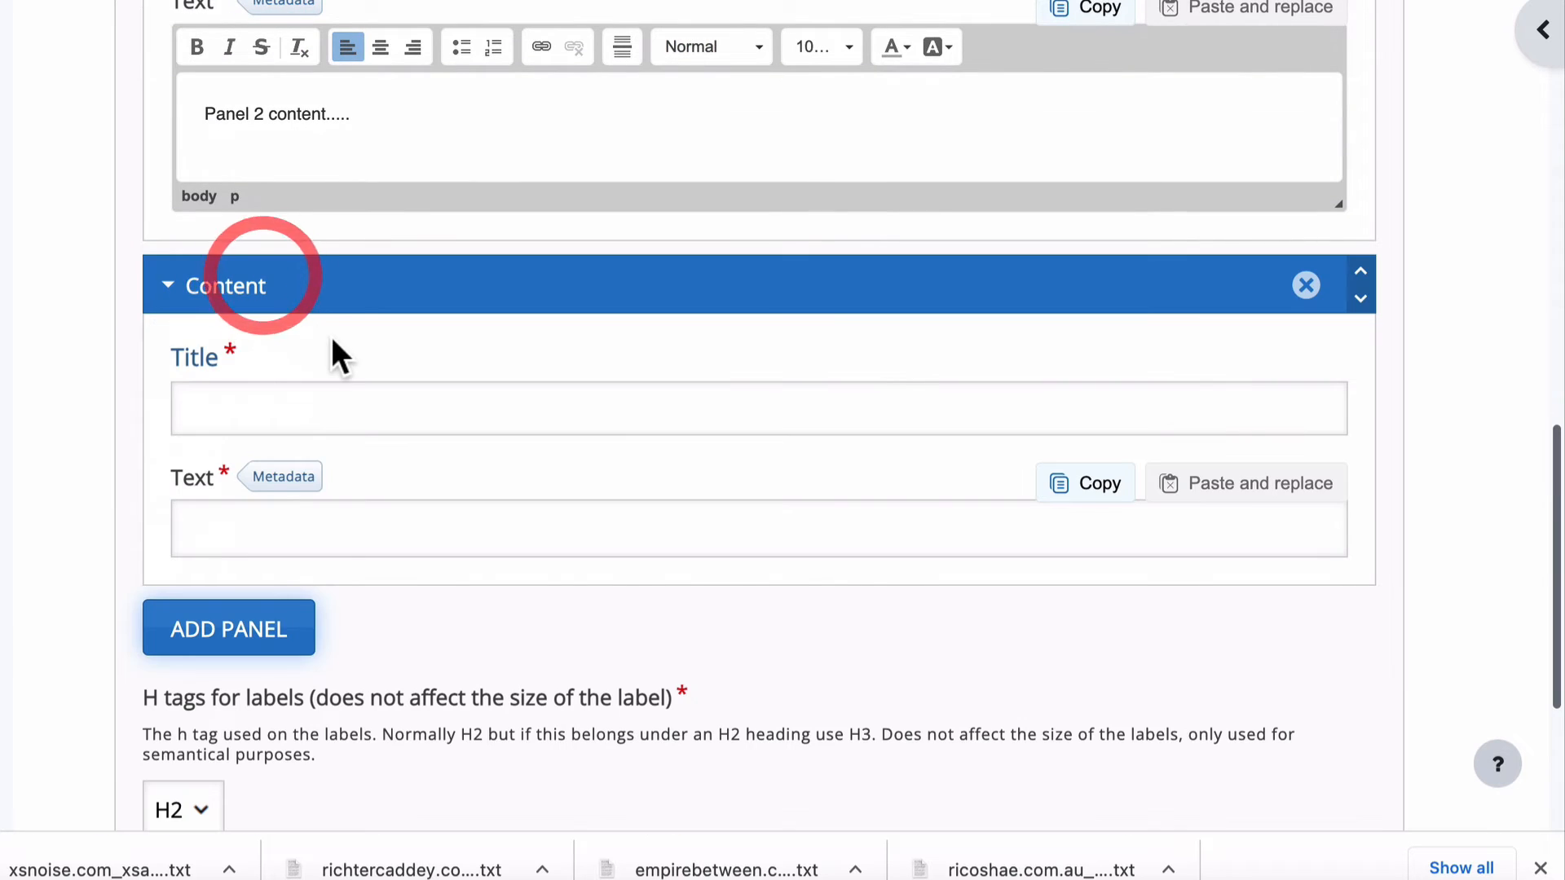
{"action": "left_click", "coordinate": [759, 408]}
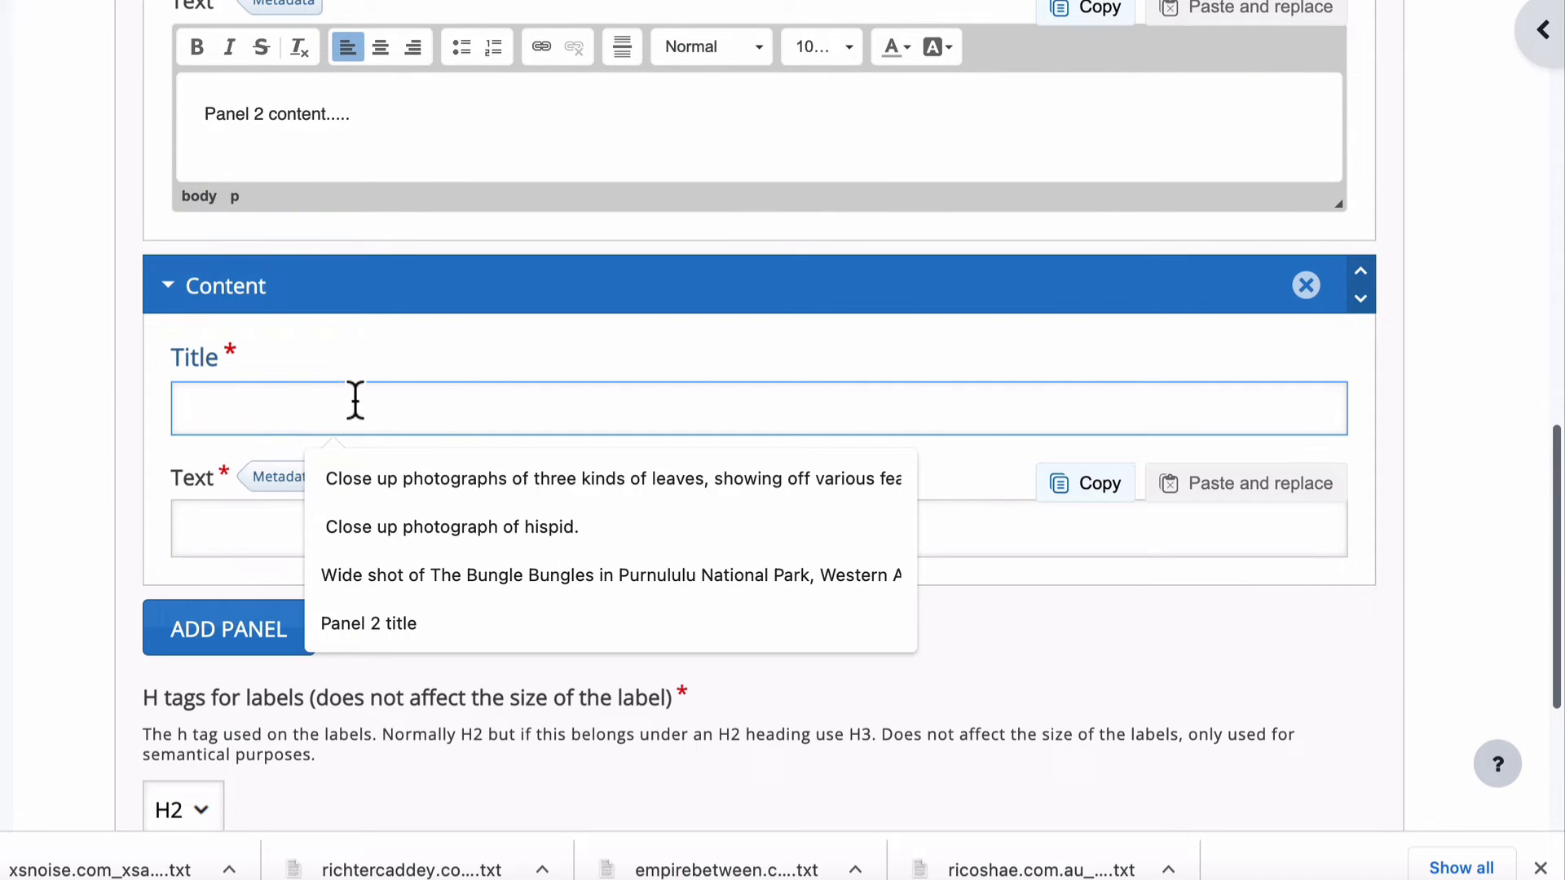
{"action": "type", "text": "Panel 3"}
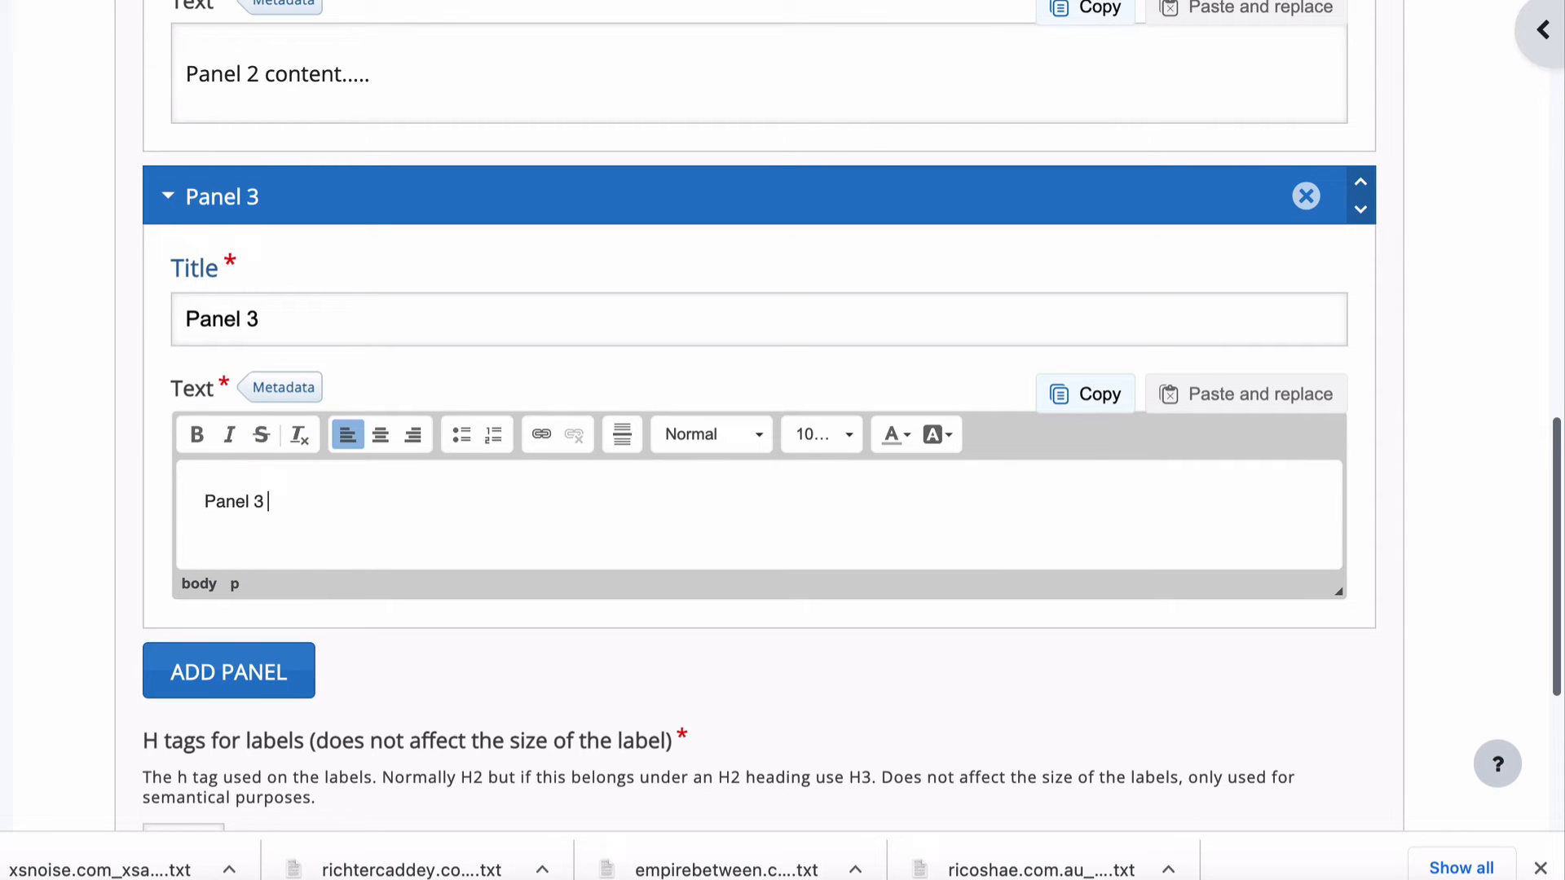
{"action": "type", "text": "content"}
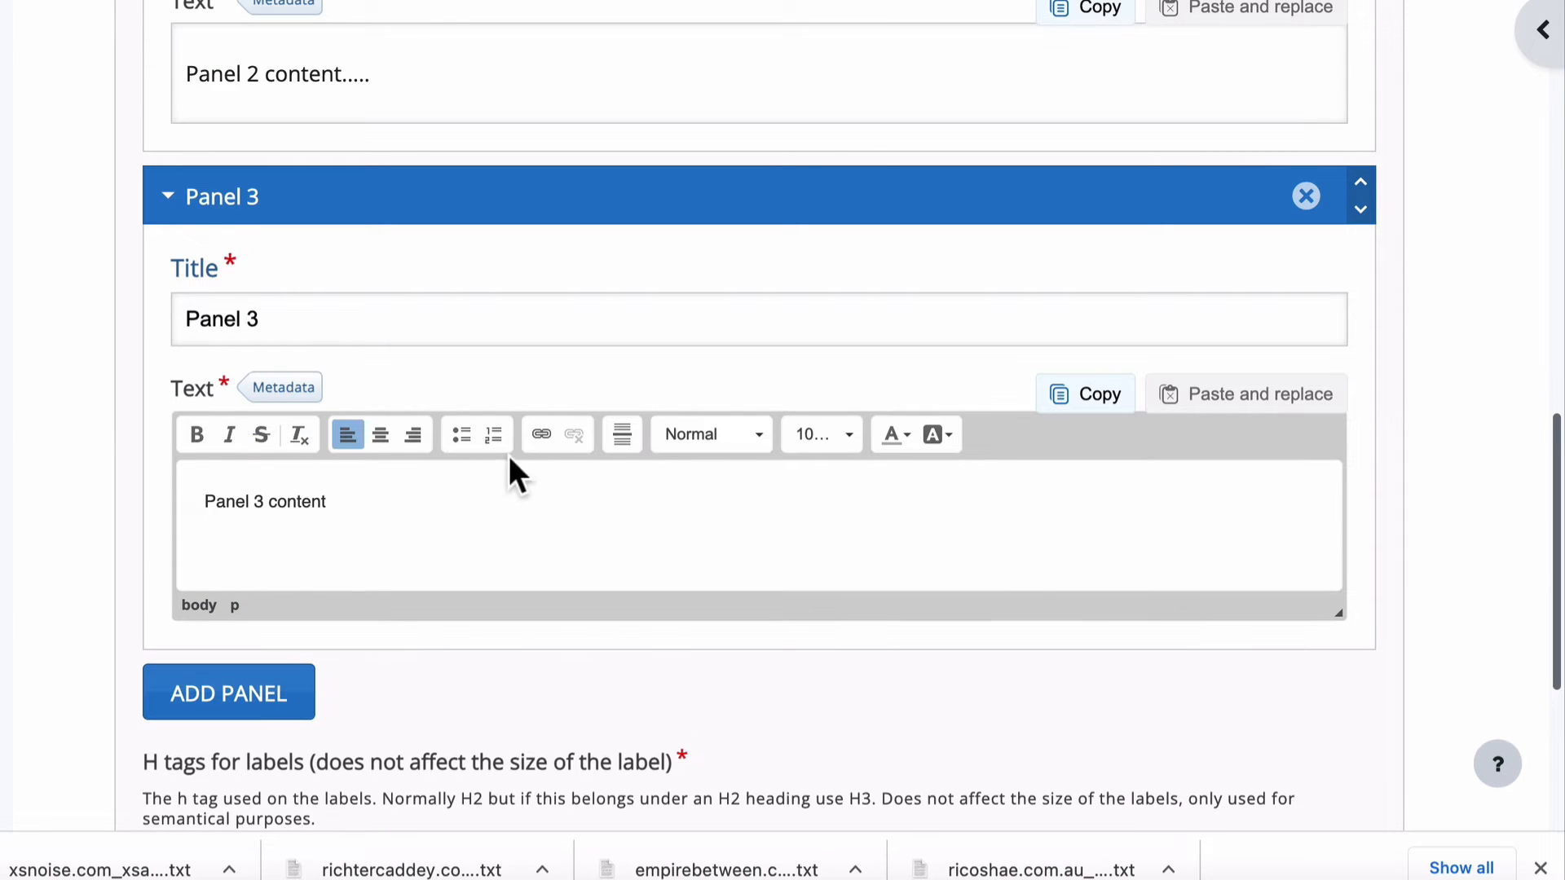
{"action": "left_click", "coordinate": [622, 435]}
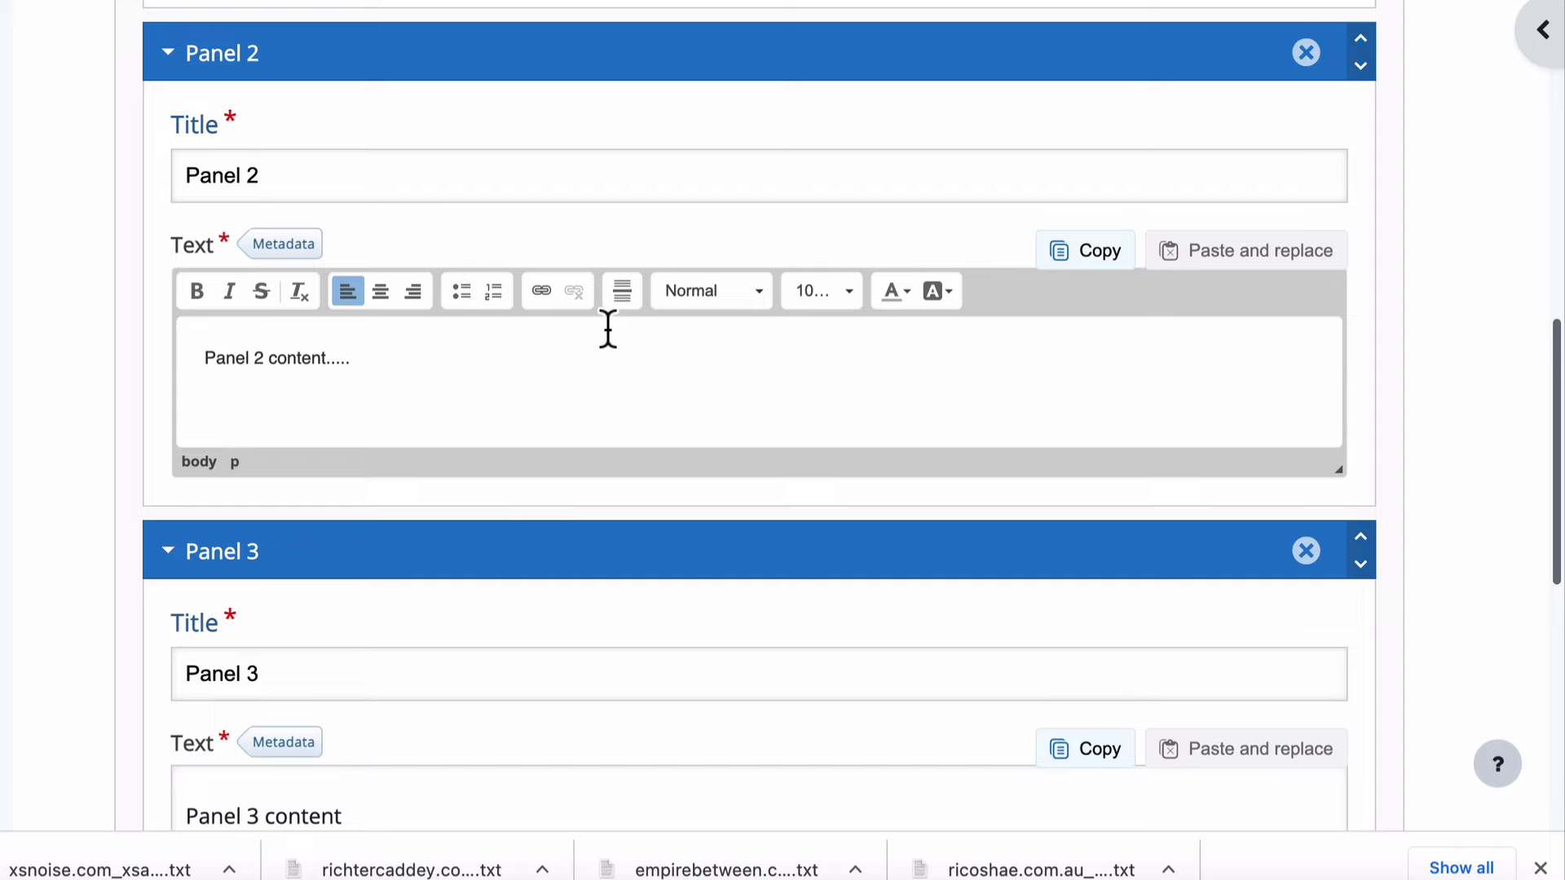
{"action": "scroll", "scroll_direction": "down", "scroll_amount": 3}
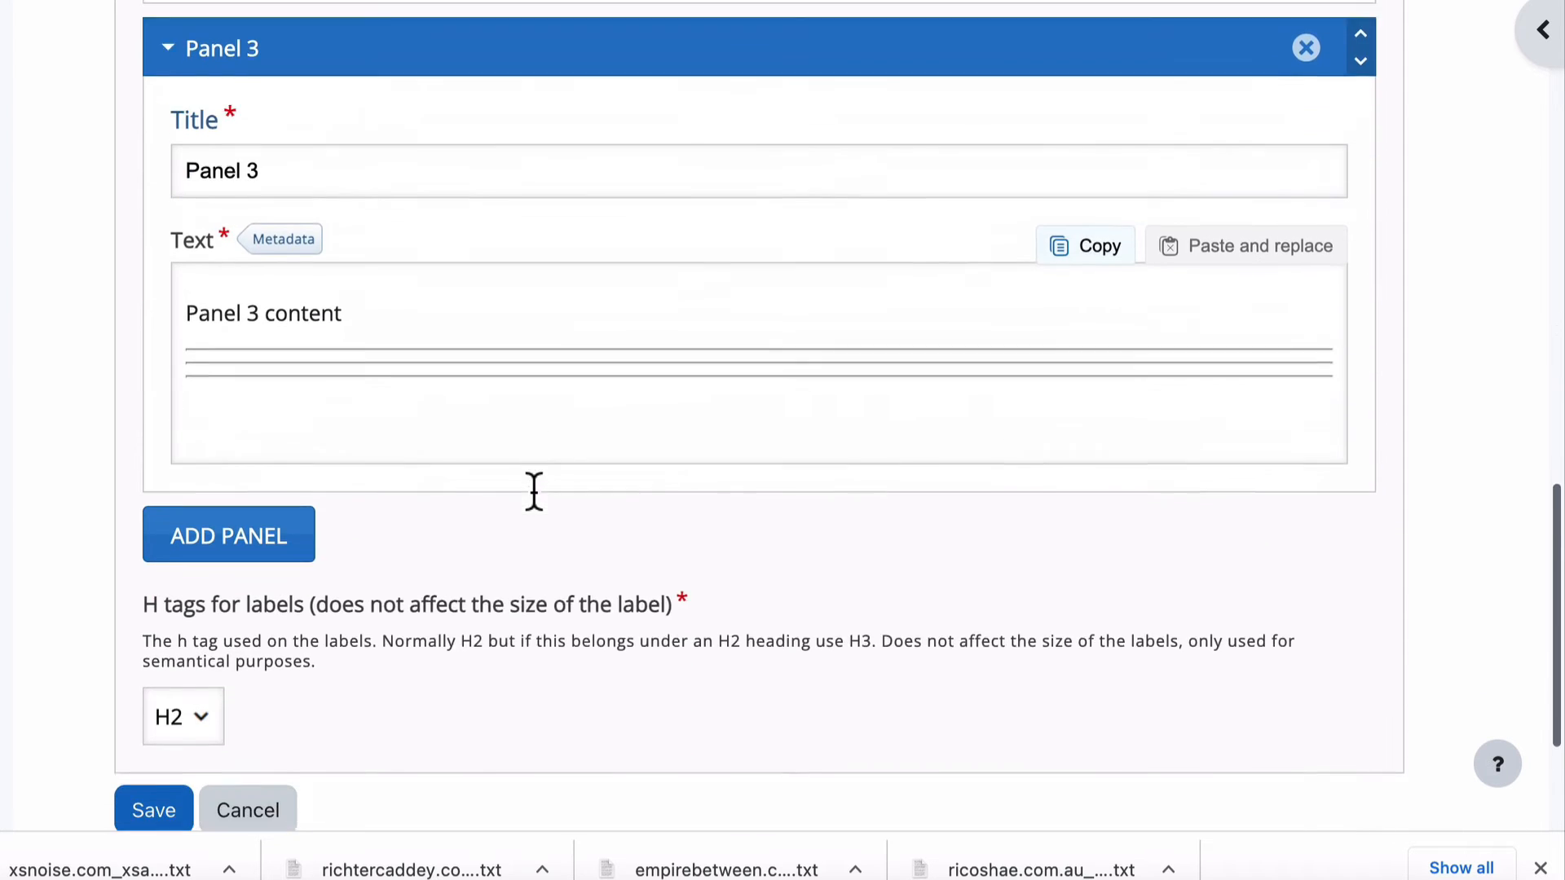
{"action": "scroll", "scroll_direction": "down", "scroll_amount": 3}
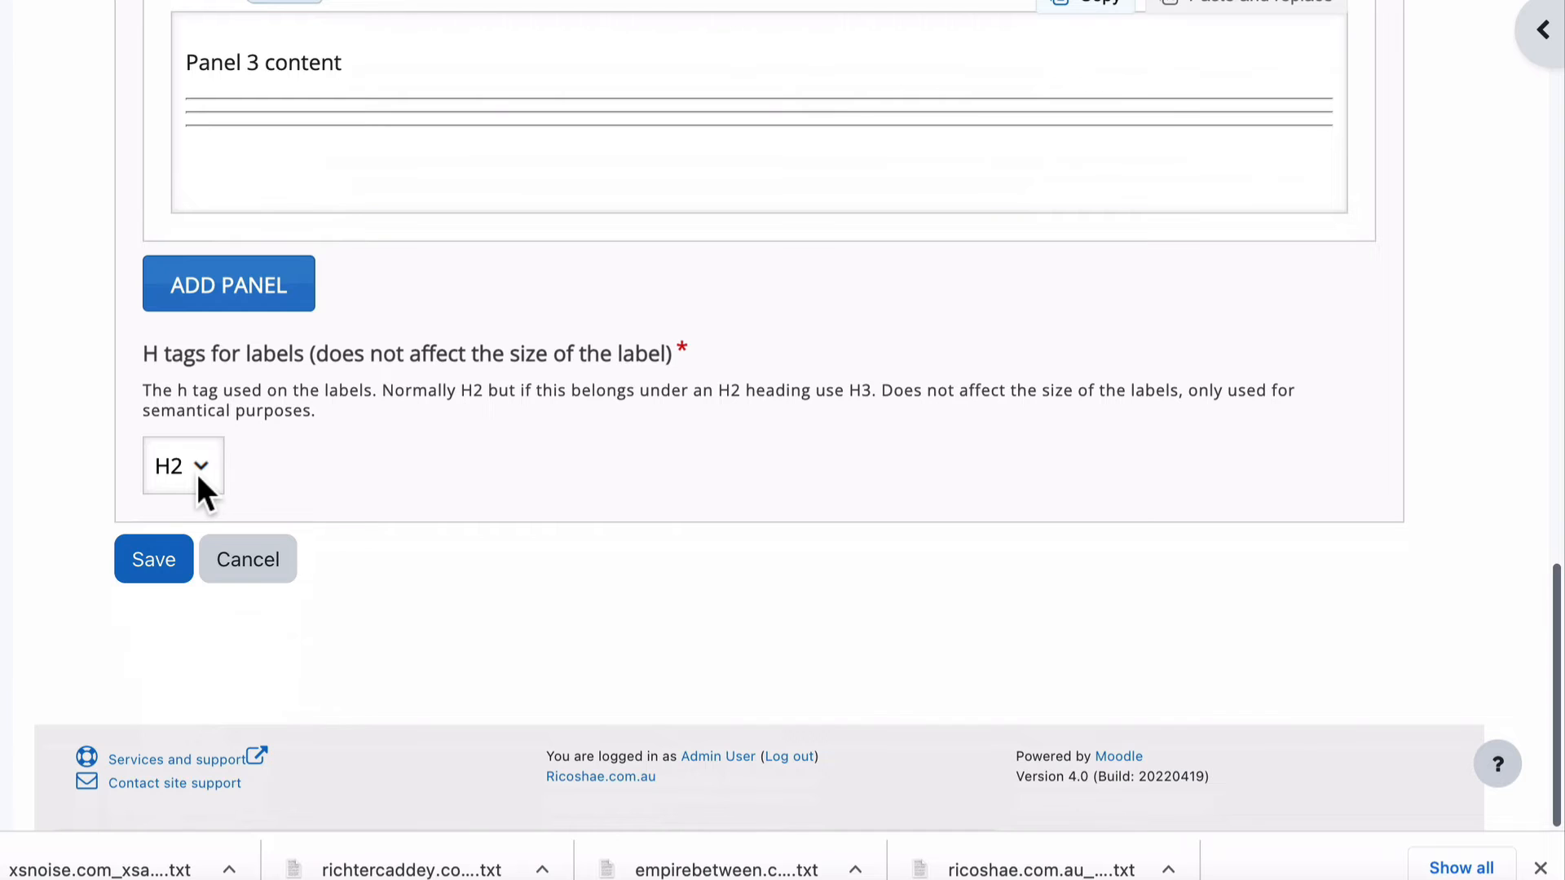
{"action": "left_click", "coordinate": [183, 466]}
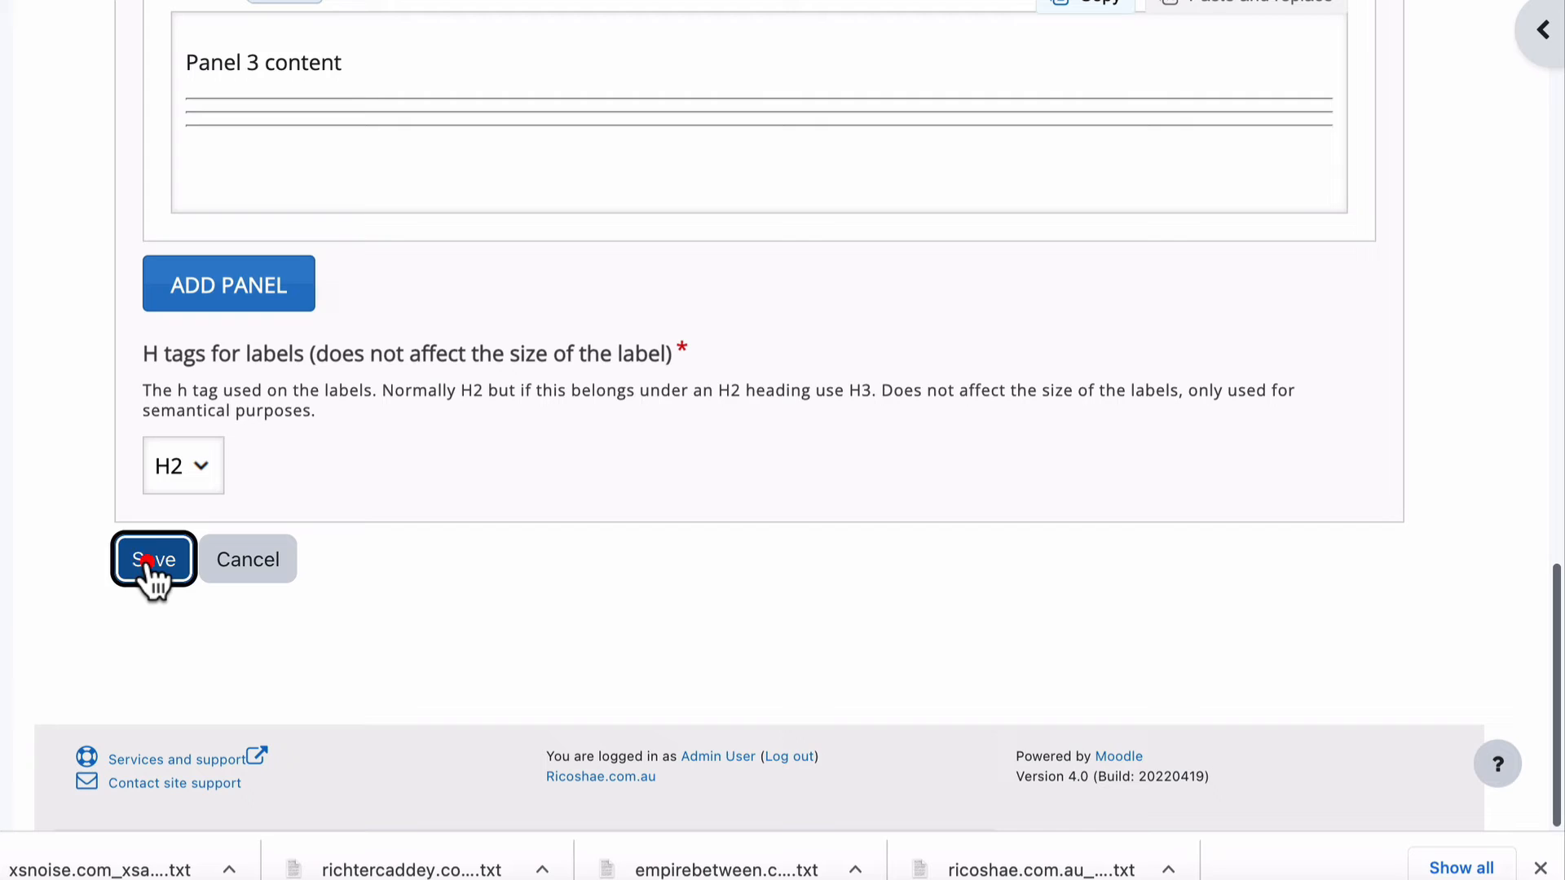
- Save Accordion practice, check Panel 3 expands, and switch back to the activity form tab
{"action": "left_click", "coordinate": [152, 559]}
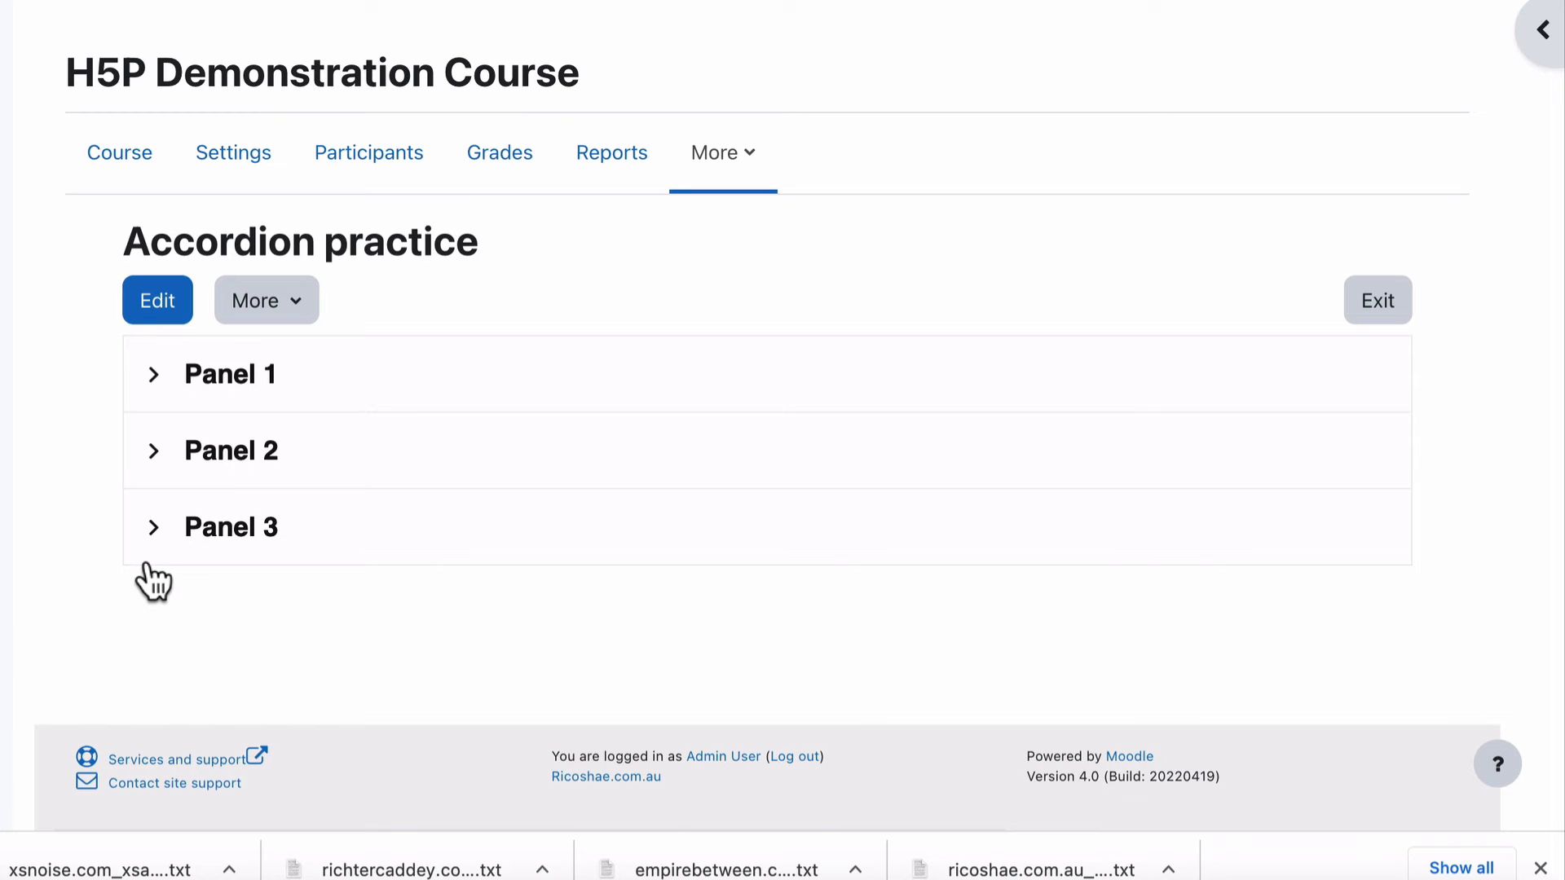
{"action": "left_click", "coordinate": [231, 373]}
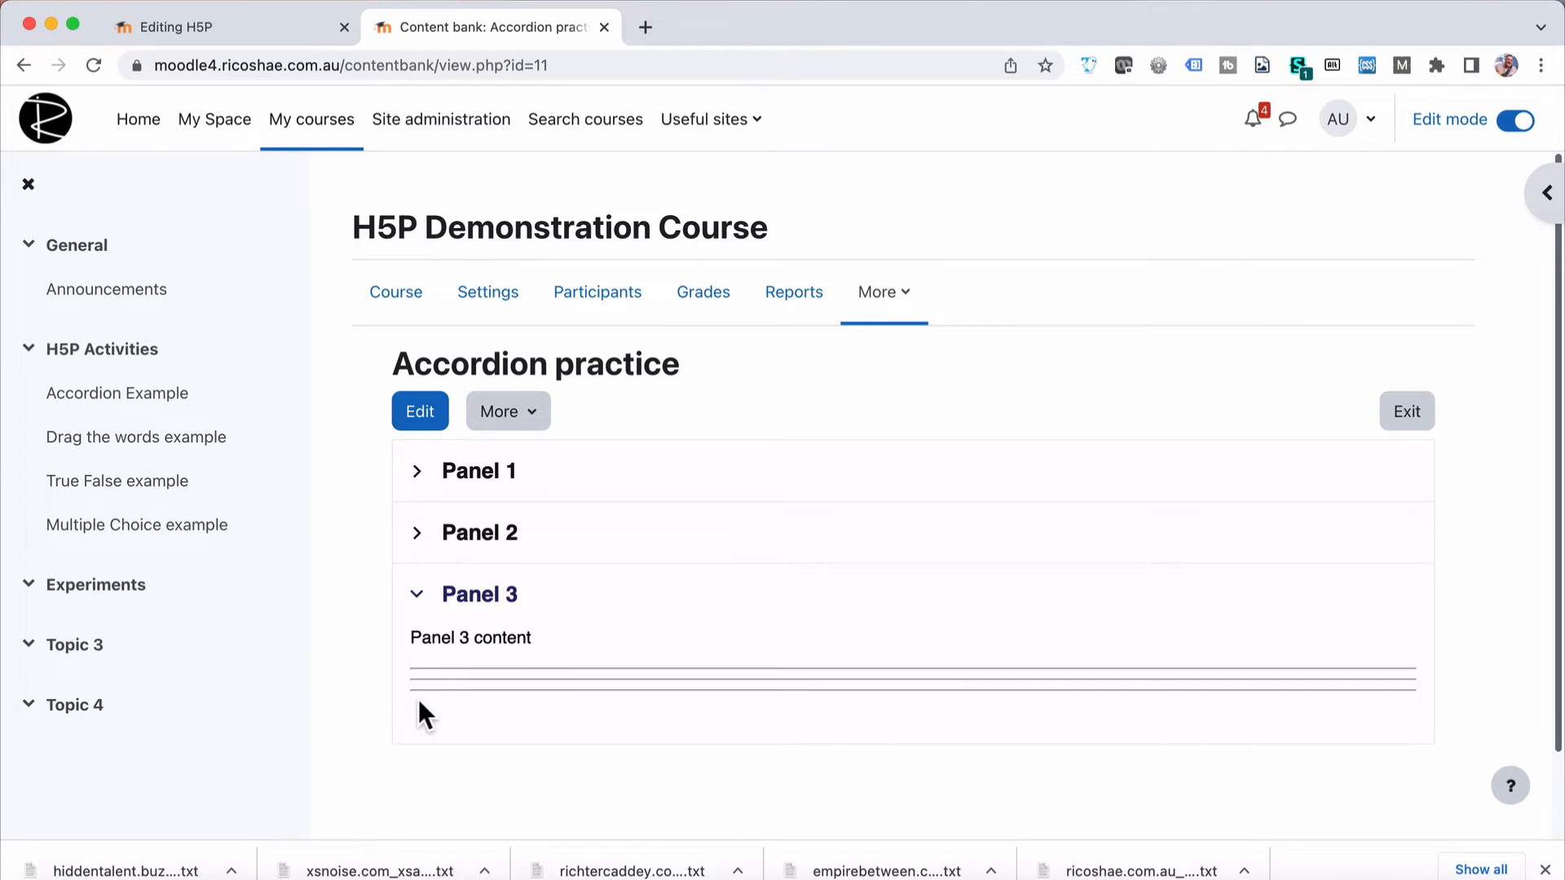
{"action": "left_click", "coordinate": [409, 65]}
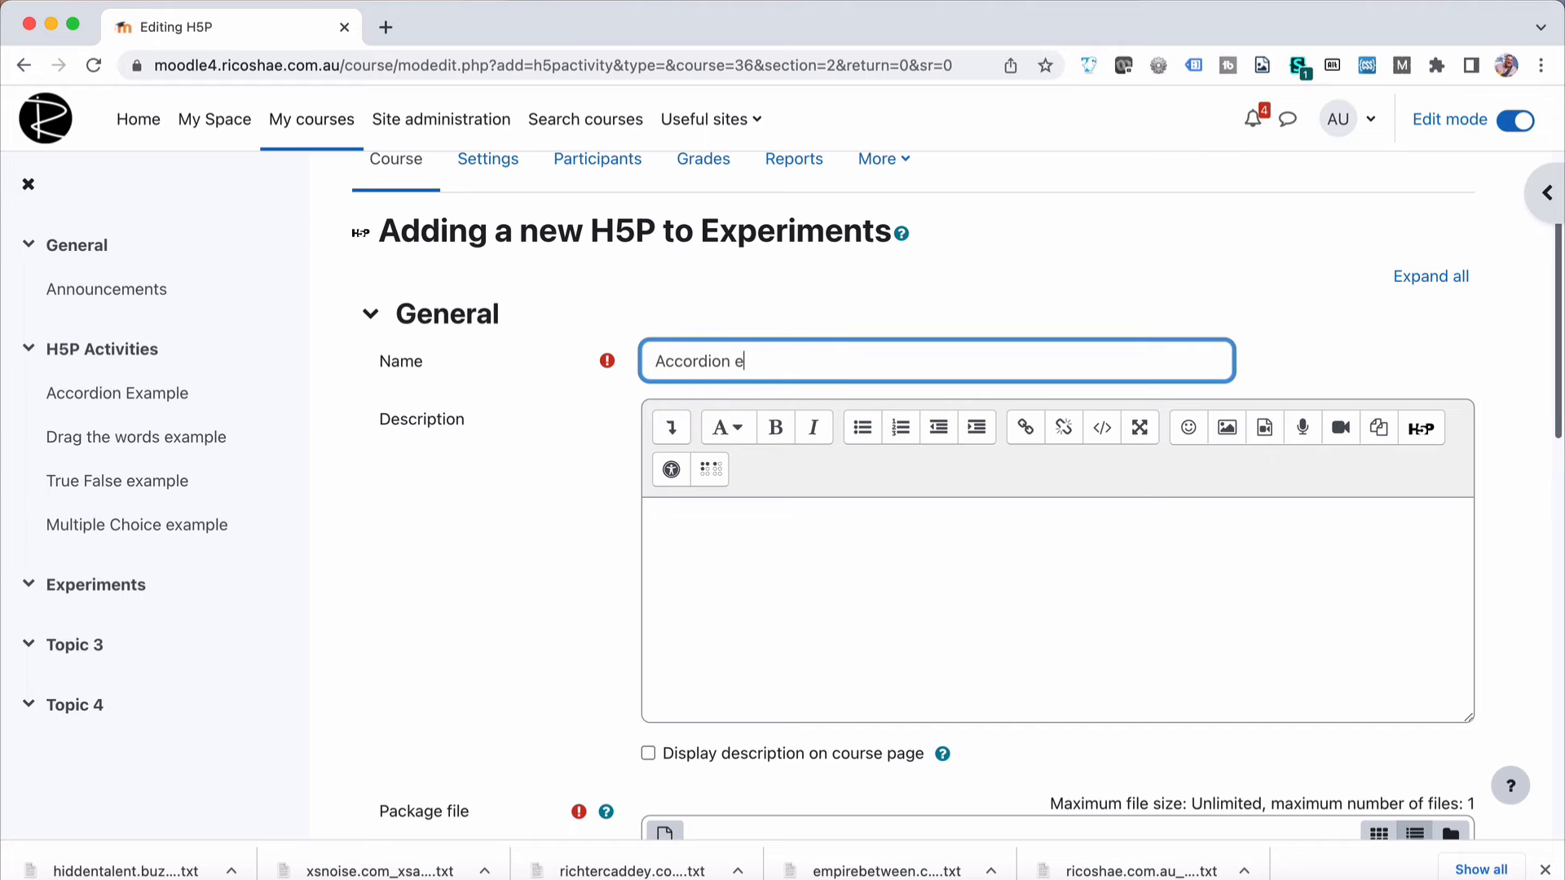
- Complete the activity name as 'Accordion experiment' and move down to the package file
{"action": "type", "text": "xperiment"}
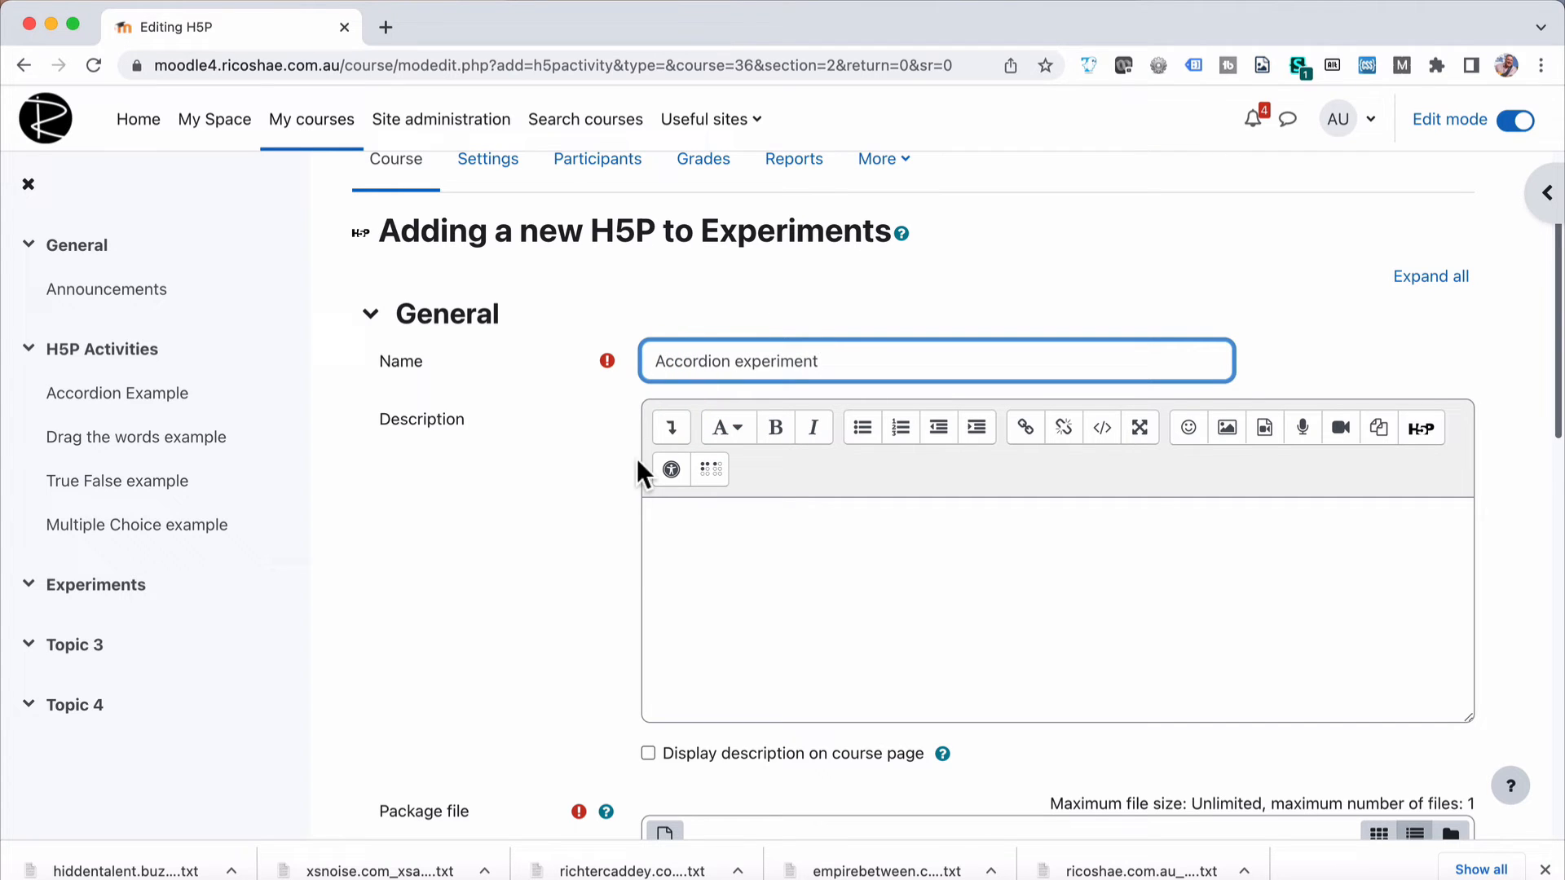
{"action": "scroll", "scroll_direction": "down", "scroll_amount": 3}
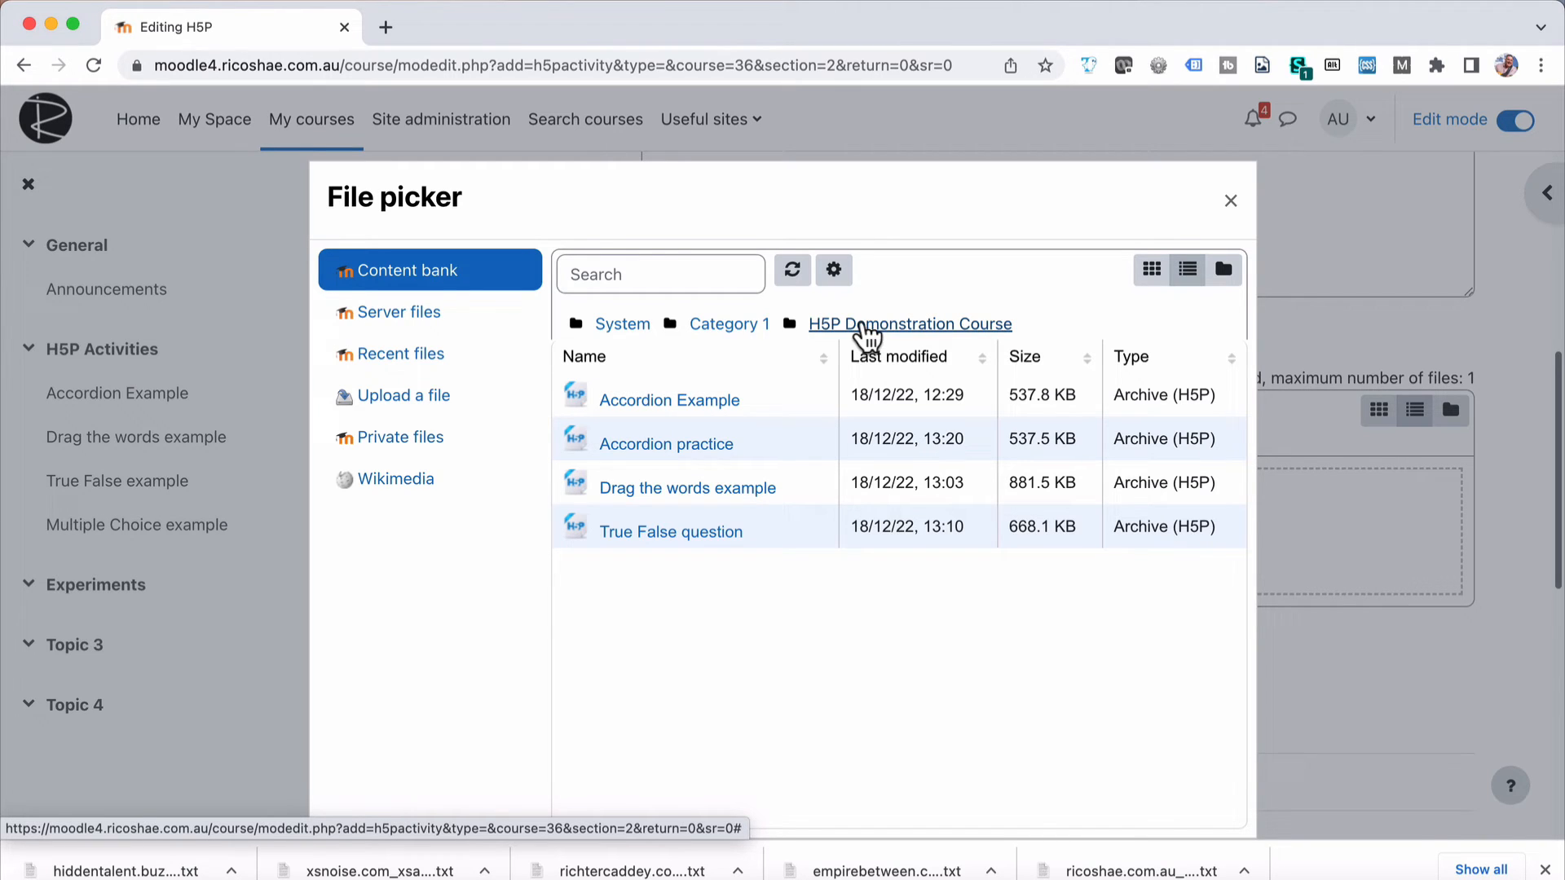
{"action": "mouse_move", "coordinate": [664, 332]}
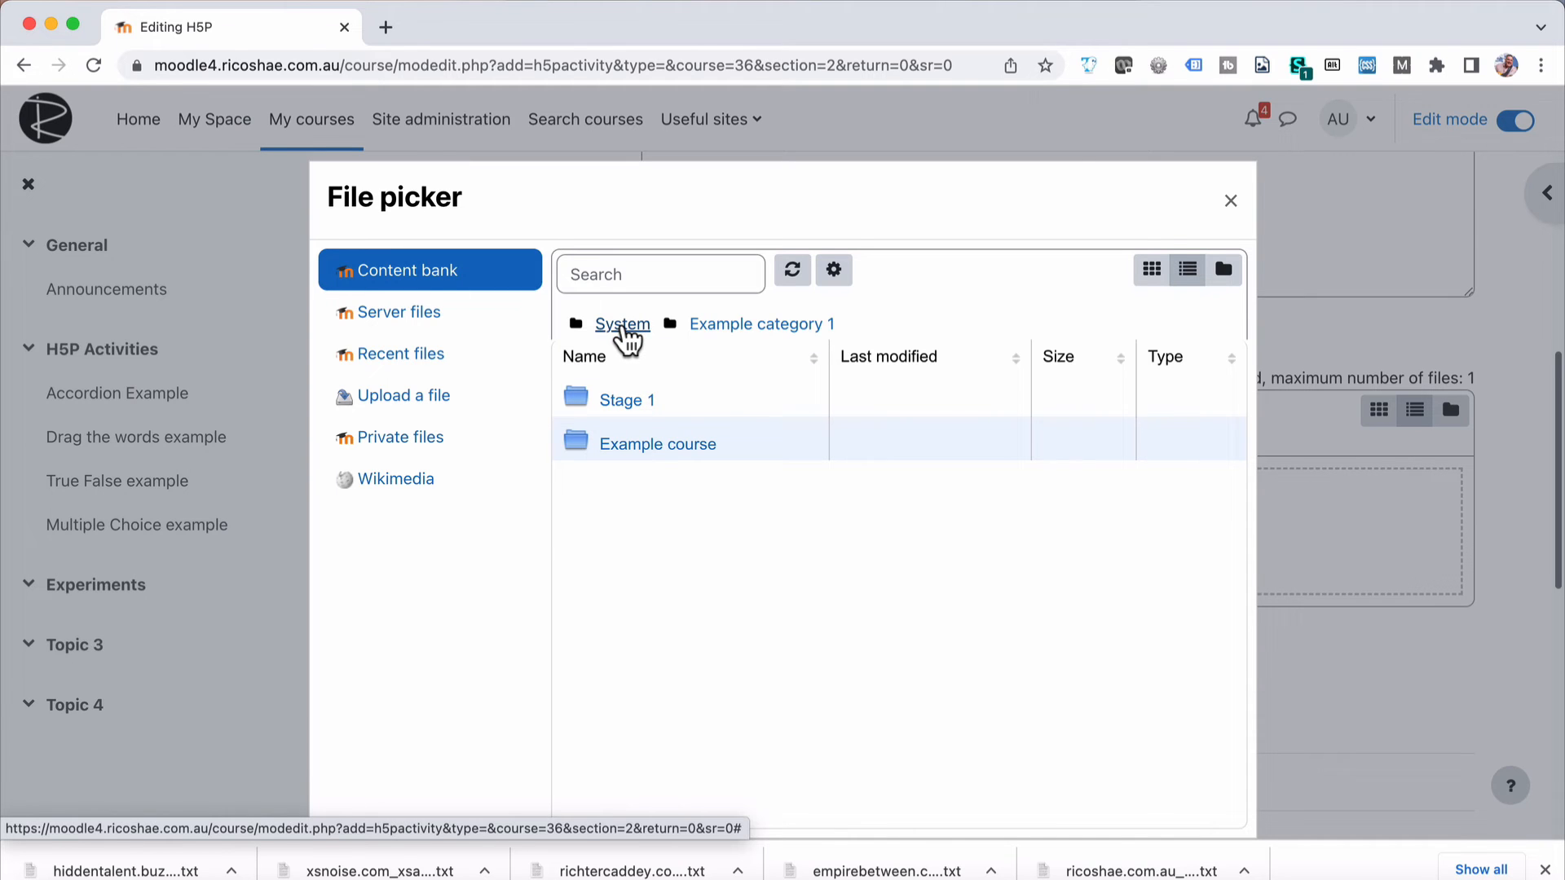
- Link Accordion practice from the content bank as the package file and save and display the activity
{"action": "left_click", "coordinate": [657, 444]}
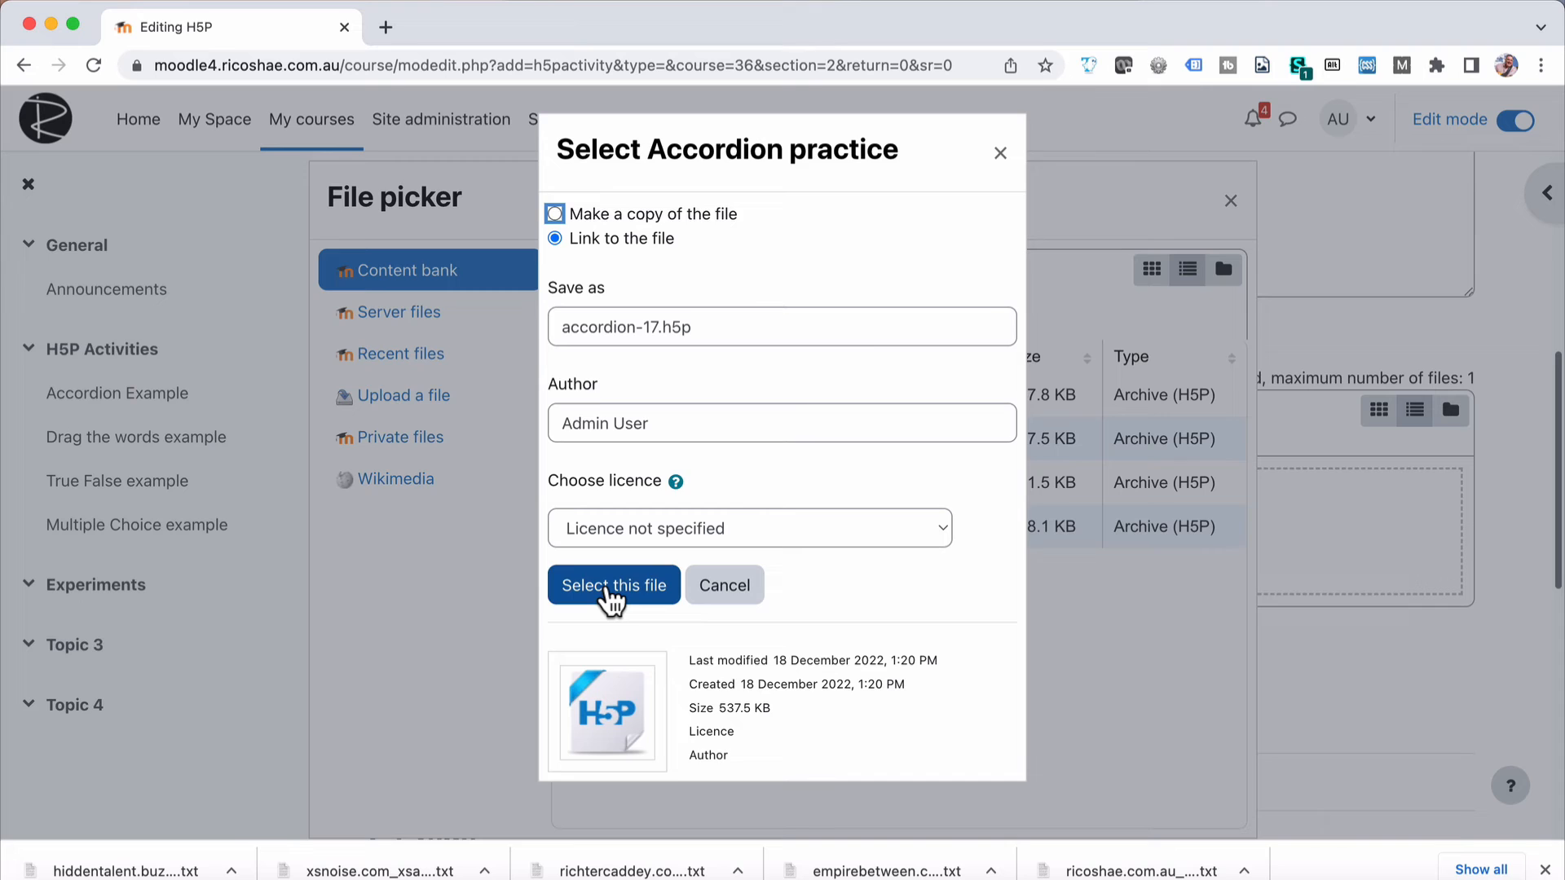
{"action": "left_click", "coordinate": [613, 585]}
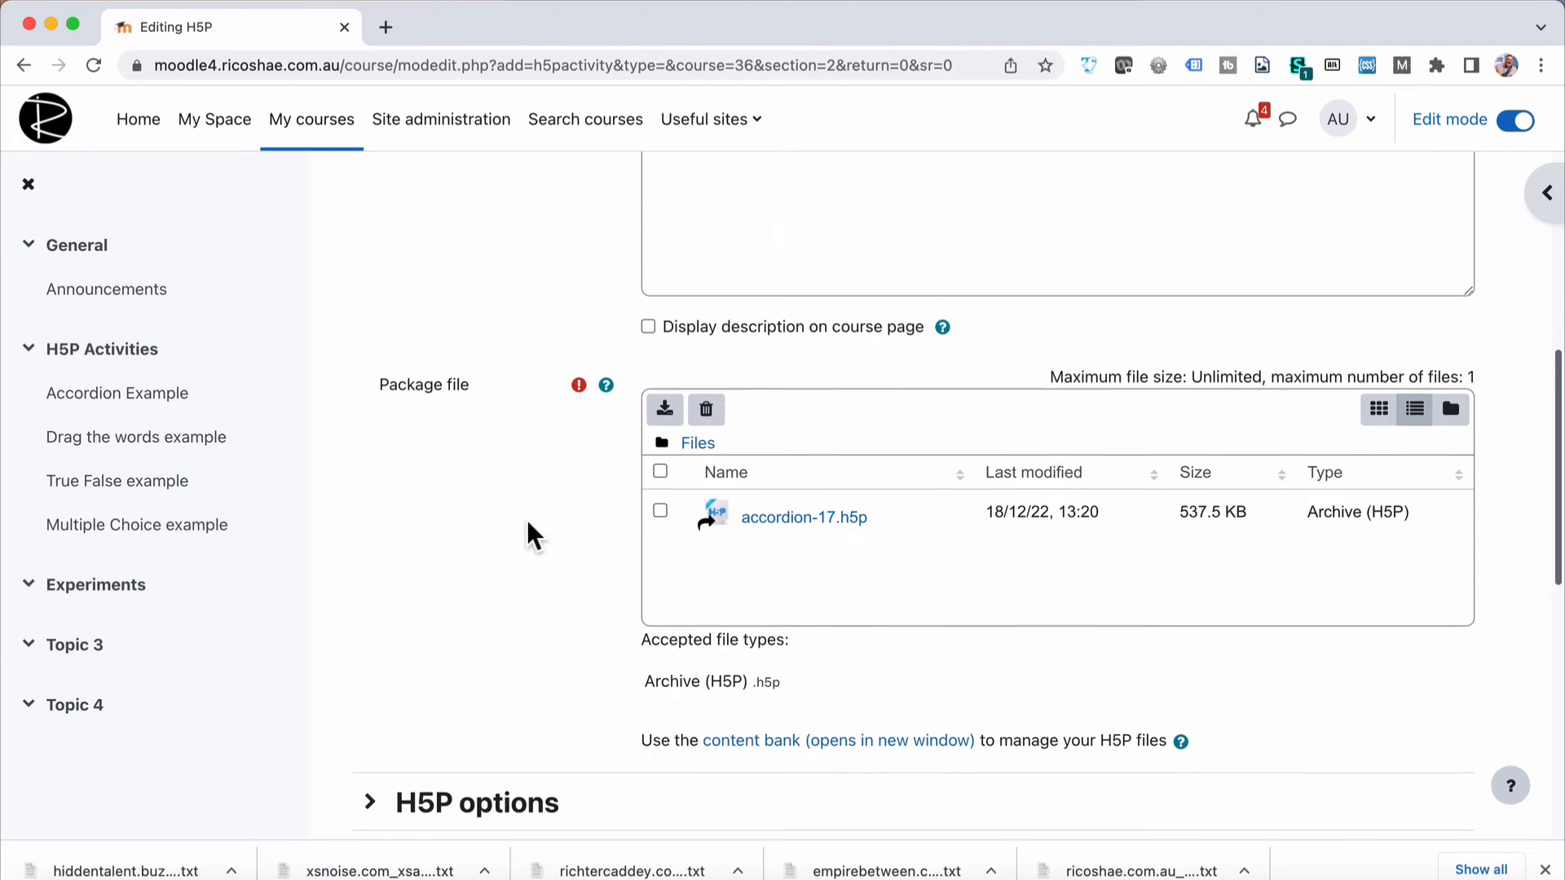
{"action": "scroll", "scroll_direction": "down", "scroll_amount": 3}
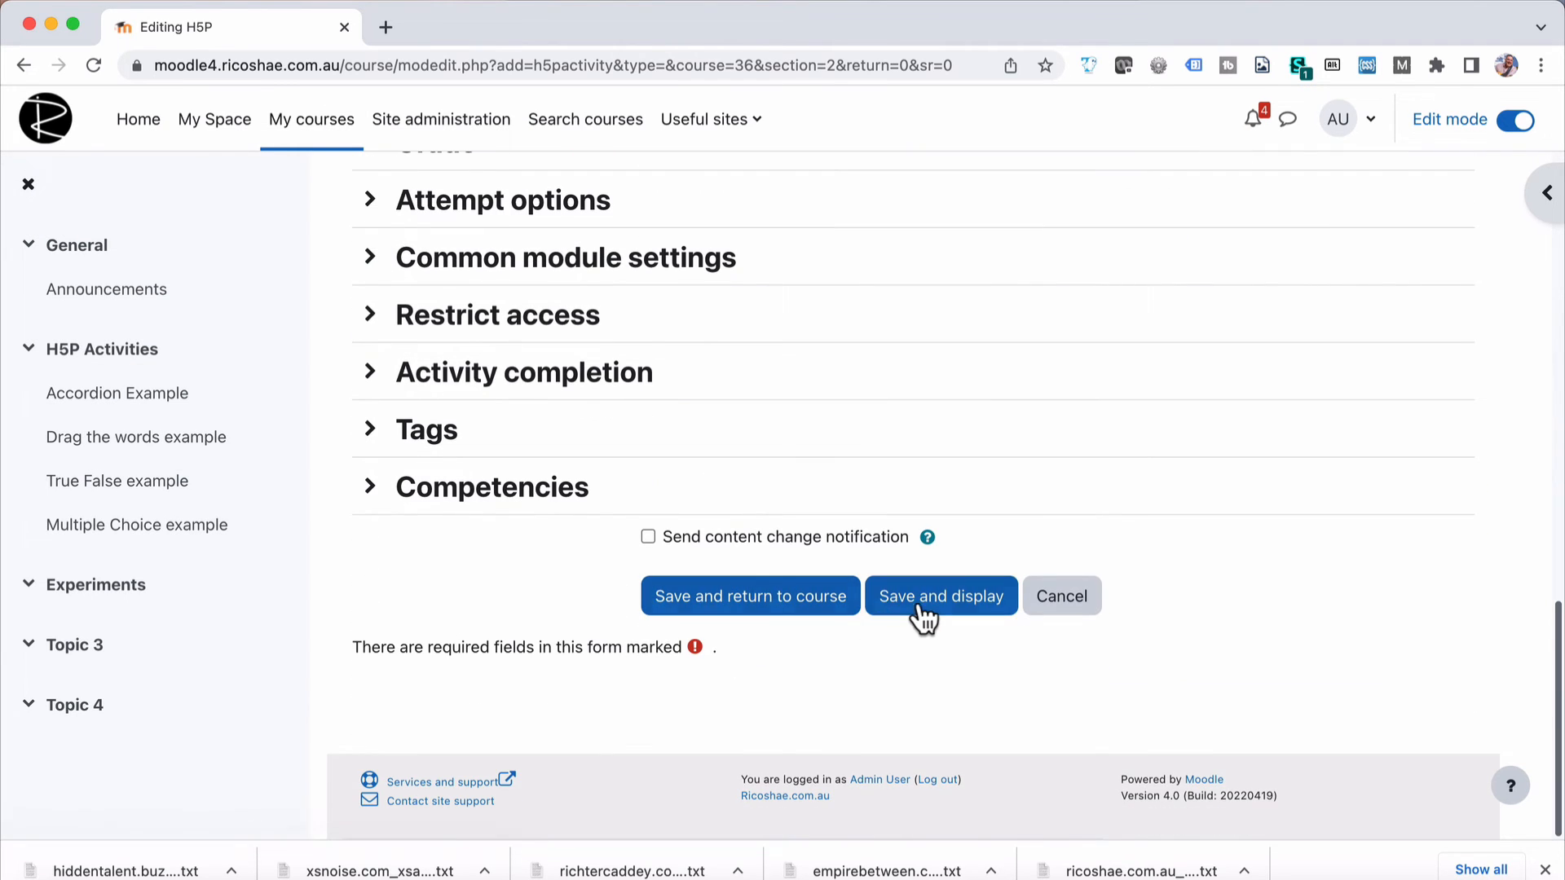
{"action": "left_click", "coordinate": [940, 596]}
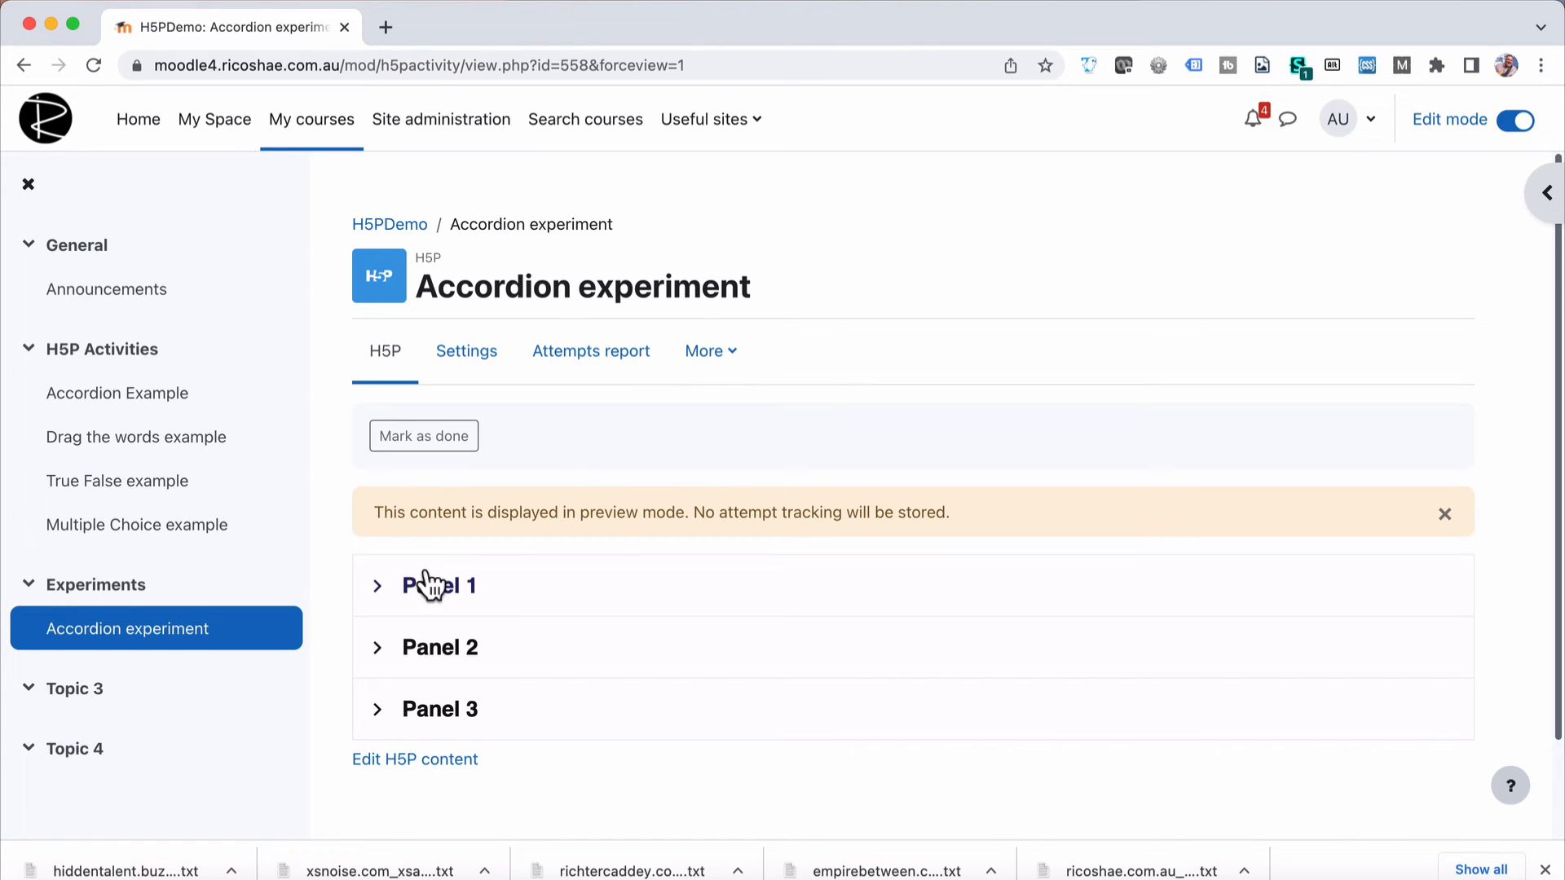
- Expand Panel 1 and Panel 2 of the Accordion experiment to reveal their text
{"action": "left_click", "coordinate": [439, 585]}
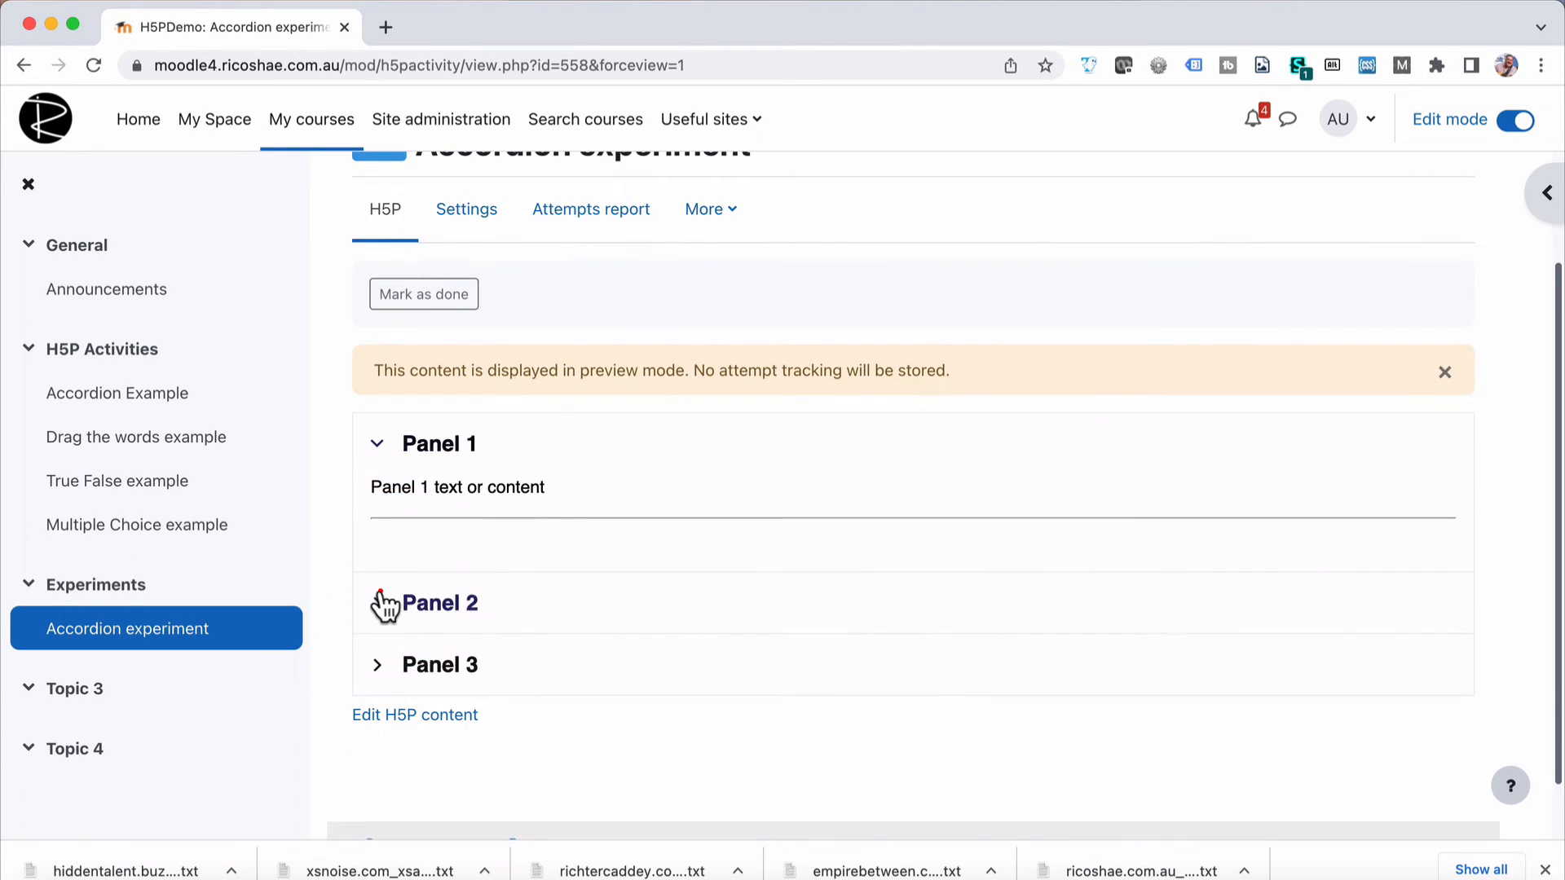
{"action": "left_click", "coordinate": [439, 665]}
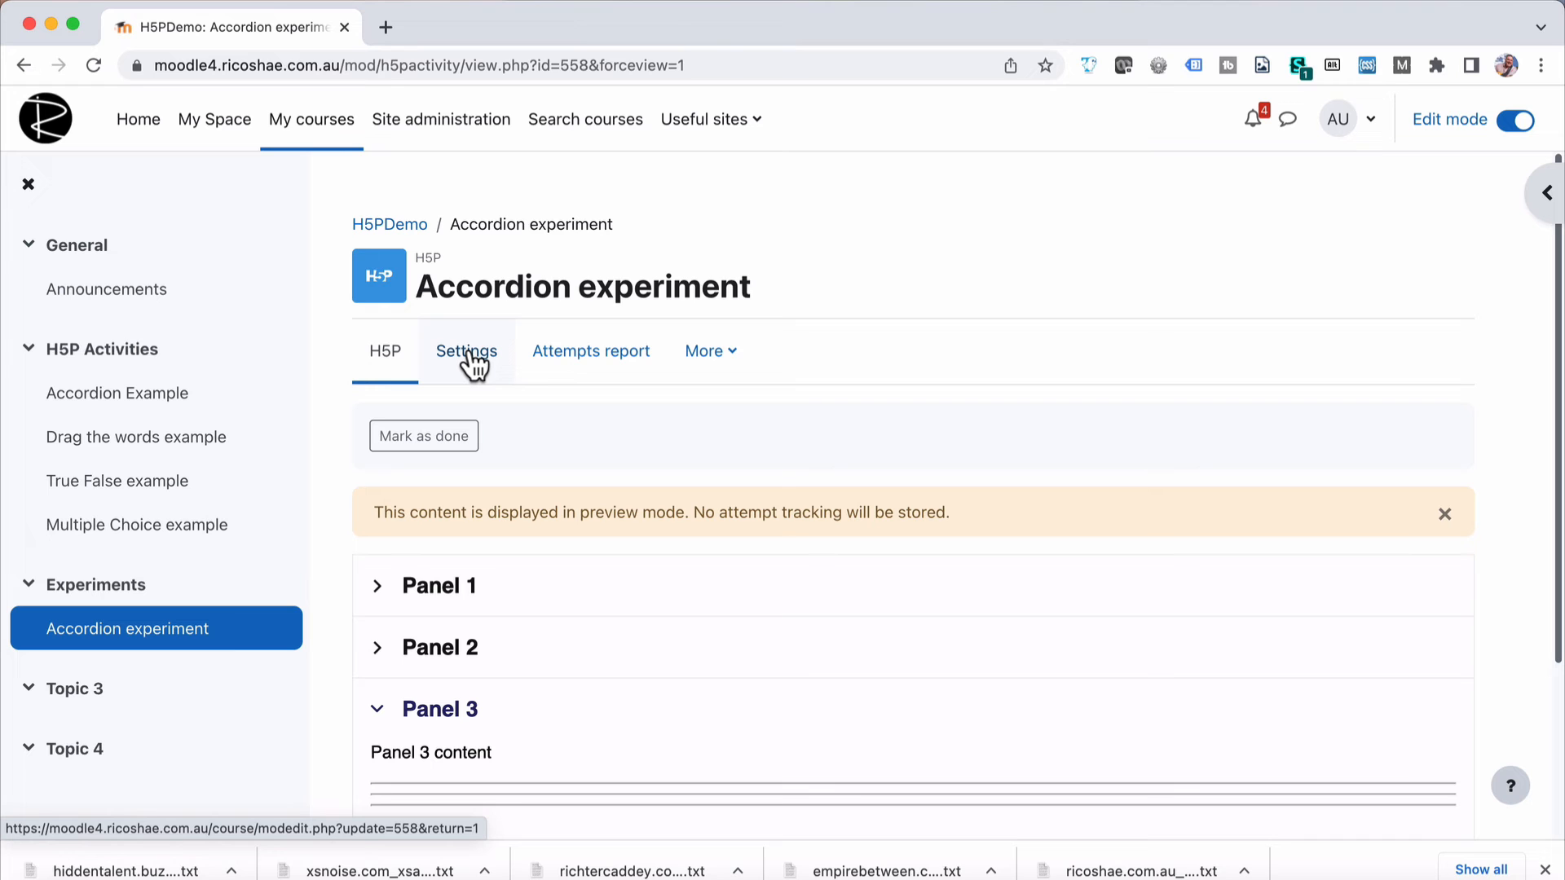
- In the activity settings, make completion show as complete when conditions are met
{"action": "left_click", "coordinate": [466, 351]}
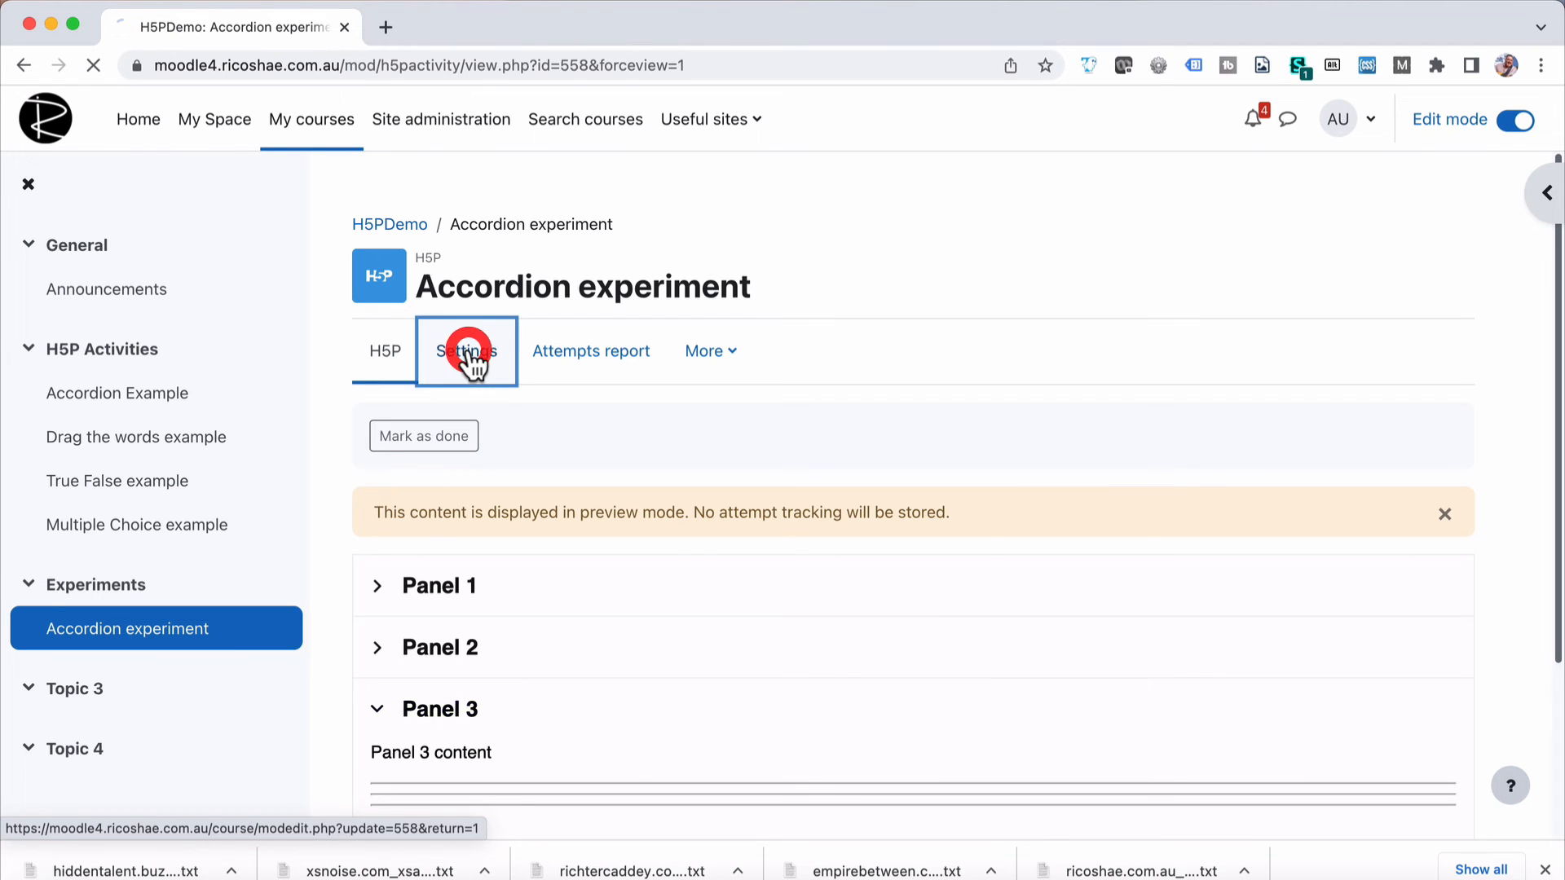
{"action": "left_click", "coordinate": [466, 351]}
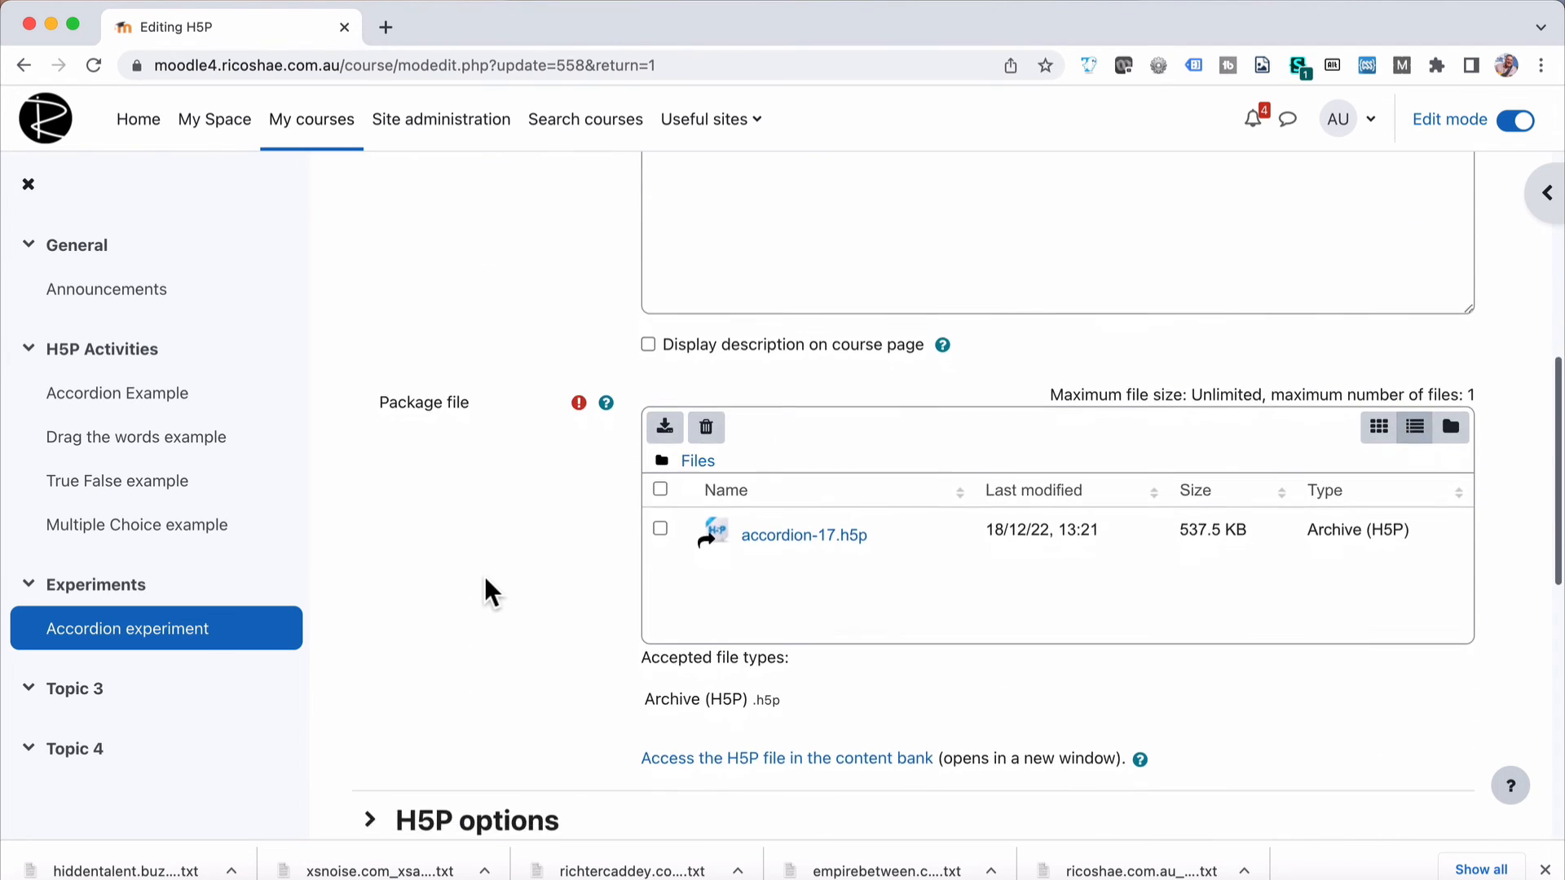
{"action": "left_click", "coordinate": [435, 312]}
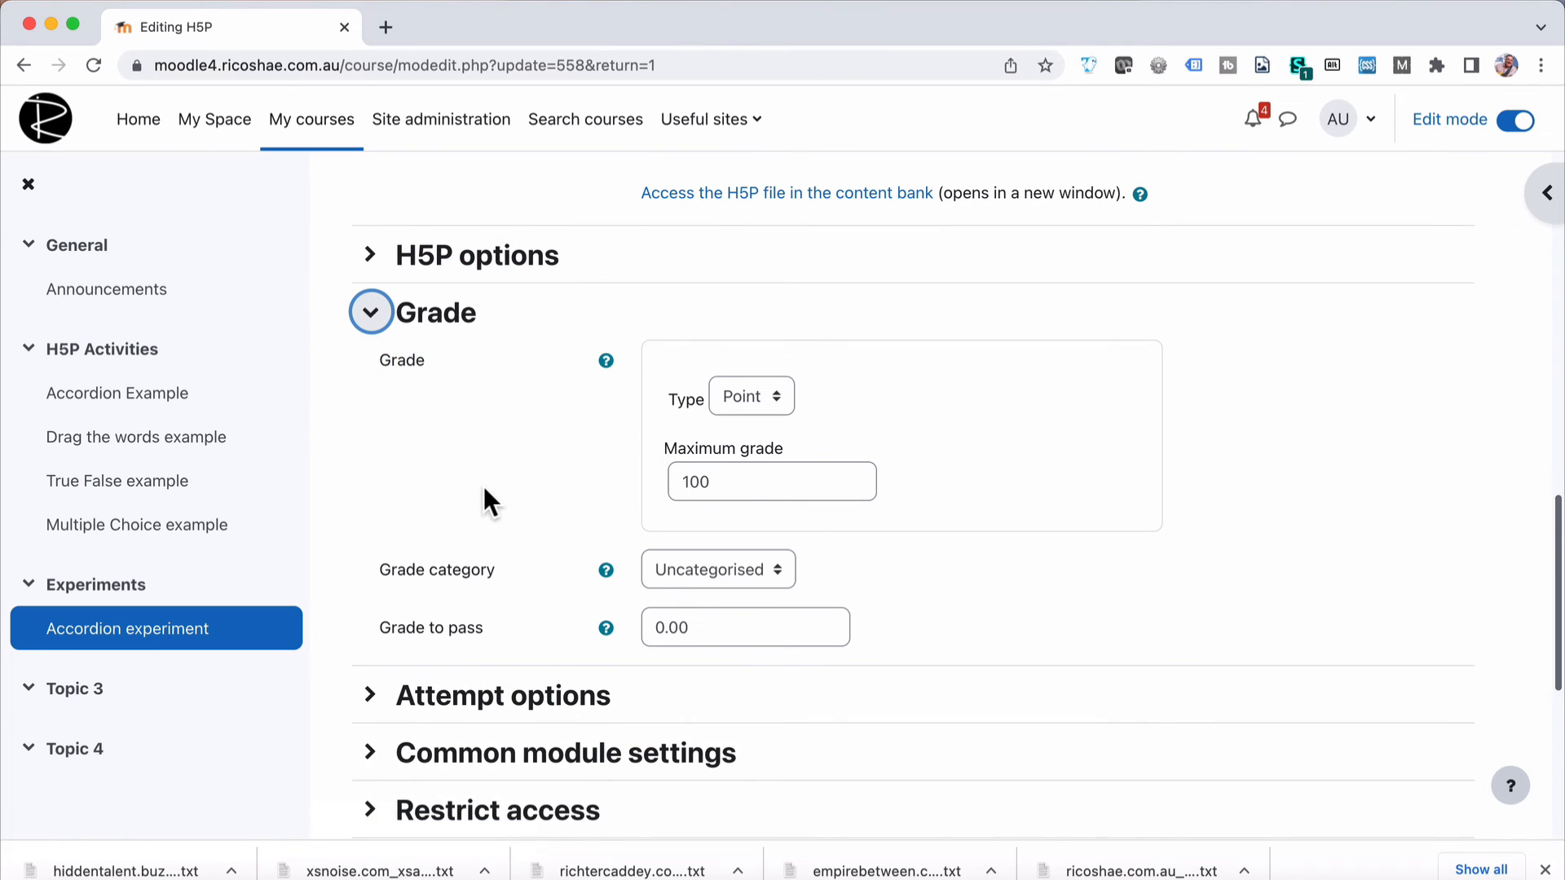
{"action": "scroll", "scroll_direction": "down", "scroll_amount": 3}
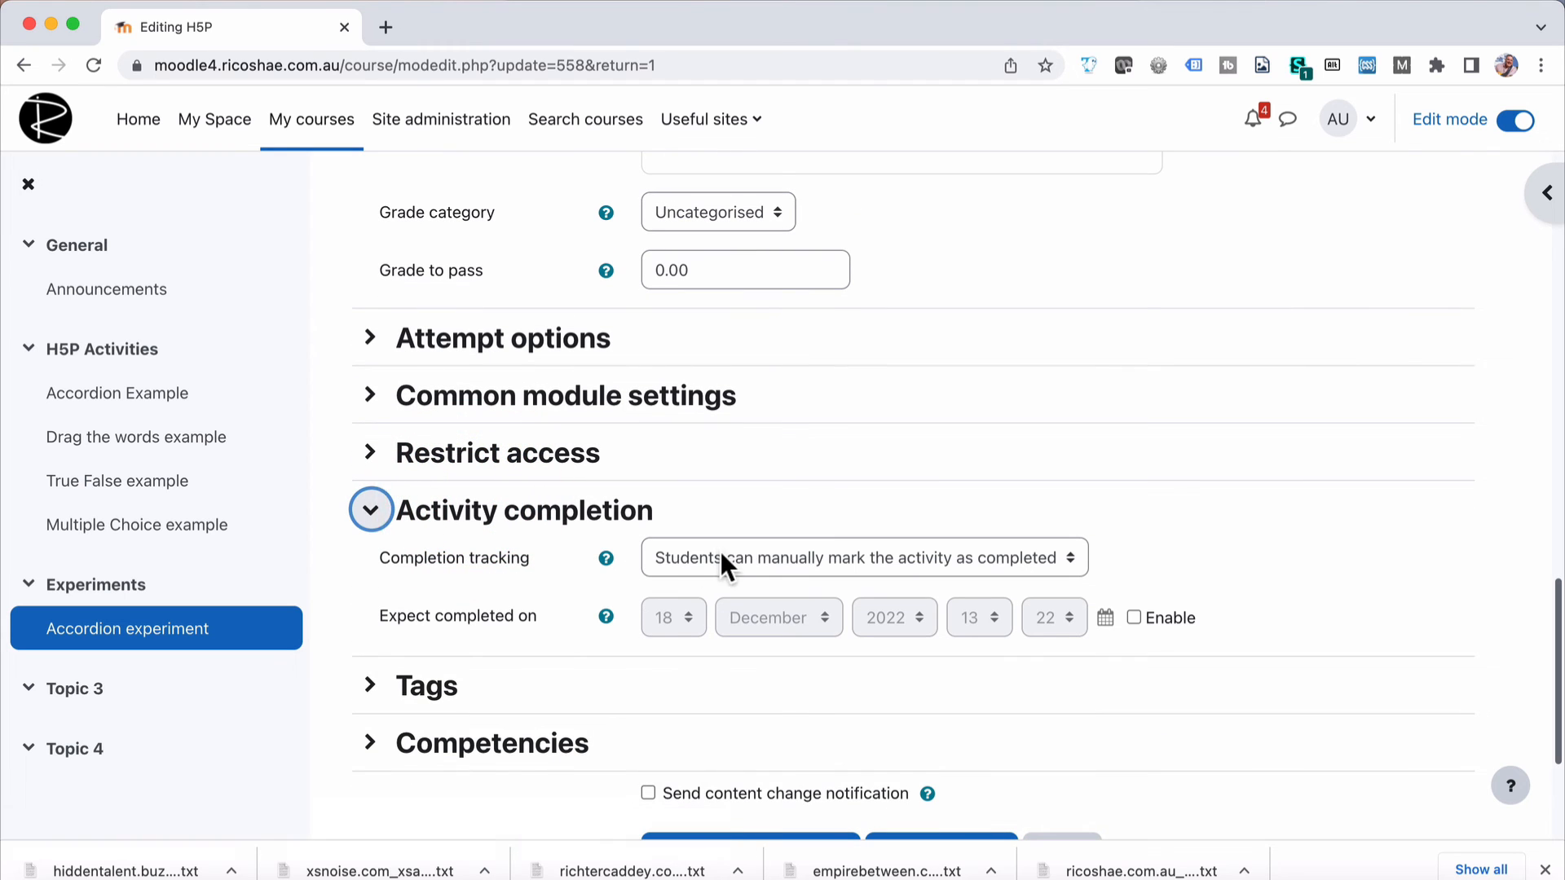
{"action": "left_click", "coordinate": [862, 557]}
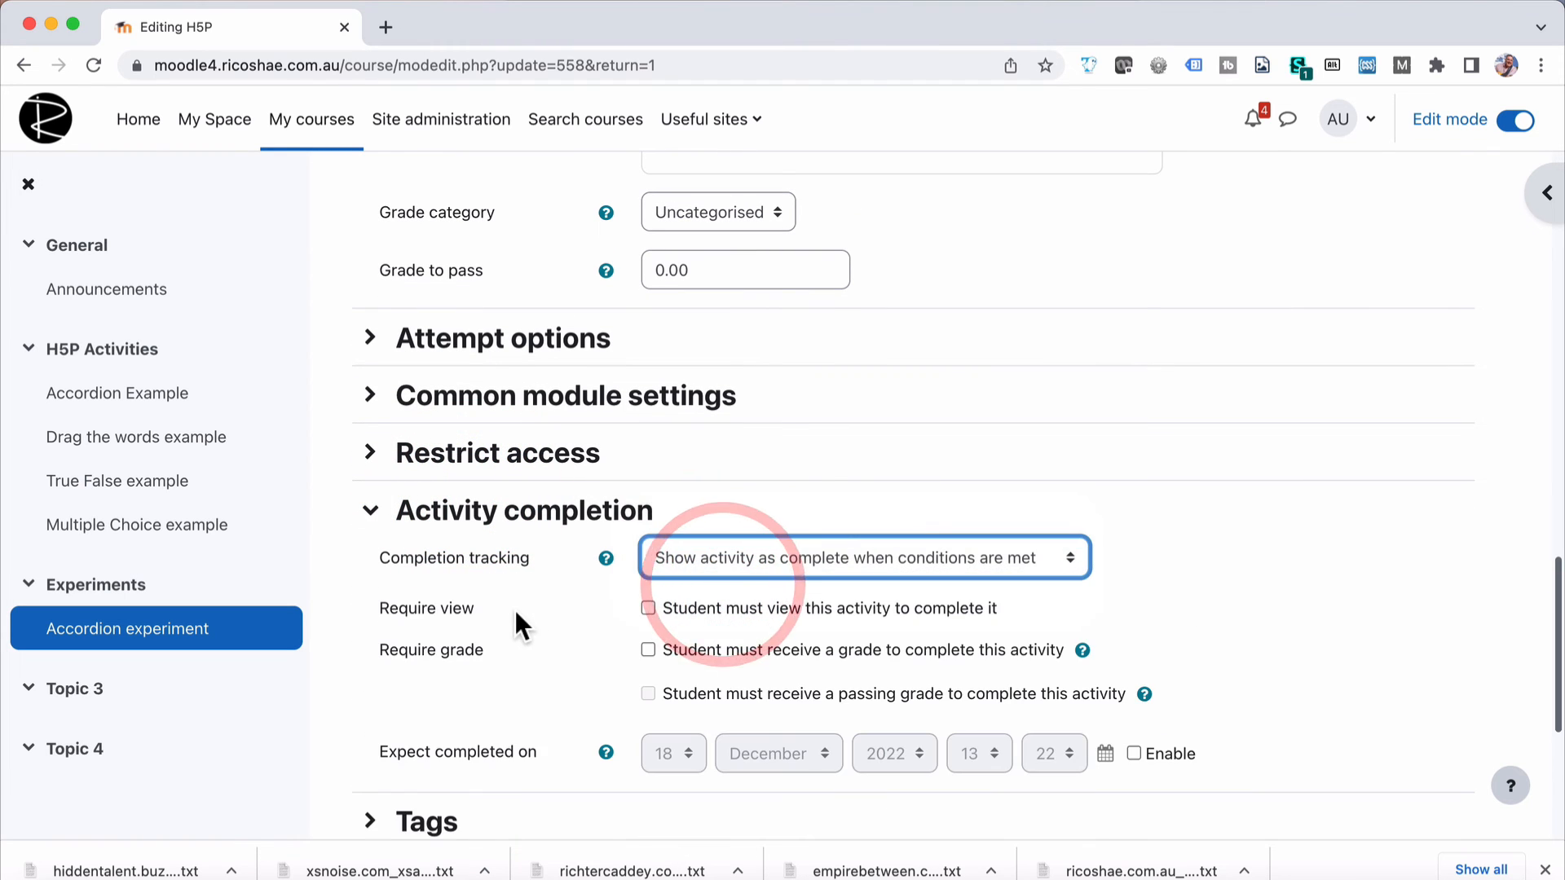
- Require that students view the activity, then save and display the settings
{"action": "scroll", "scroll_direction": "down", "scroll_amount": 3}
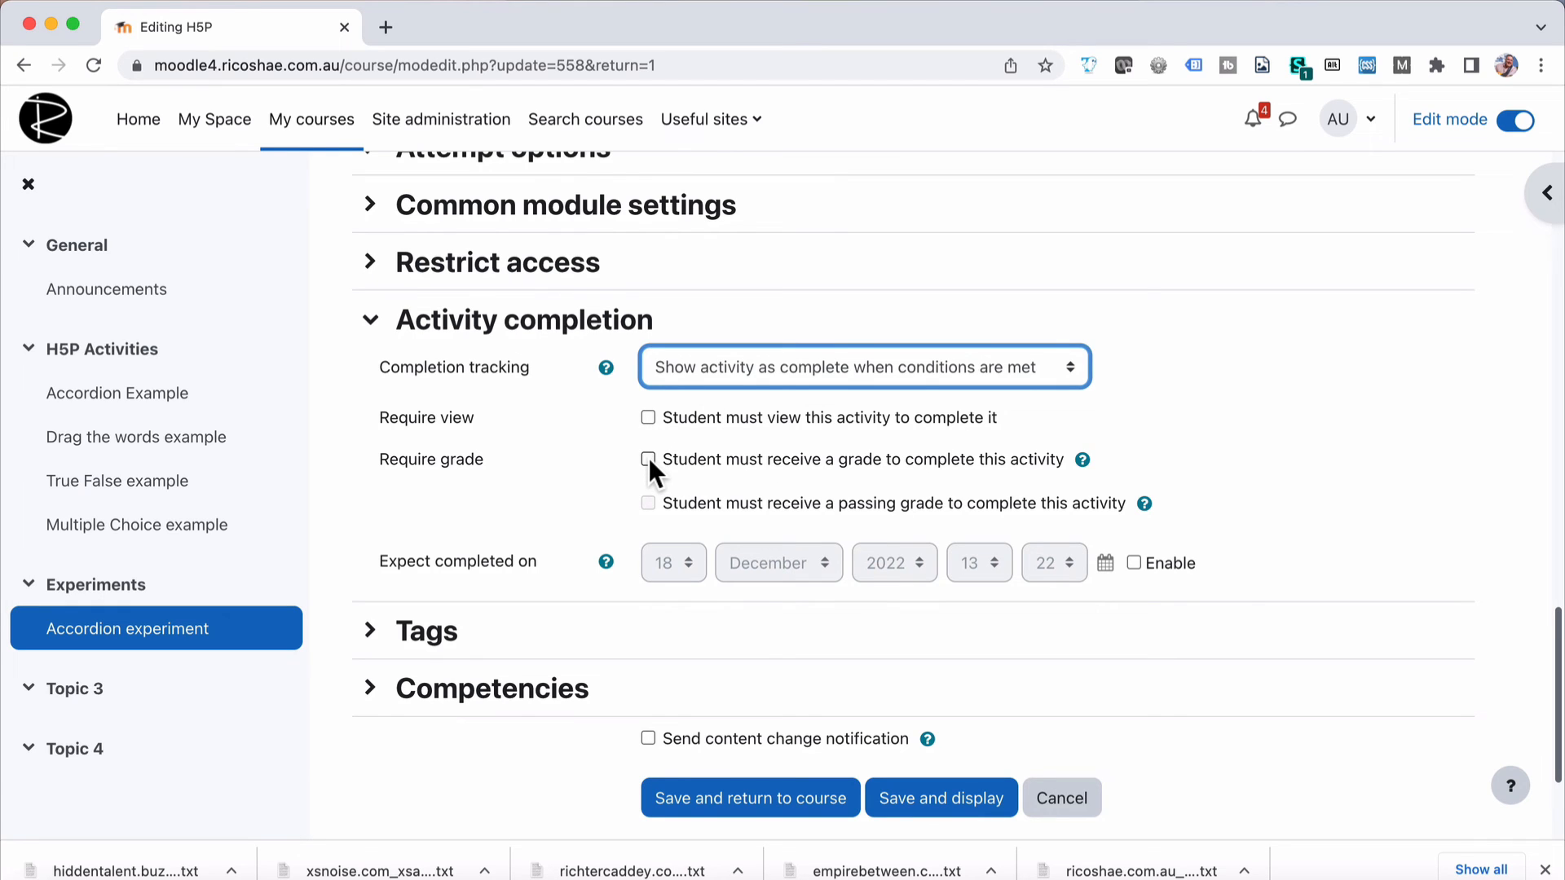
{"action": "left_click", "coordinate": [648, 417]}
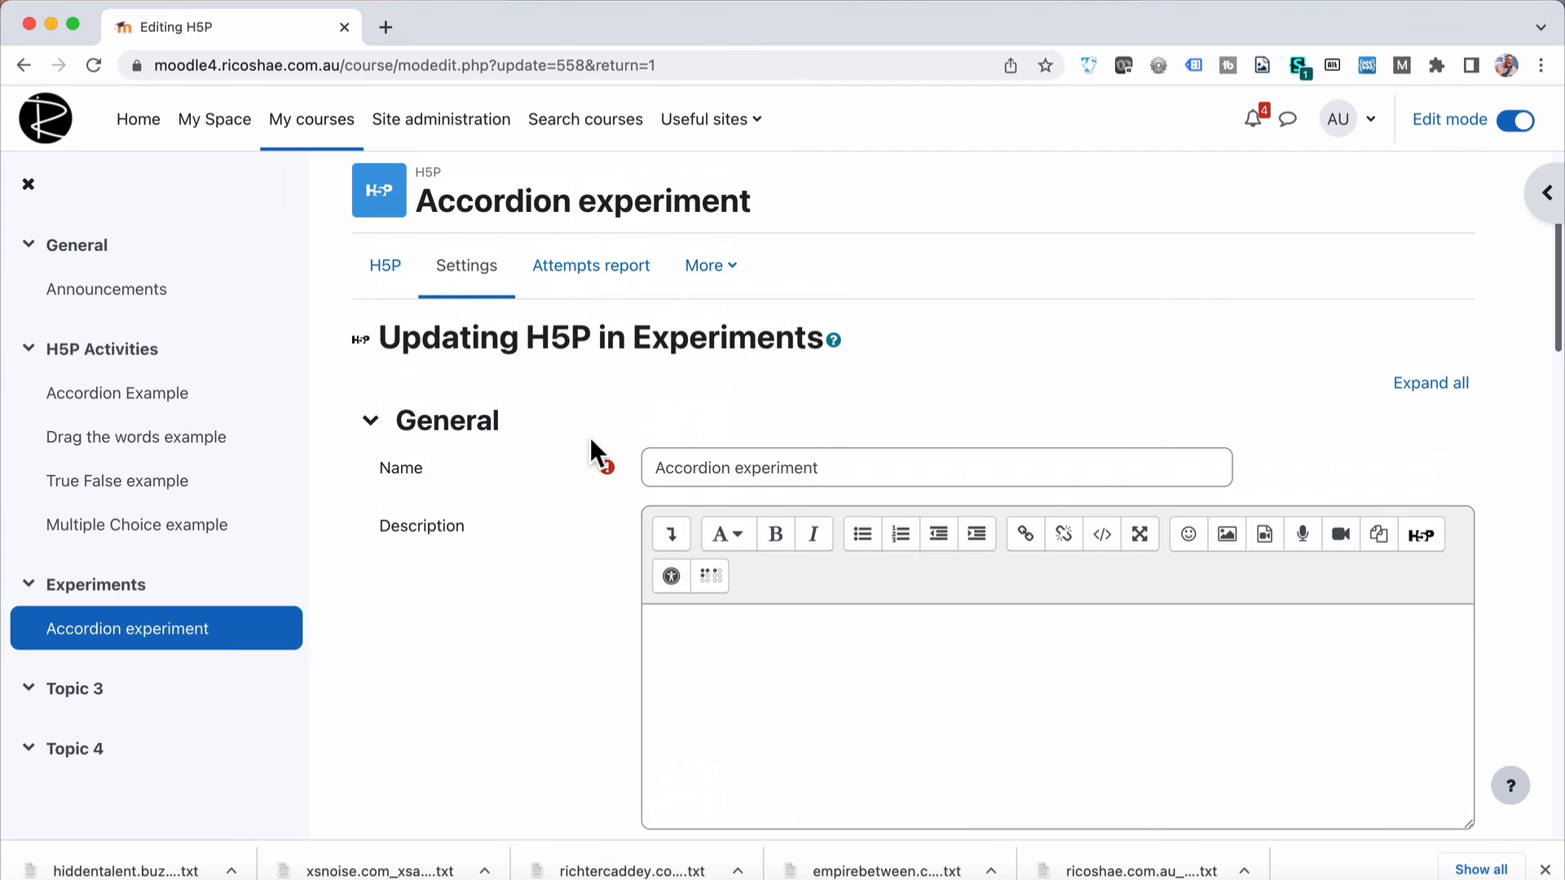
{"action": "scroll", "scroll_direction": "down", "scroll_amount": 3}
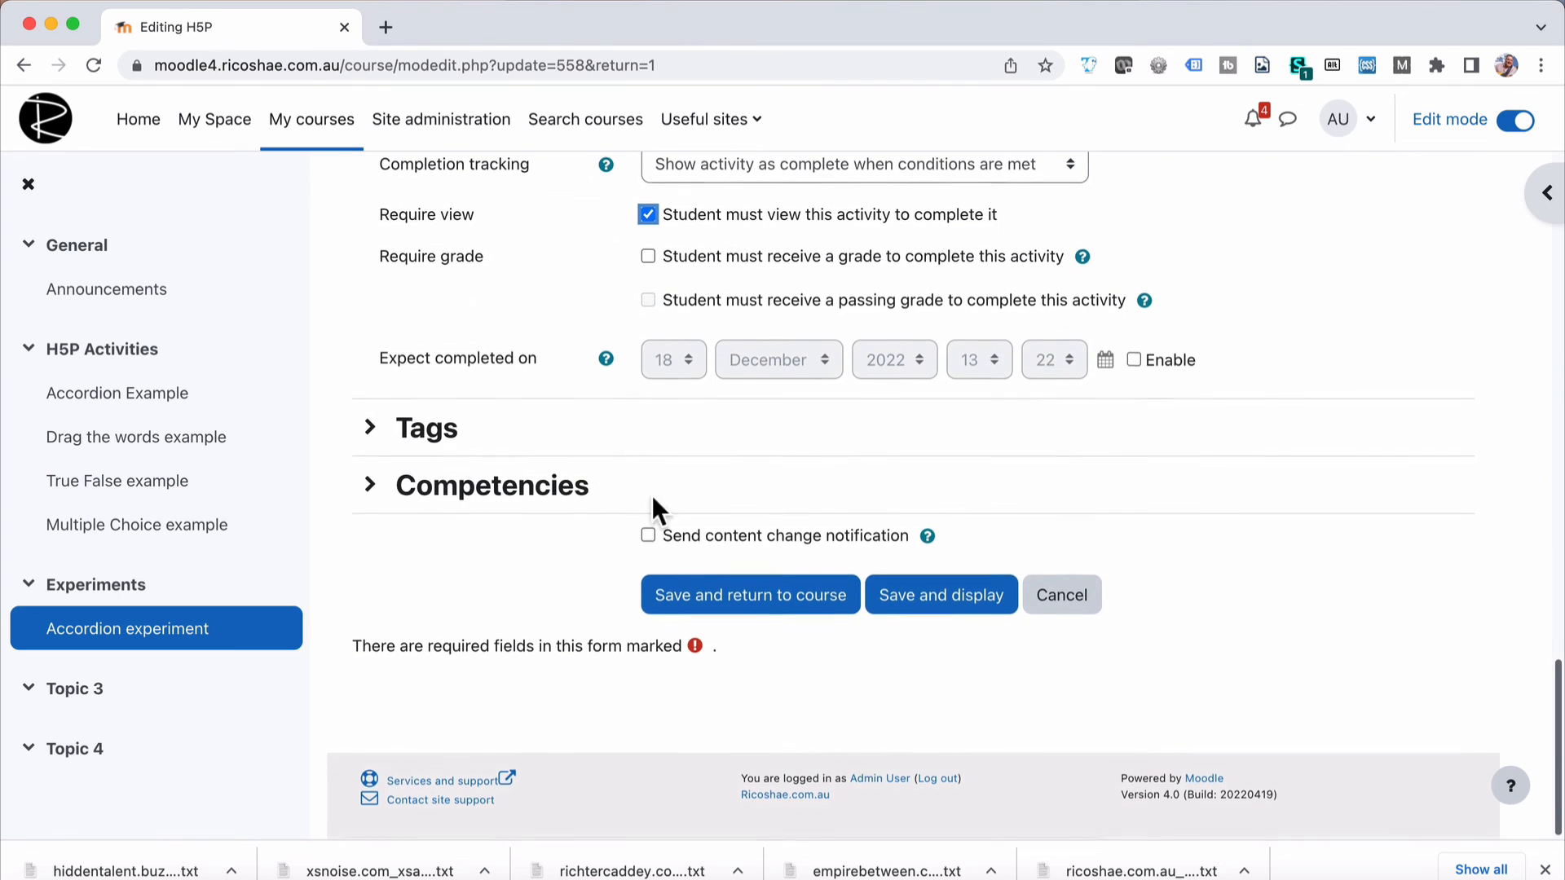
{"action": "left_click", "coordinate": [750, 595]}
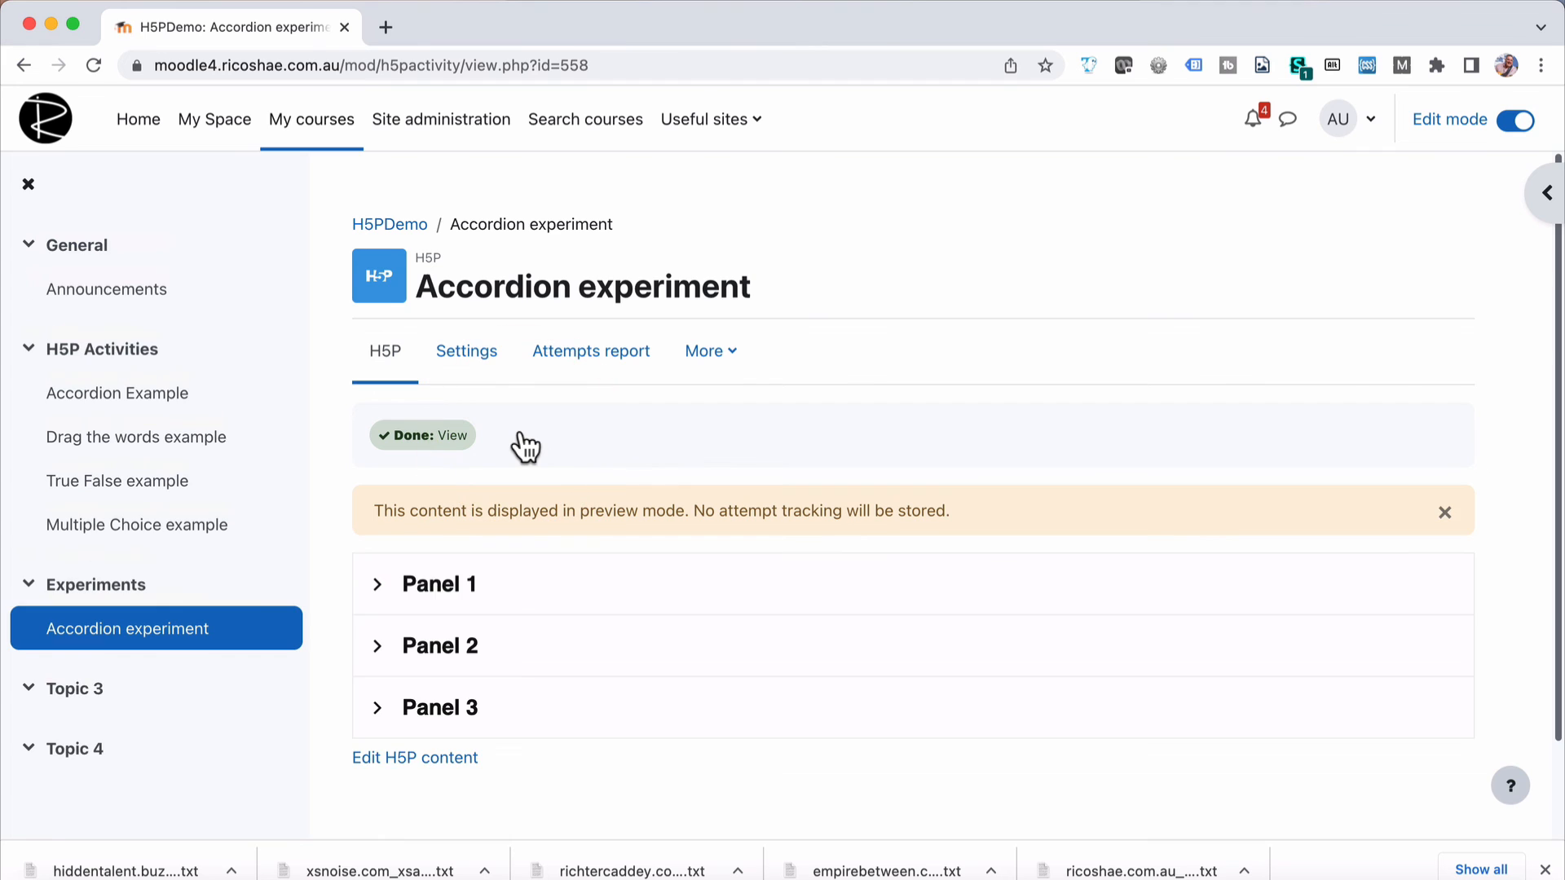
- Expand Panel 2 on the activity page now marked Done: View
{"action": "scroll", "scroll_direction": "down", "scroll_amount": 3}
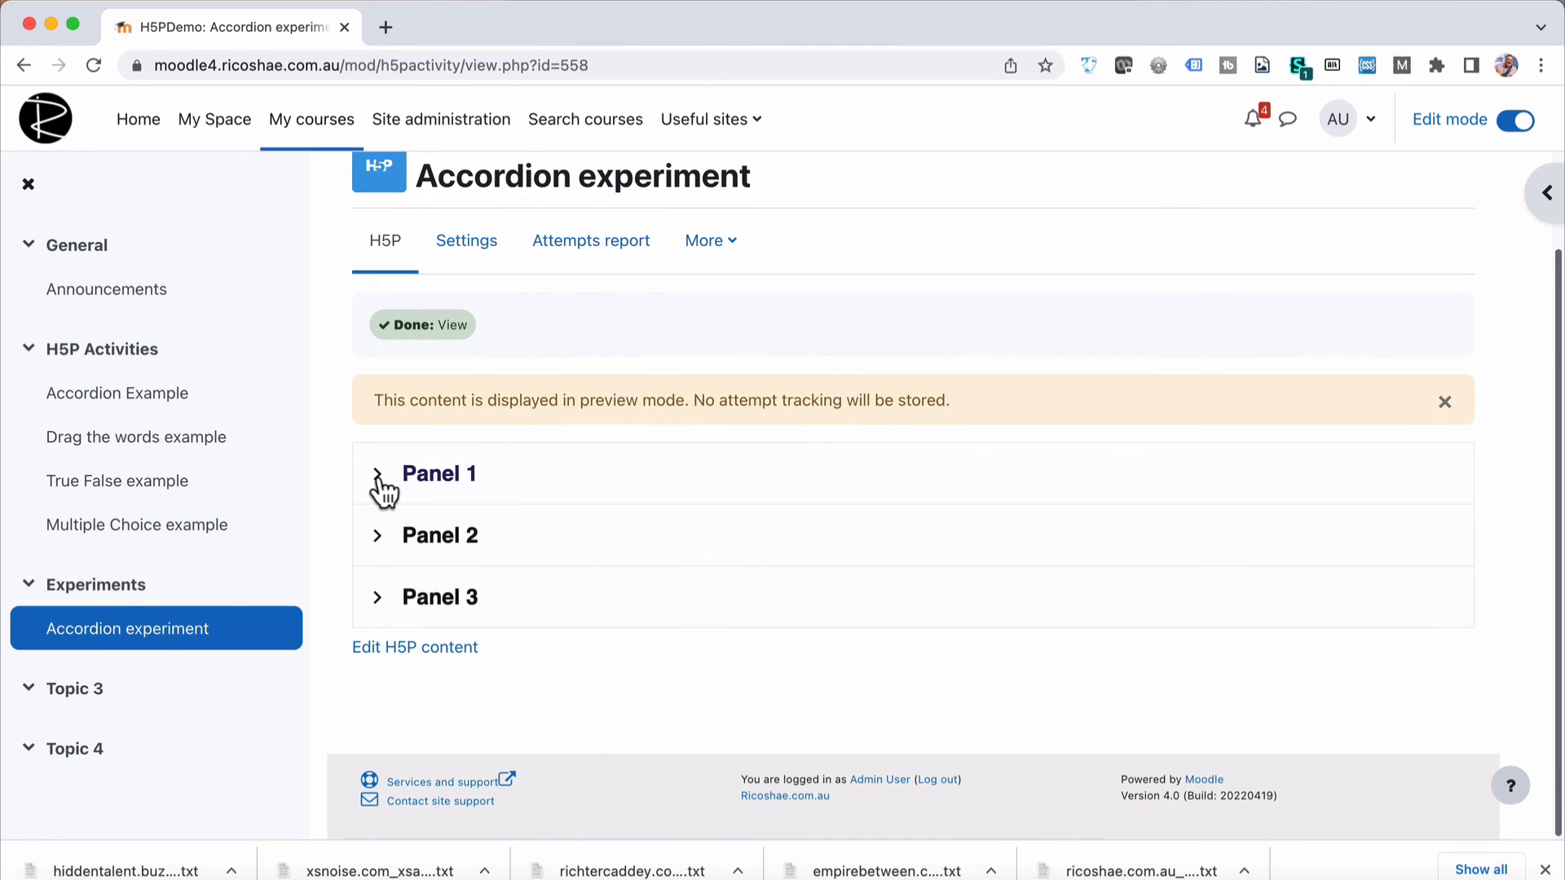
{"action": "left_click", "coordinate": [439, 535]}
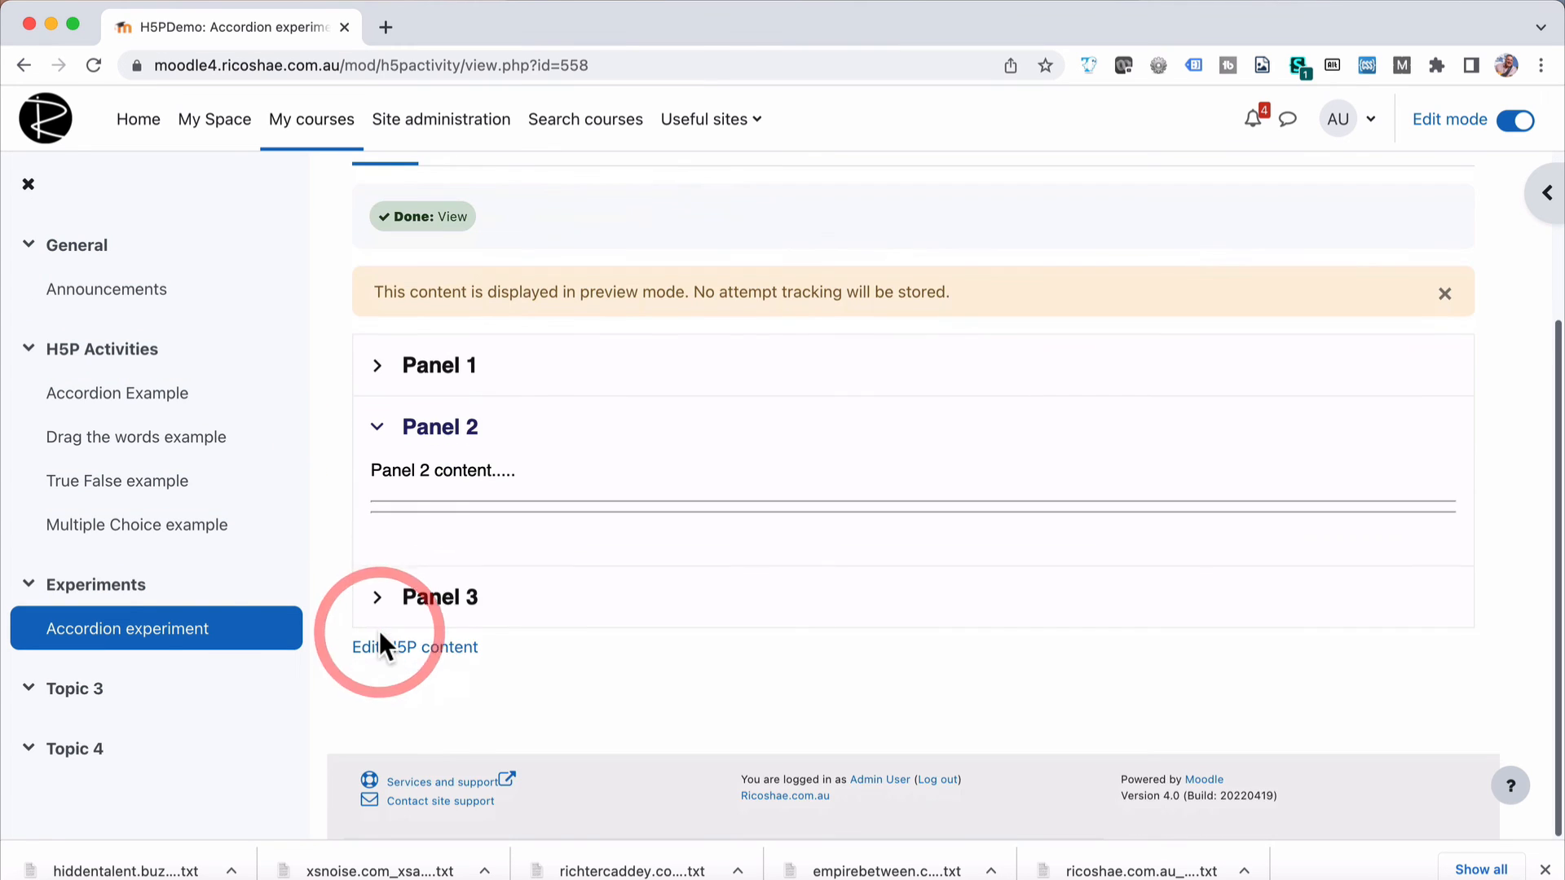